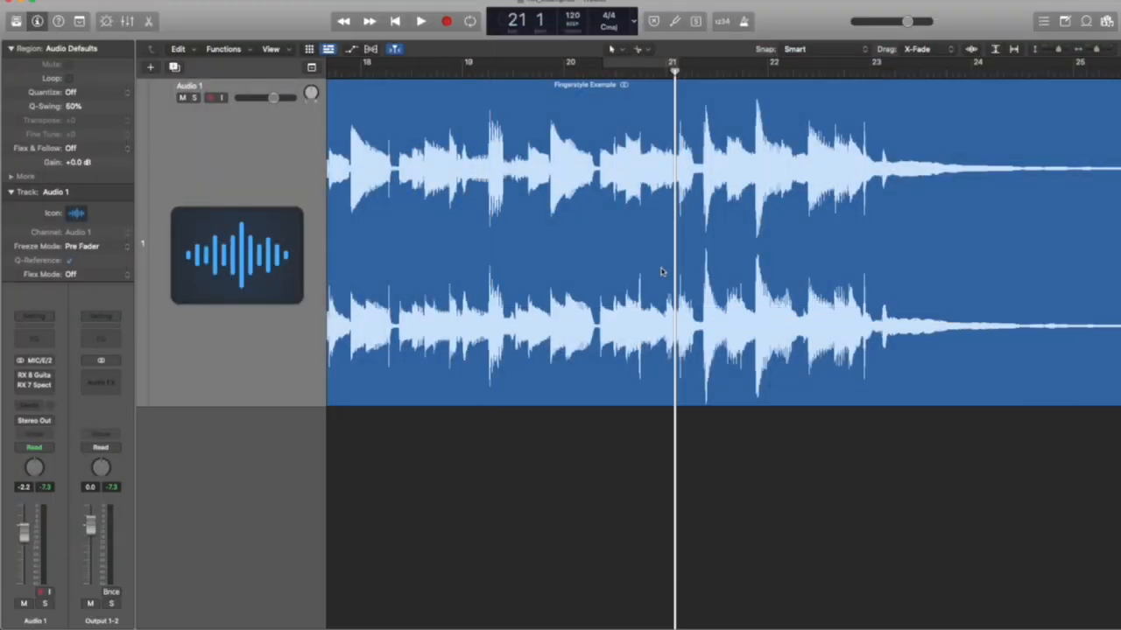
mouse_move(662, 279)
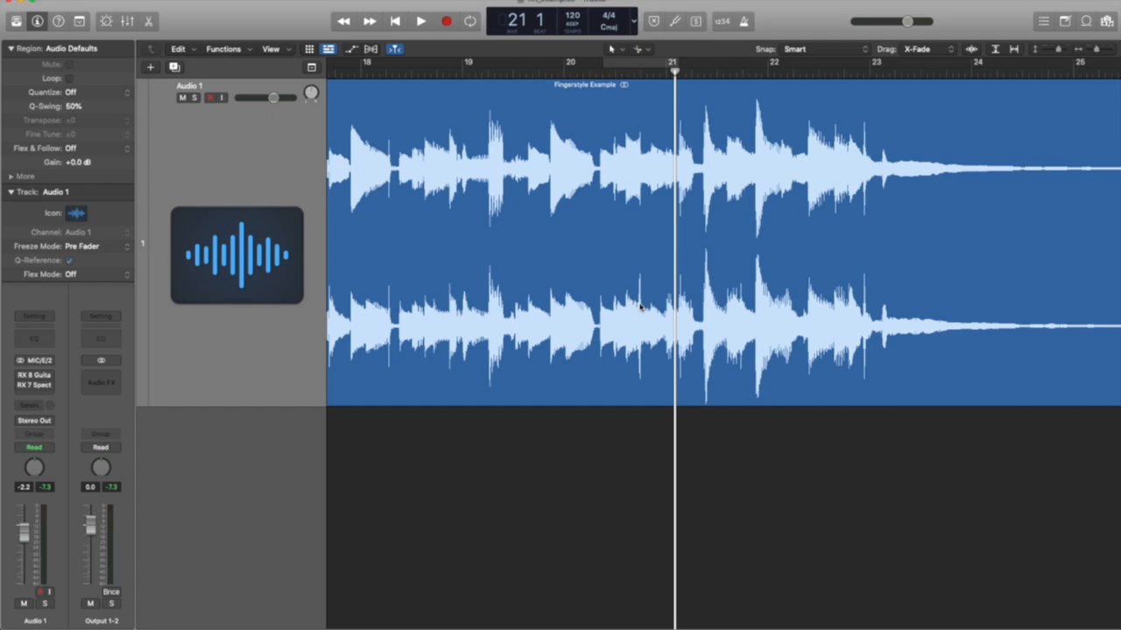
mouse_move(604, 67)
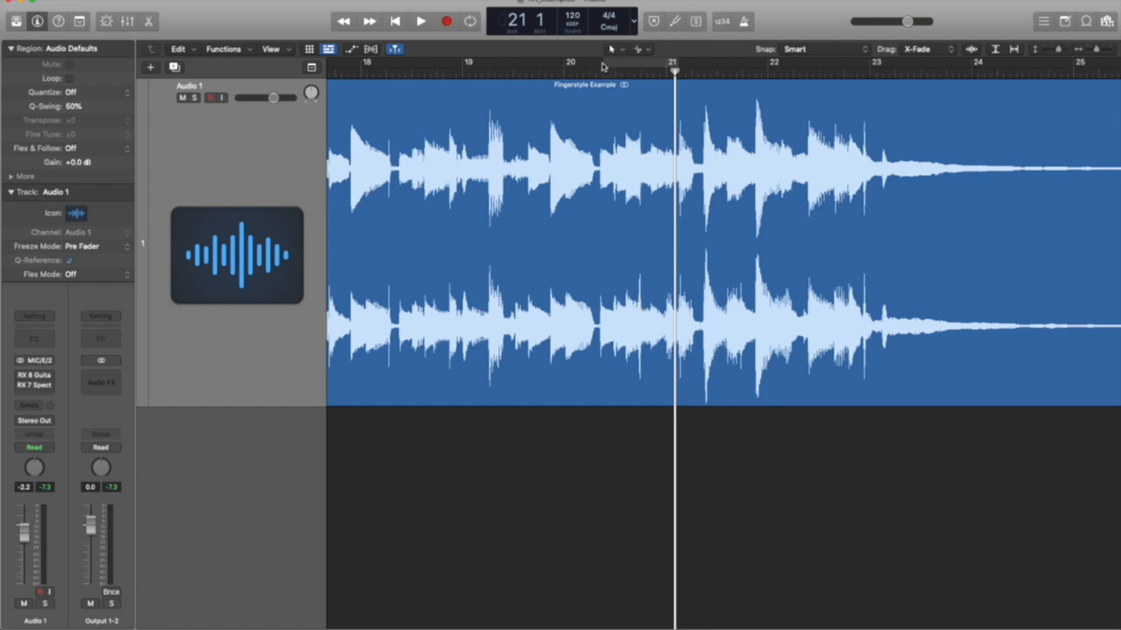
- Place the playhead just before bar 21 and play the fingerstyle guitar take
click(602, 63)
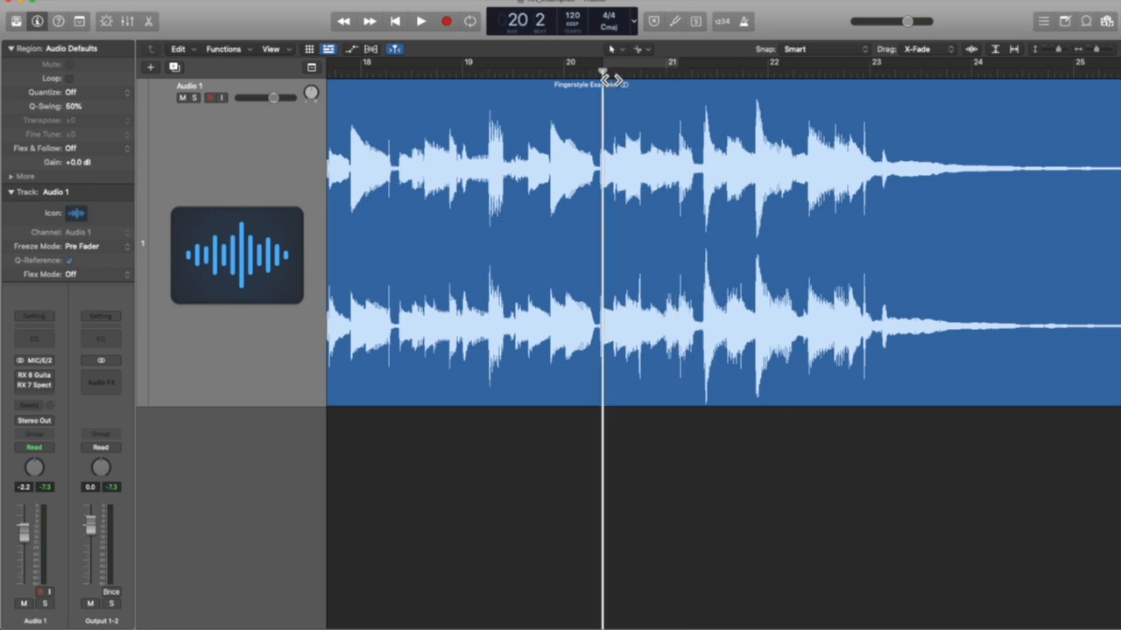
click(421, 21)
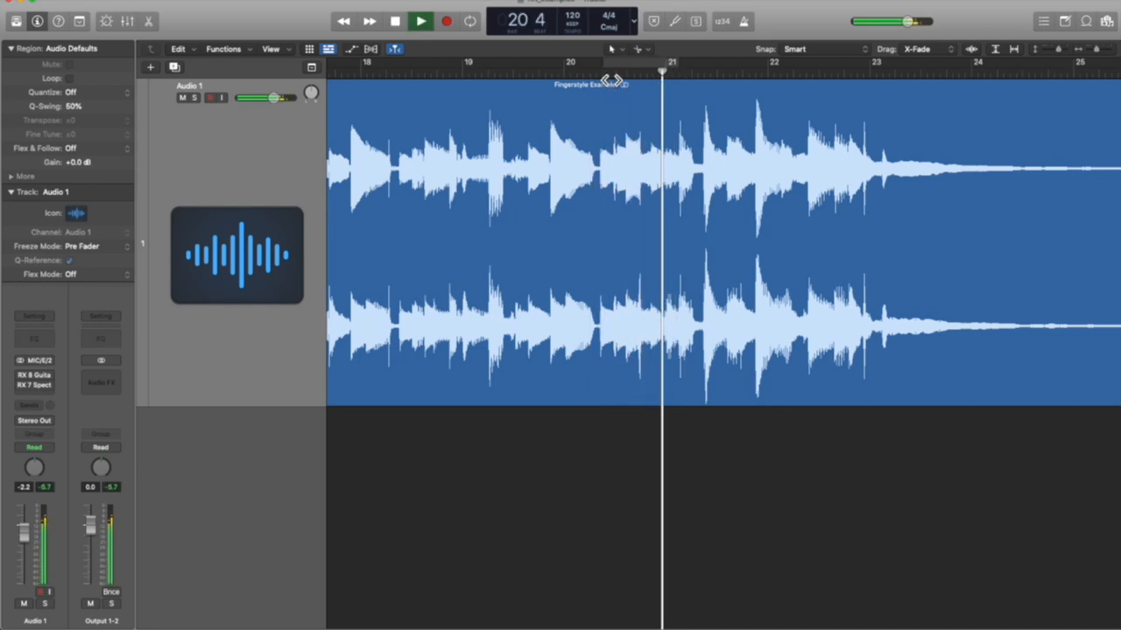
click(395, 21)
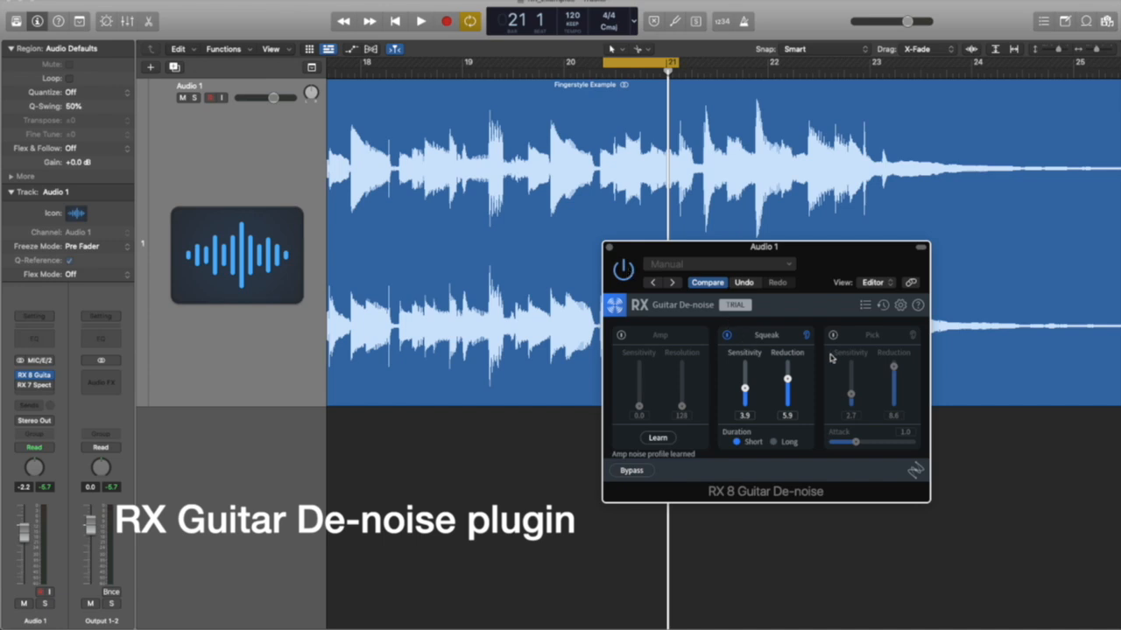
mouse_move(871, 339)
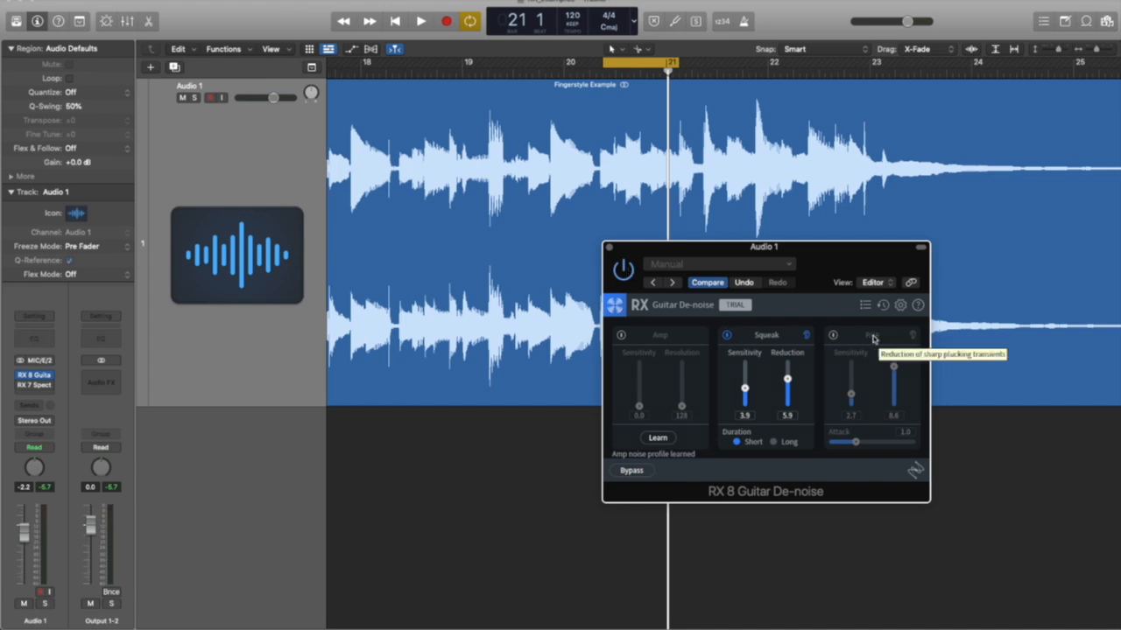
mouse_move(763, 340)
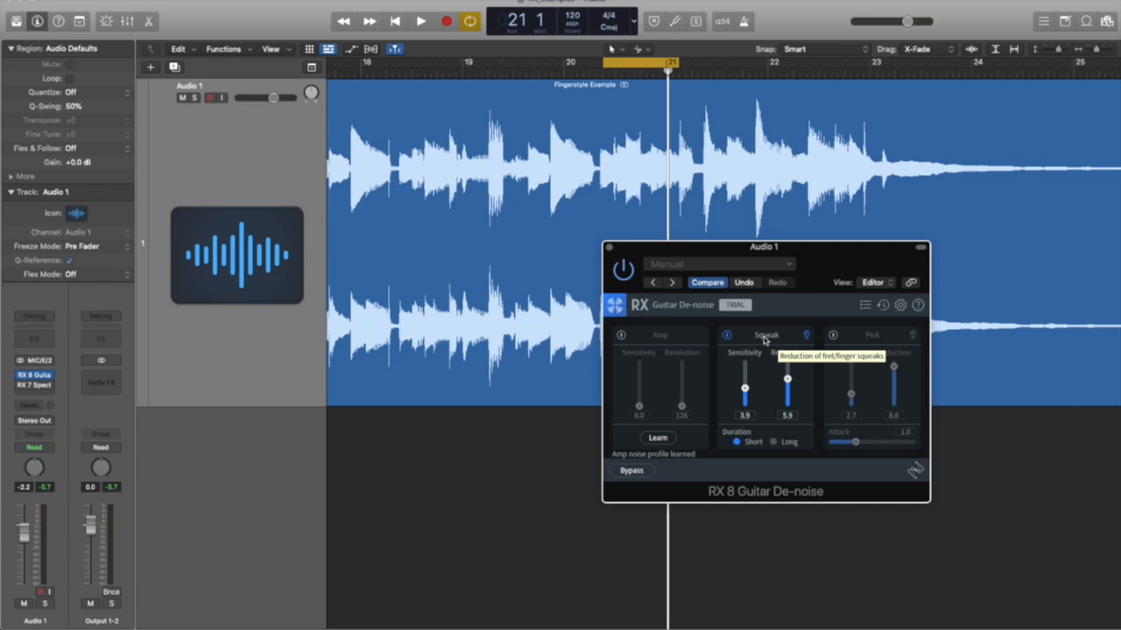
mouse_move(654, 354)
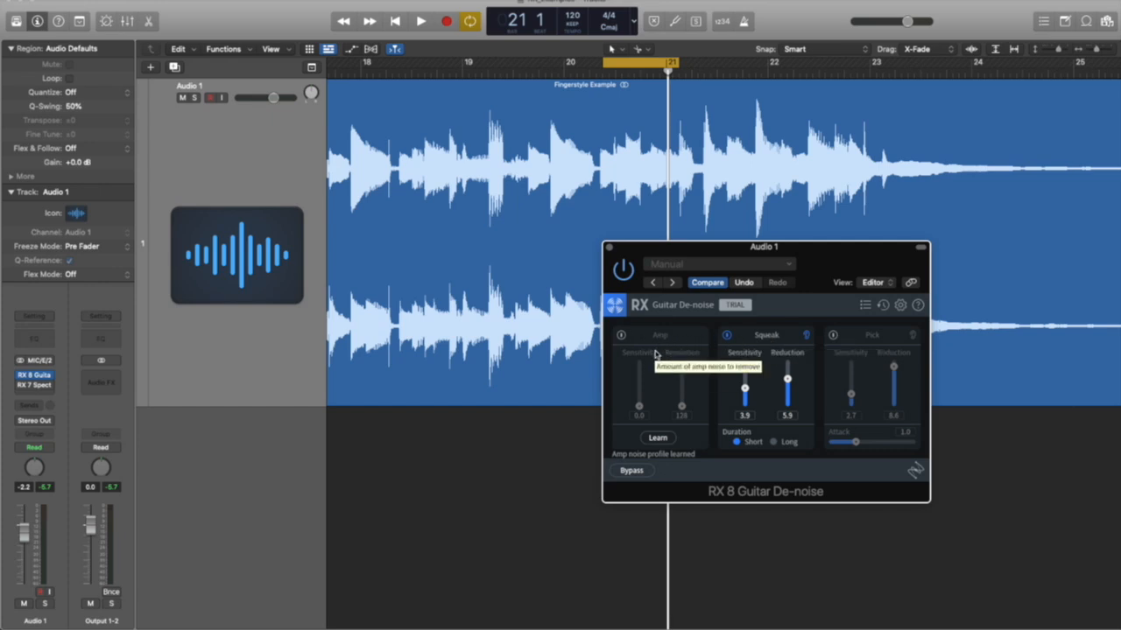
mouse_move(777, 338)
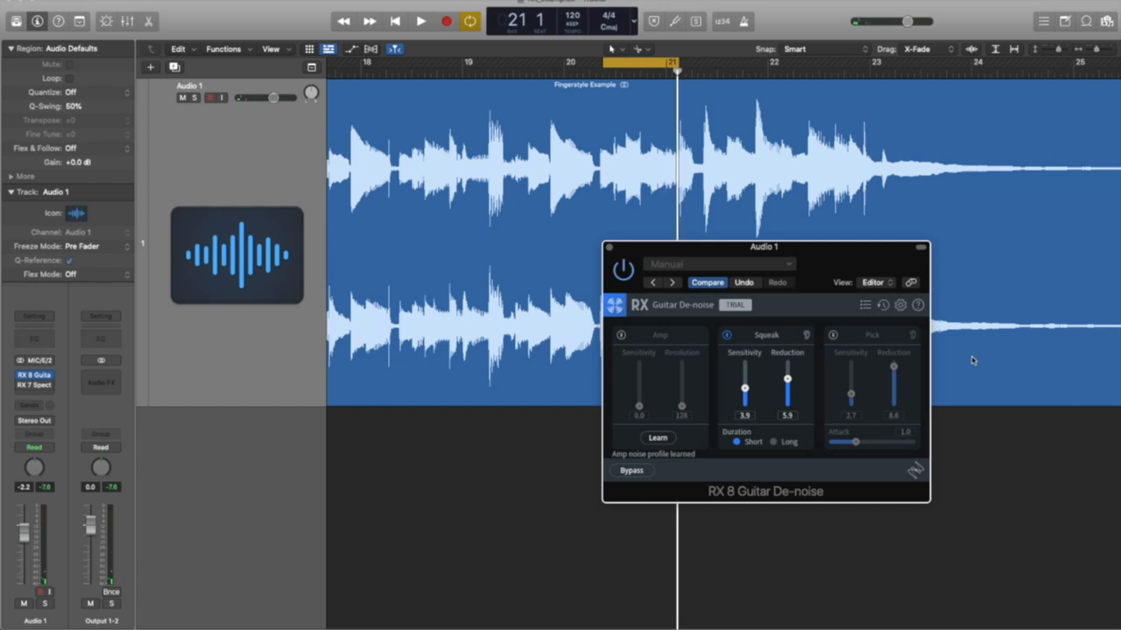
- Audition the looped passage and lower Squeak sensitivity to about 2.2
click(420, 21)
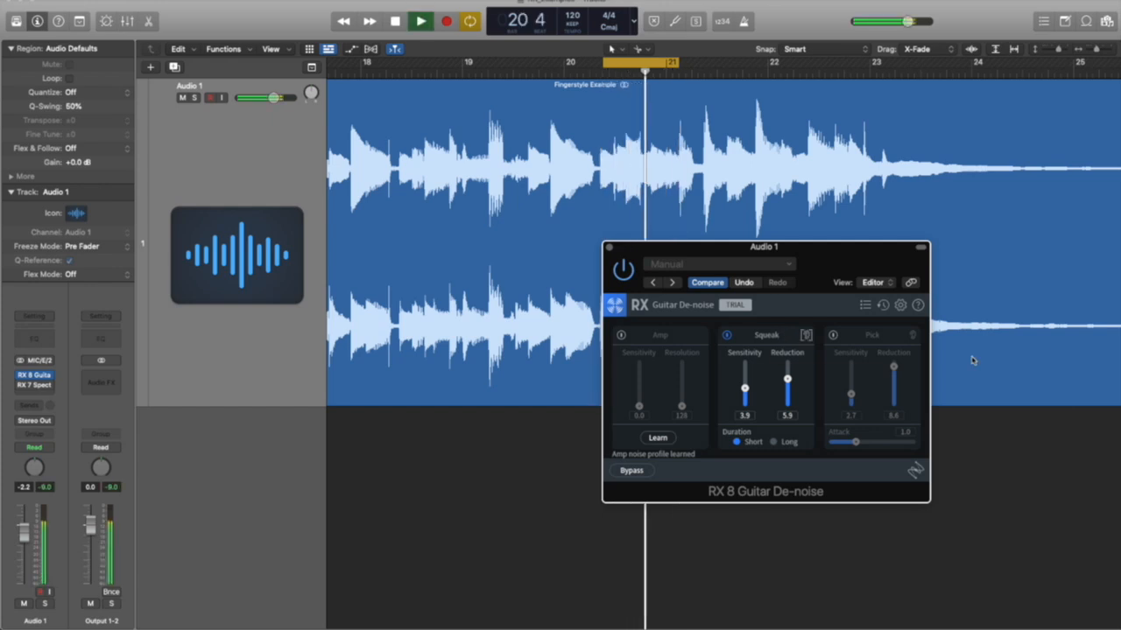
click(420, 21)
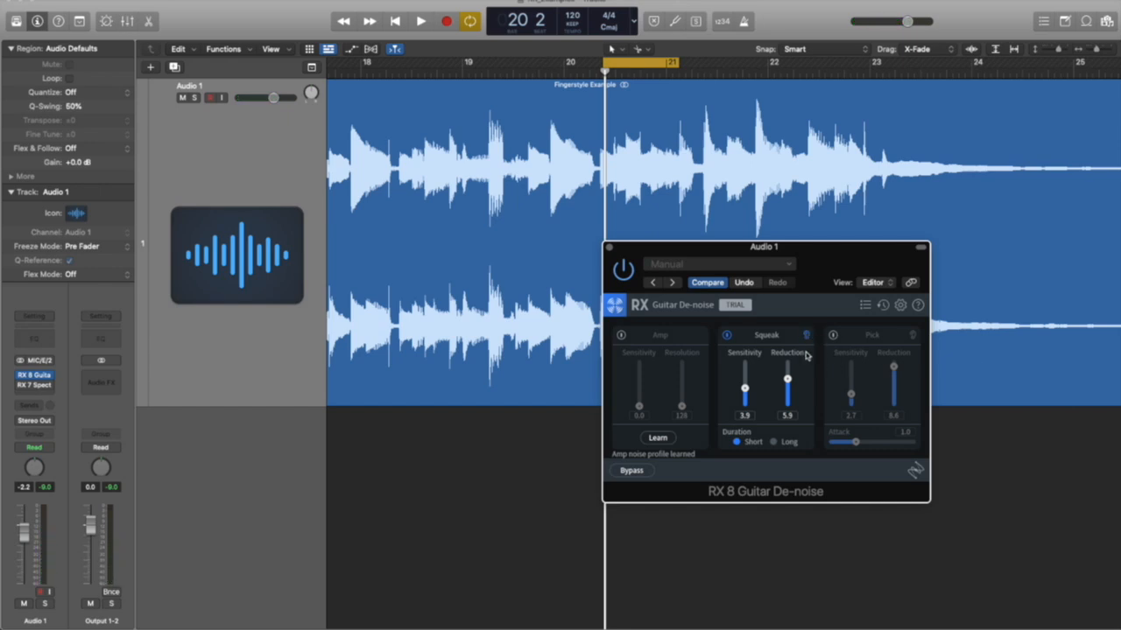
click(420, 21)
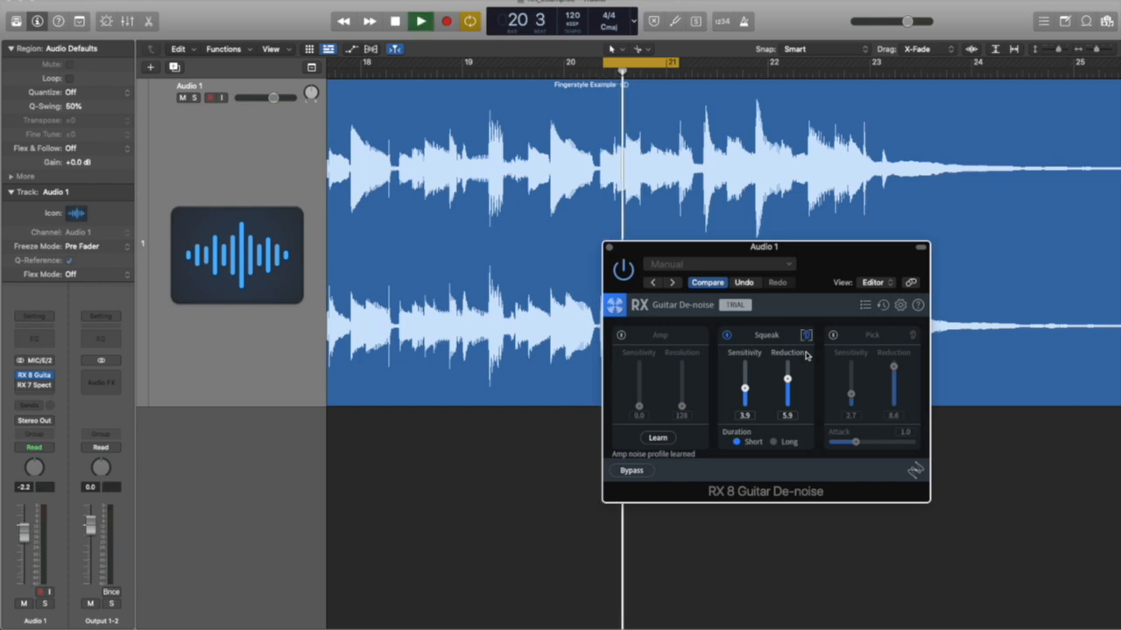
click(394, 21)
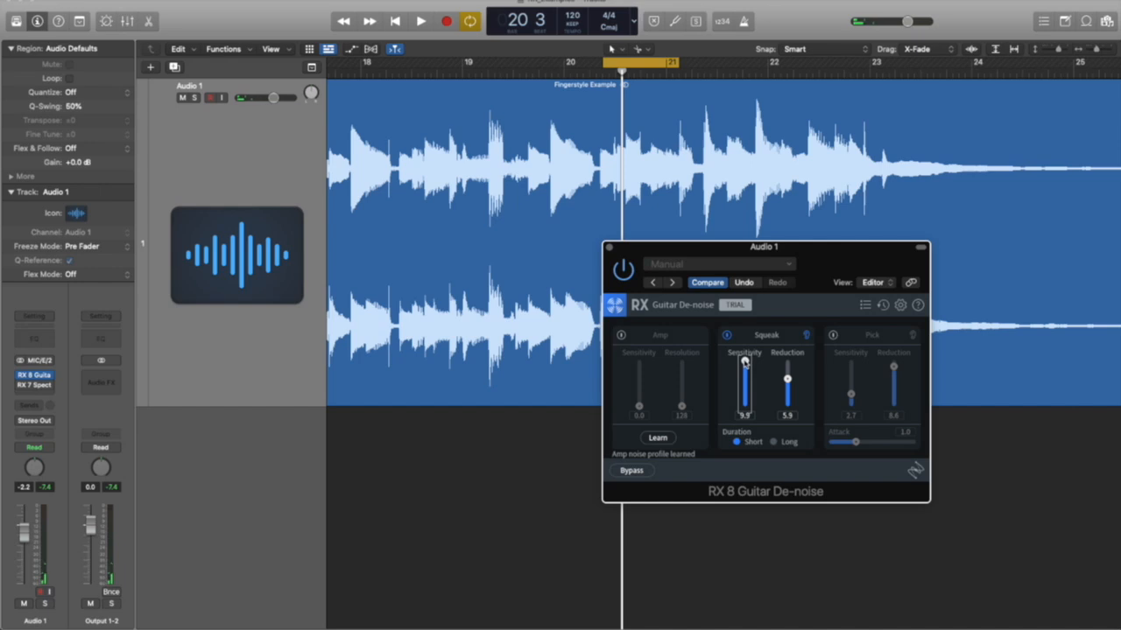
click(421, 21)
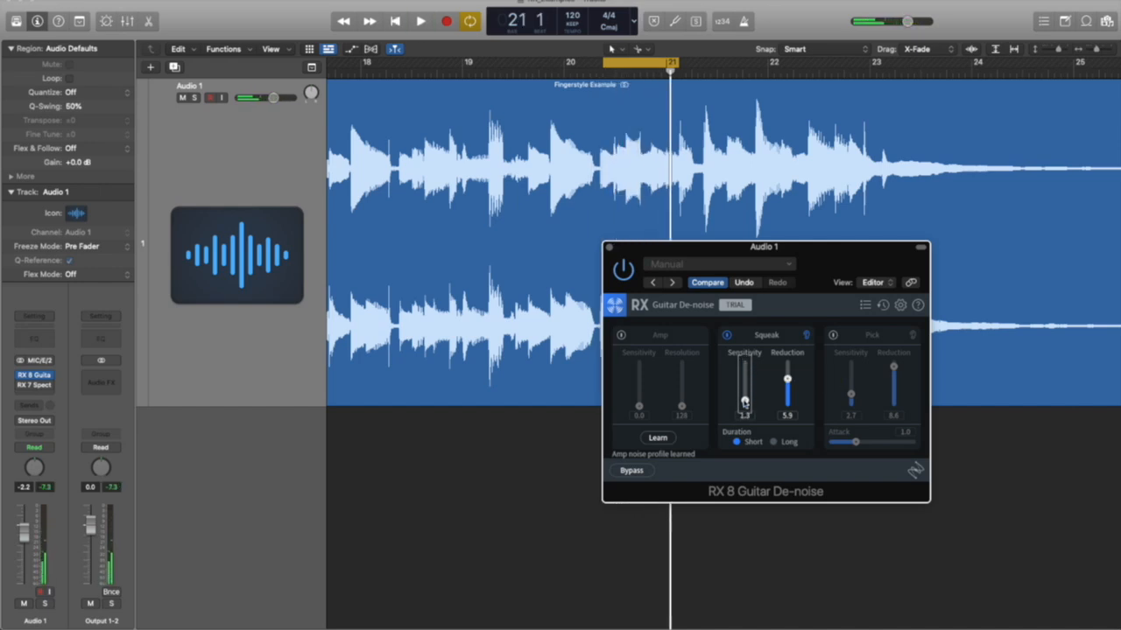
click(420, 21)
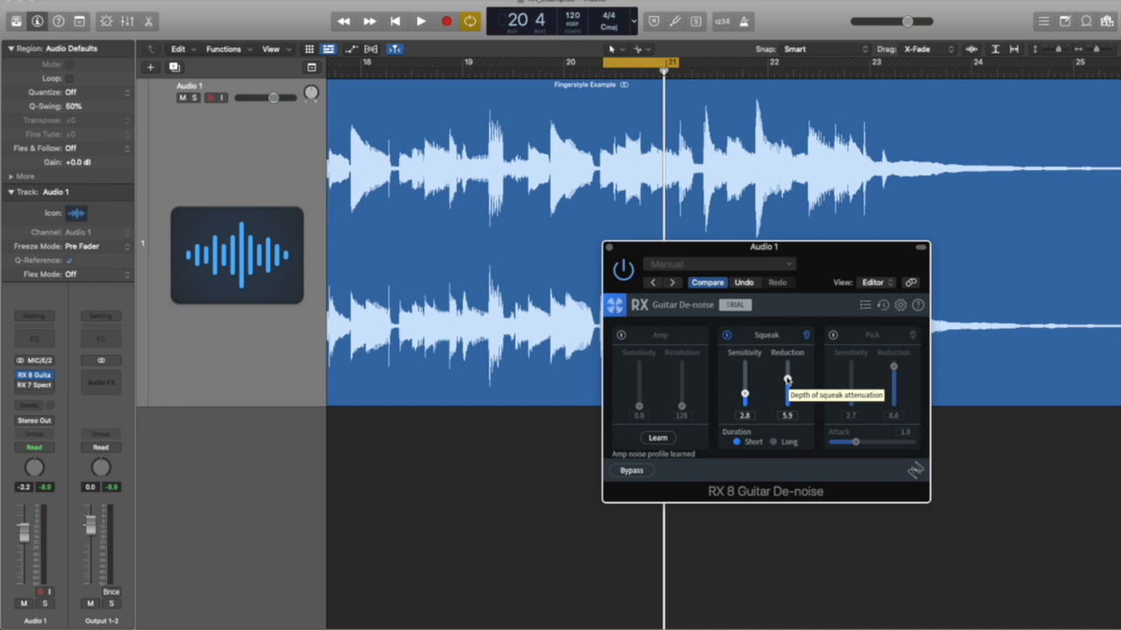
- Push Squeak reduction to maximum and audition the loop
drag(786, 385, 788, 362)
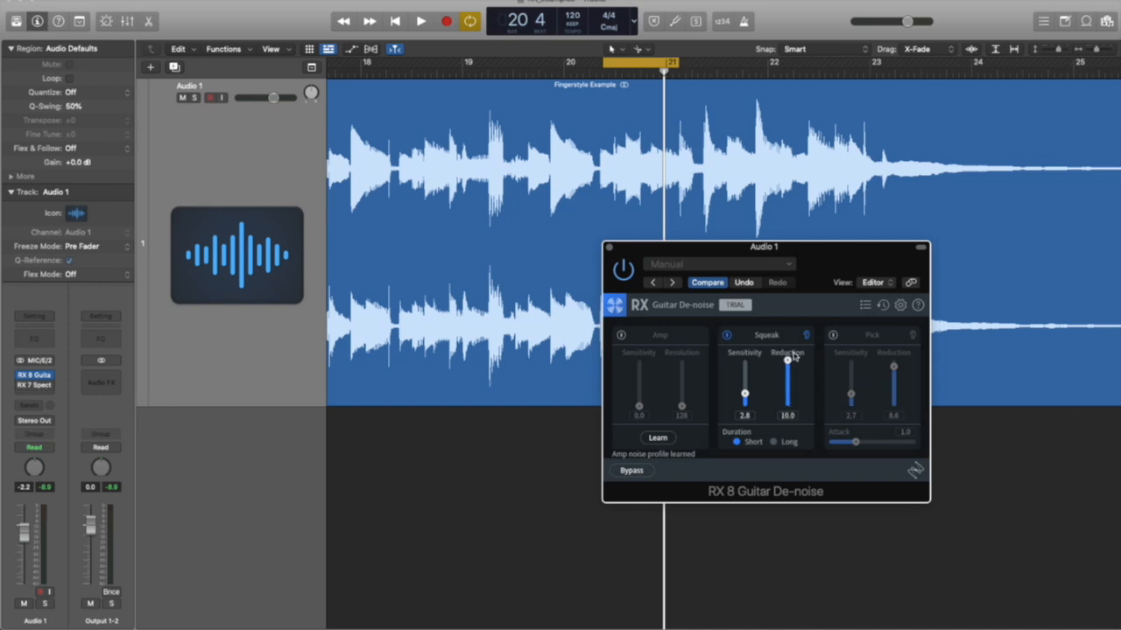
click(421, 21)
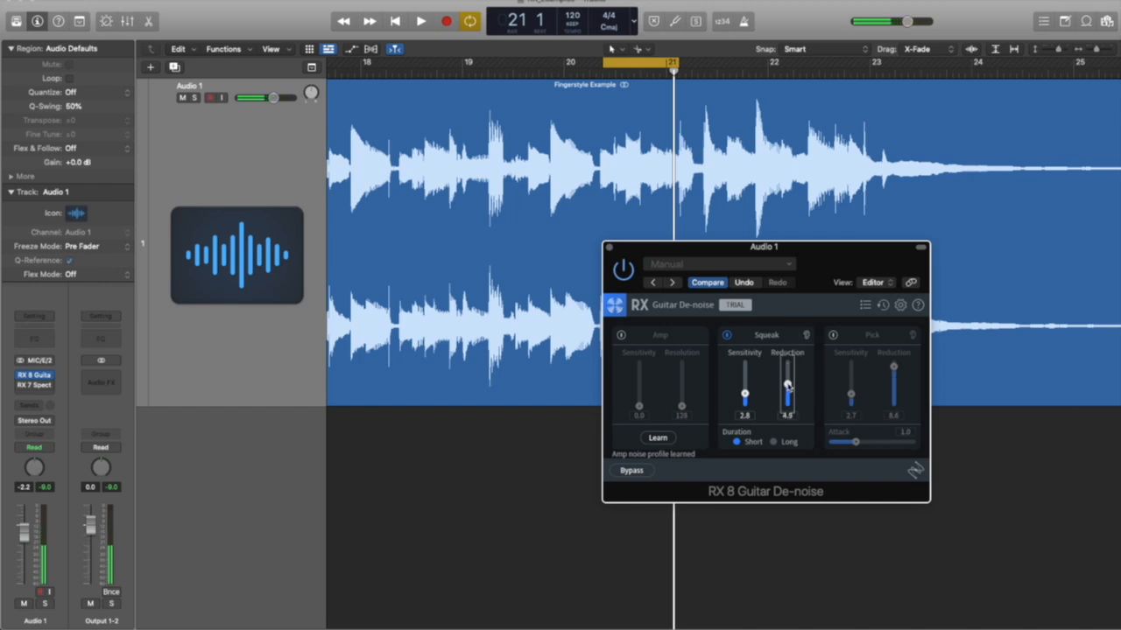
click(421, 21)
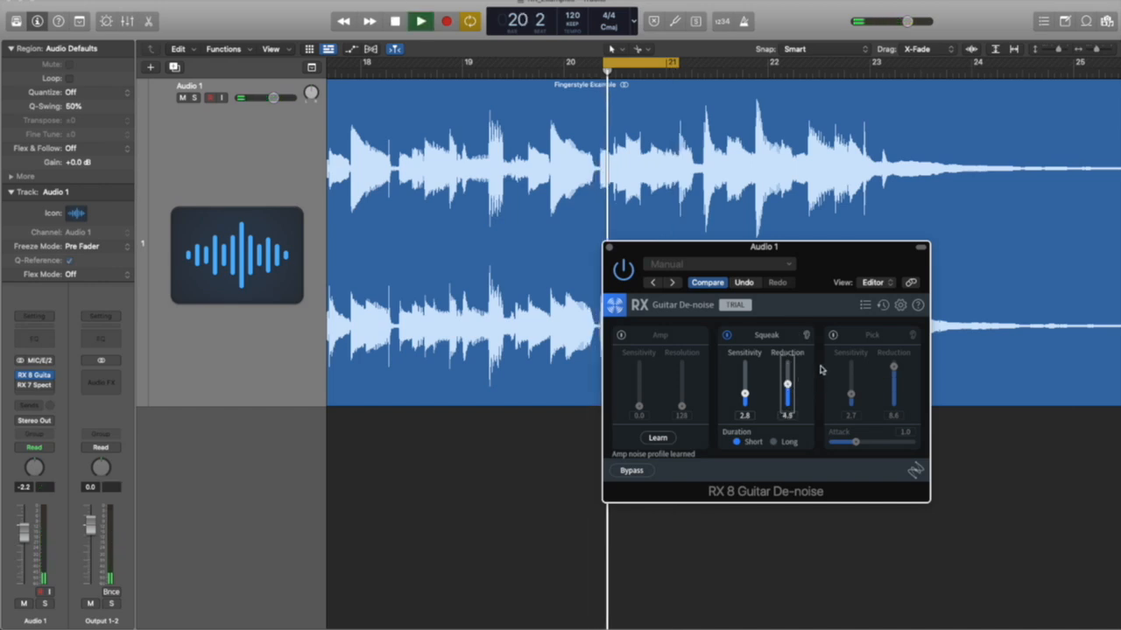
click(394, 21)
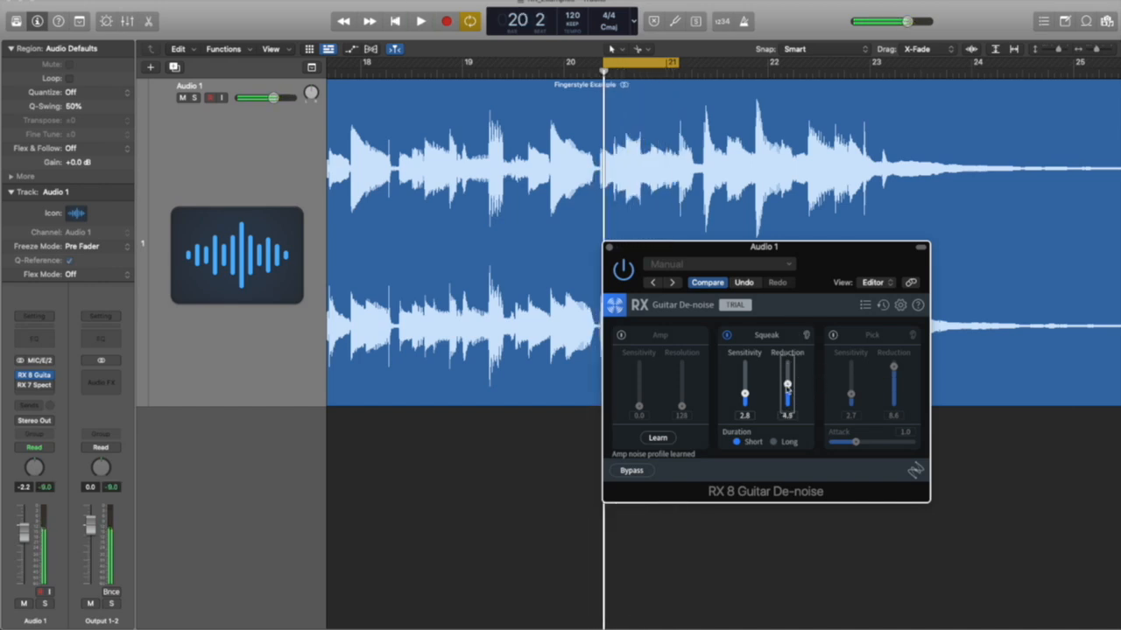
- Bring Squeak reduction back down and settle around 5 while listening
drag(786, 386, 786, 399)
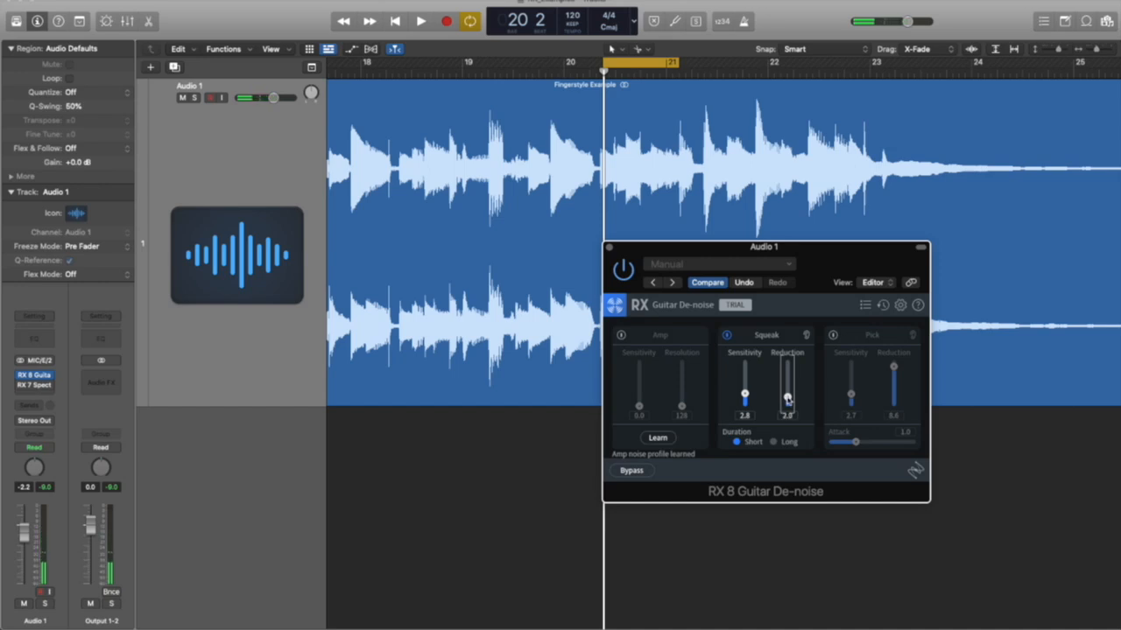
click(420, 21)
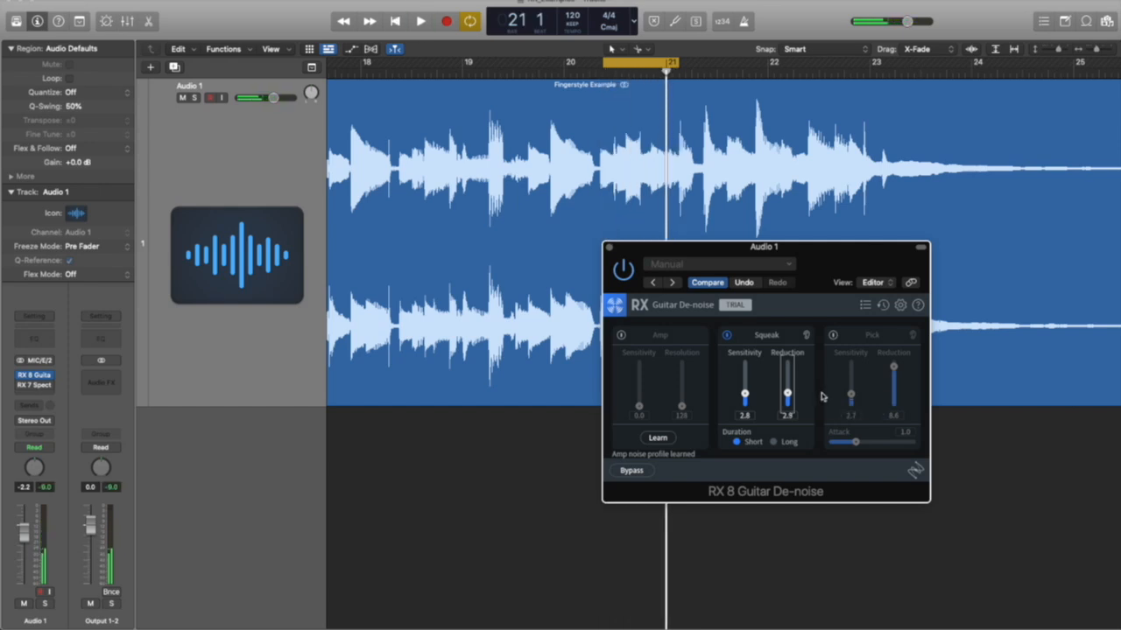
drag(786, 392, 786, 388)
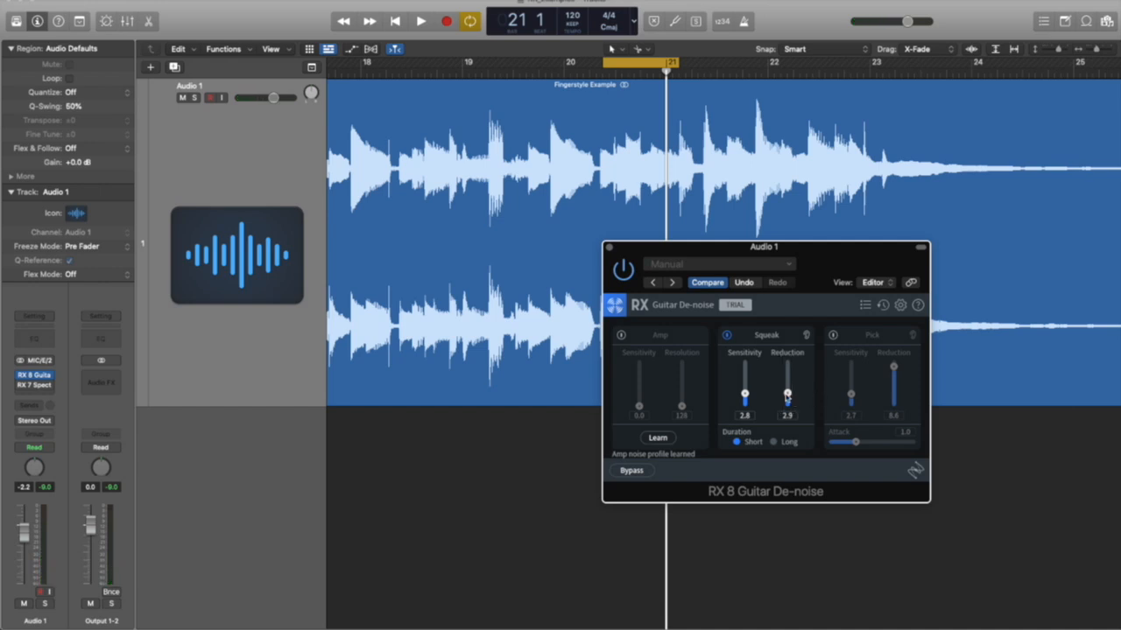
mouse_move(788, 394)
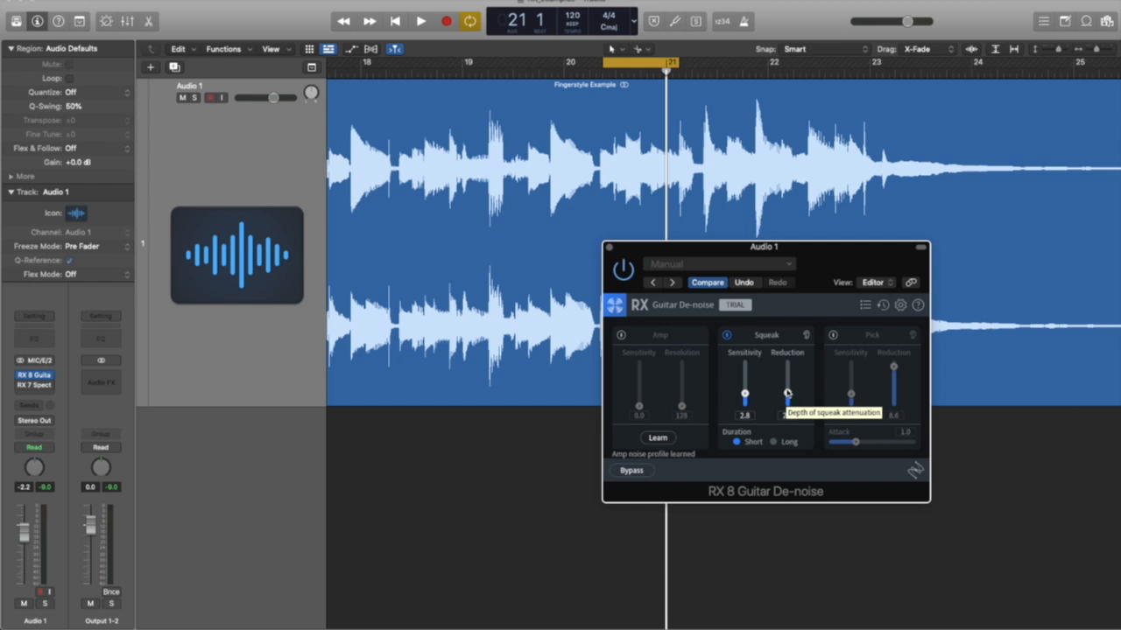
drag(786, 399, 786, 382)
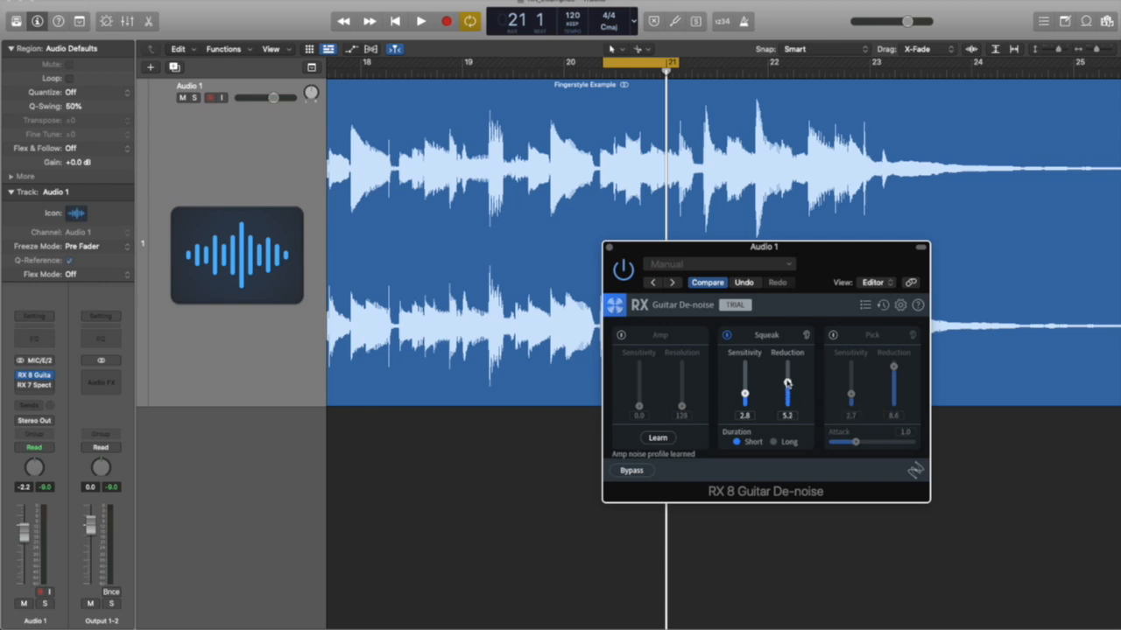
mouse_move(534, 280)
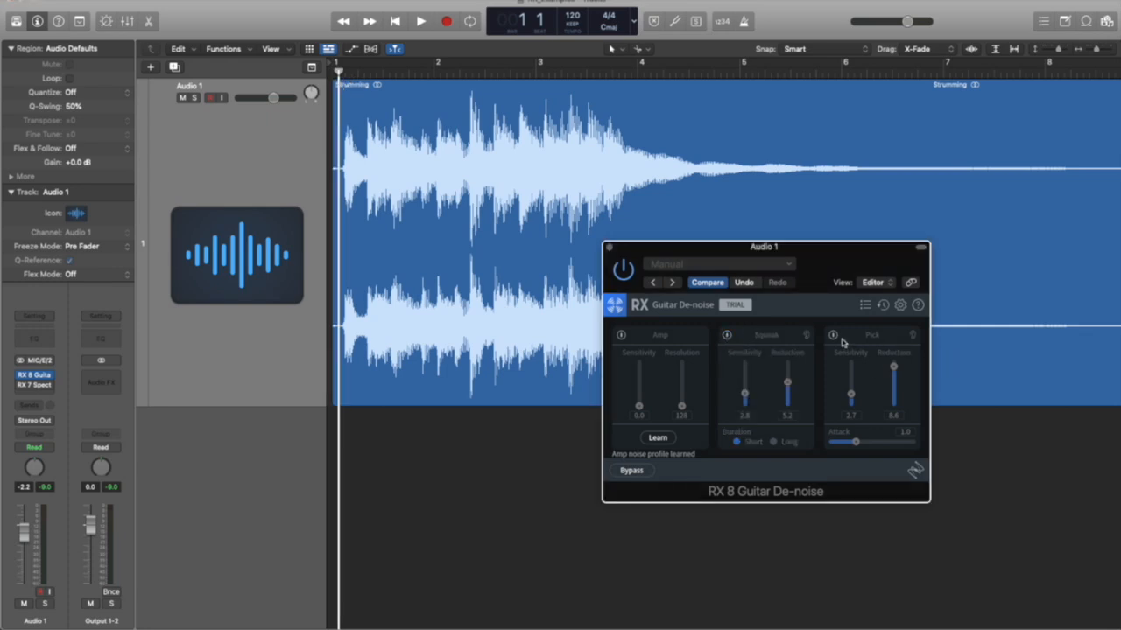
- Enable Pick transient reduction, raise its sensitivity to 9.1 and audition the strumming
click(421, 21)
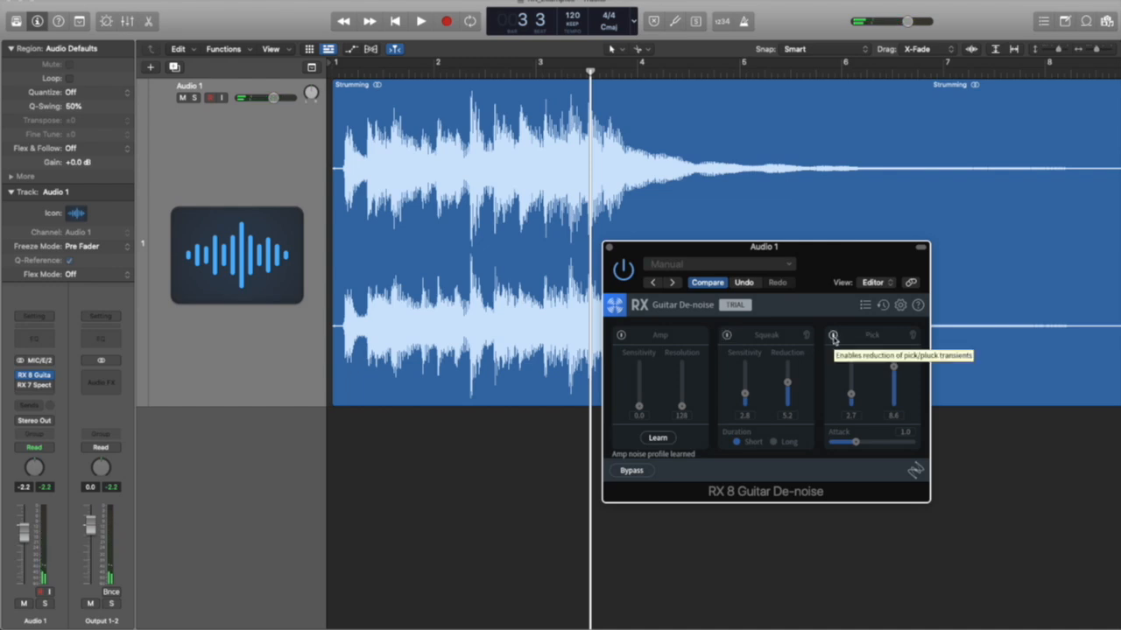
click(834, 336)
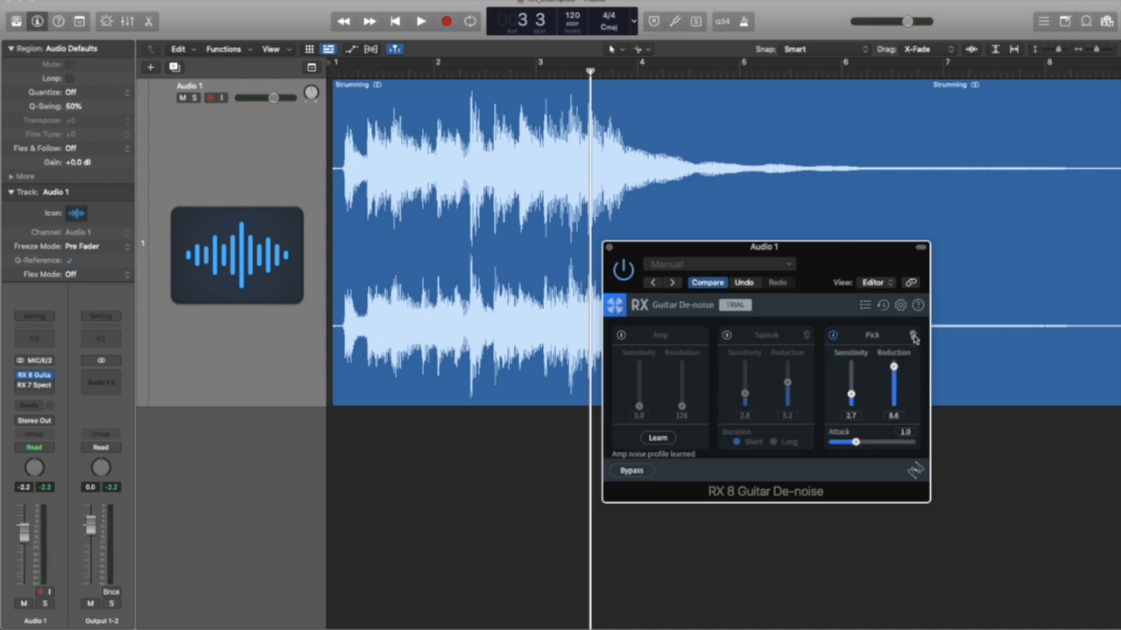
drag(850, 394, 851, 371)
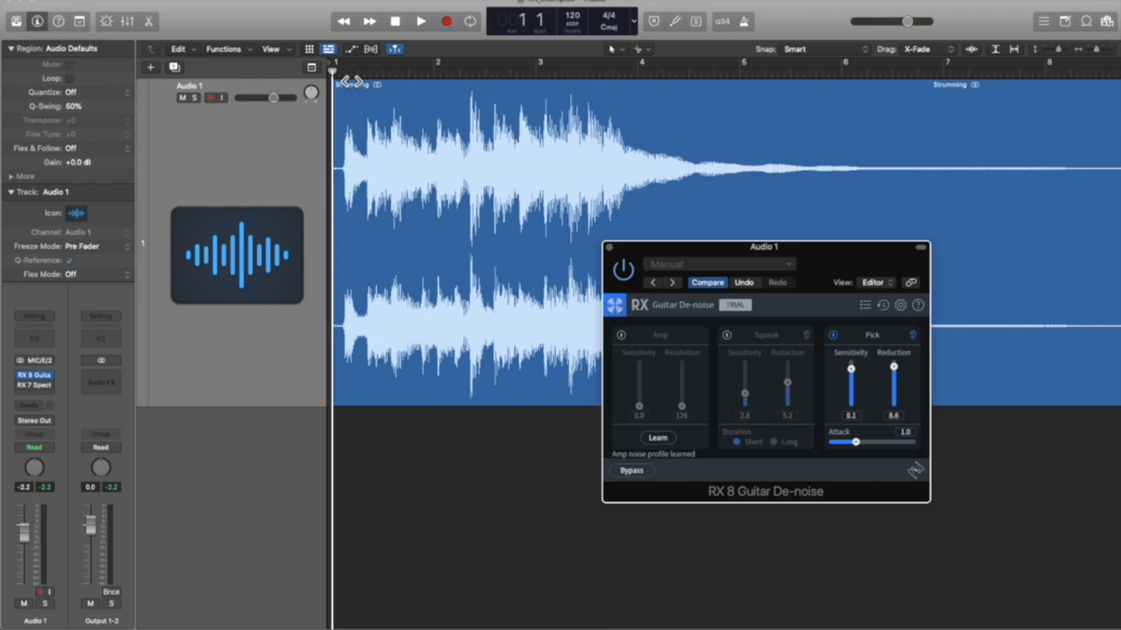
click(420, 21)
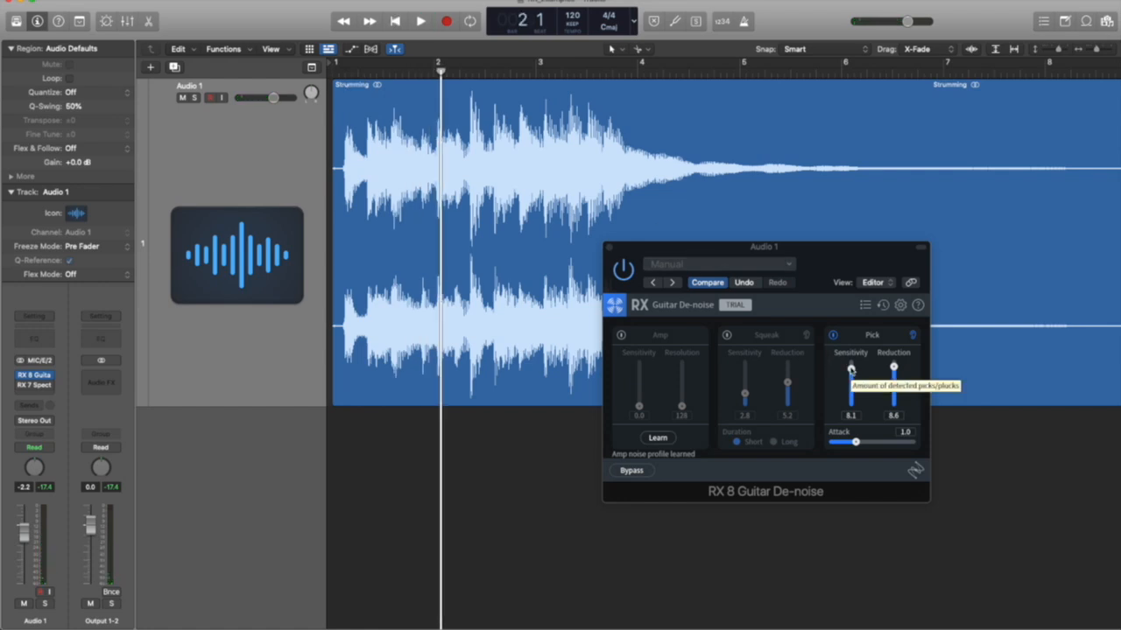
- Set Pick attack to 1.7 and sensitivity to 3.2, then audition the result
drag(854, 441, 876, 441)
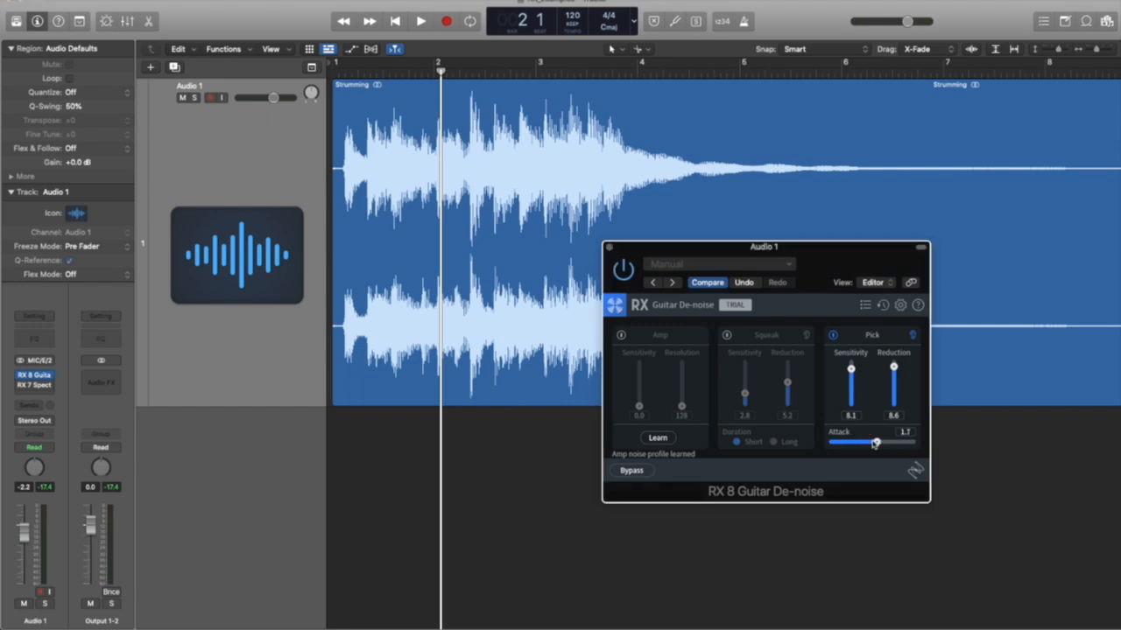
drag(877, 441, 855, 441)
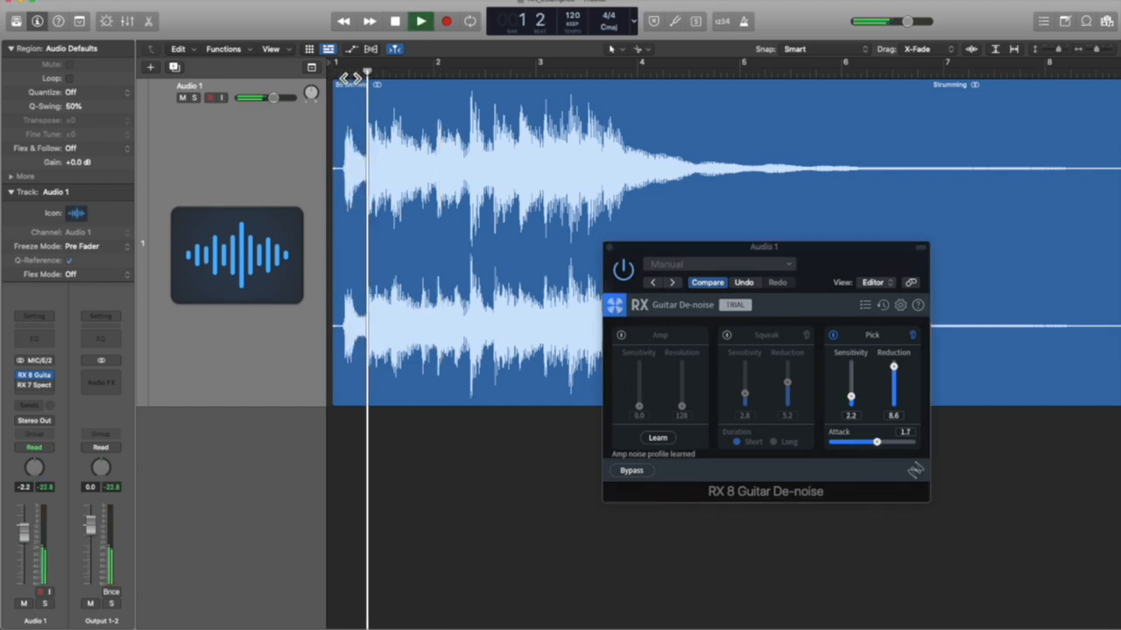
click(420, 21)
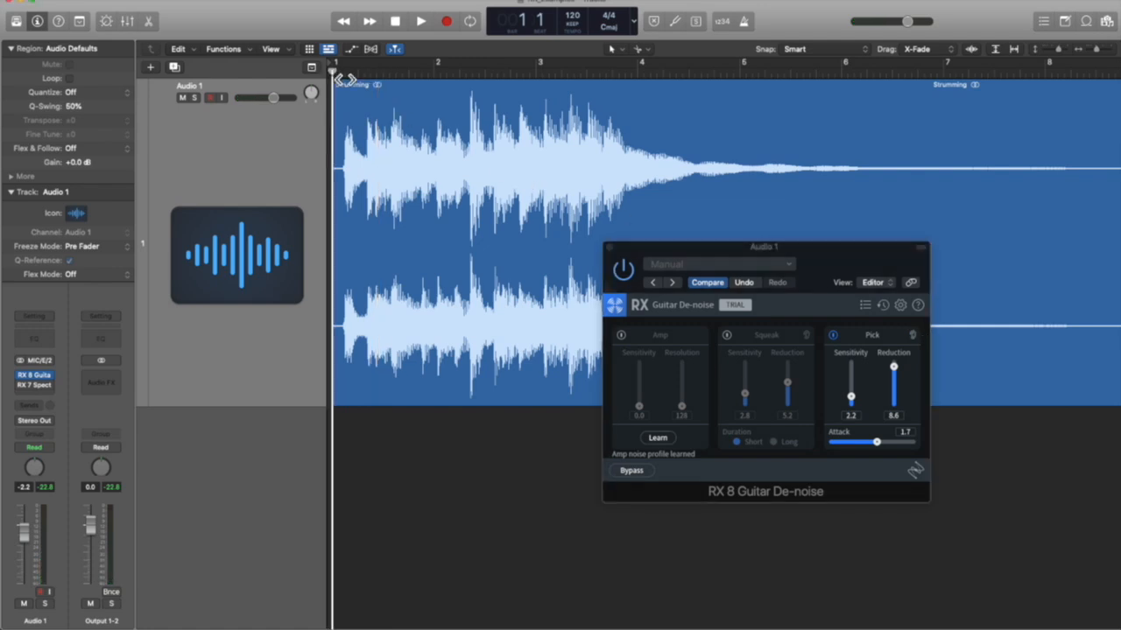
click(420, 21)
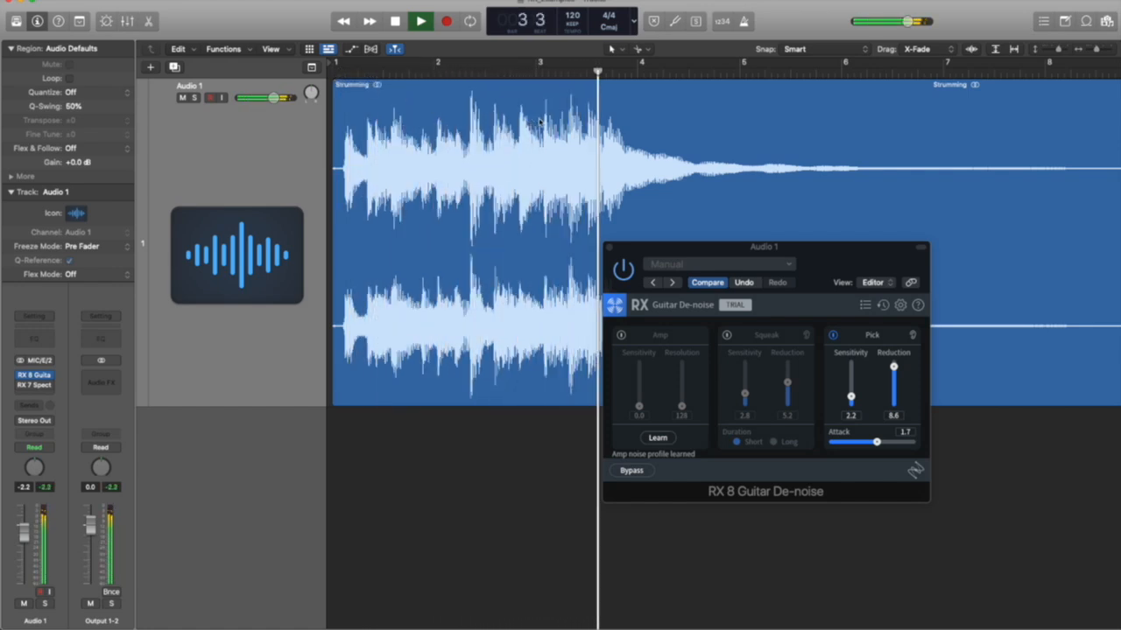
- Close Guitar De-noise and play the fingerstyle-with-fan example at bar 43
click(420, 21)
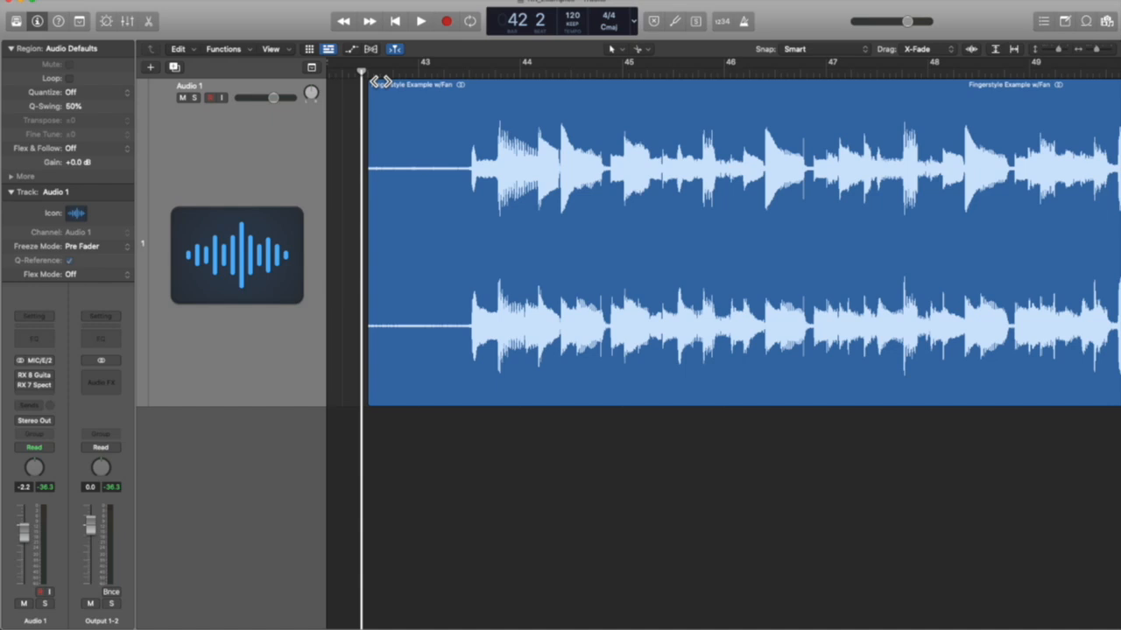
click(420, 21)
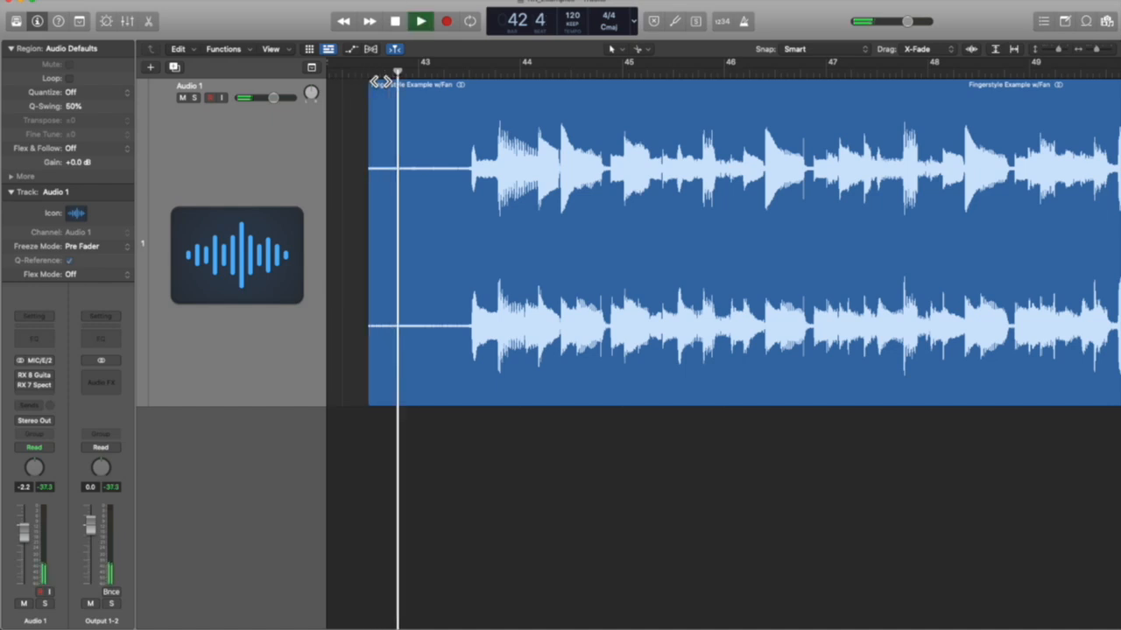
click(421, 21)
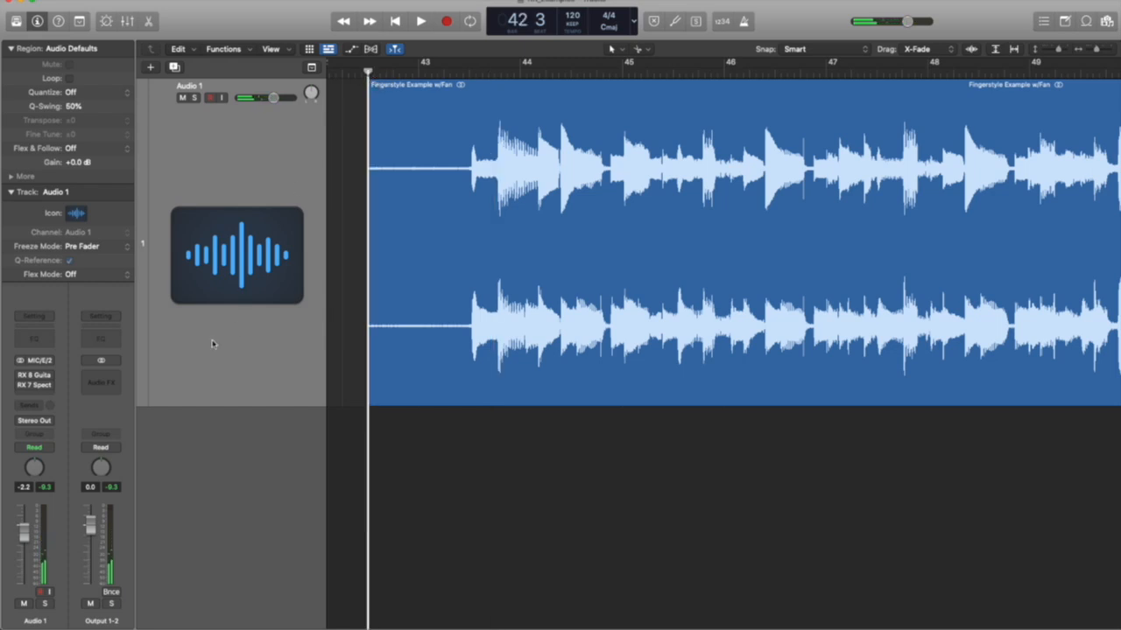
- Insert RX 7 Spectral De-noise and learn the fan noise profile
click(35, 374)
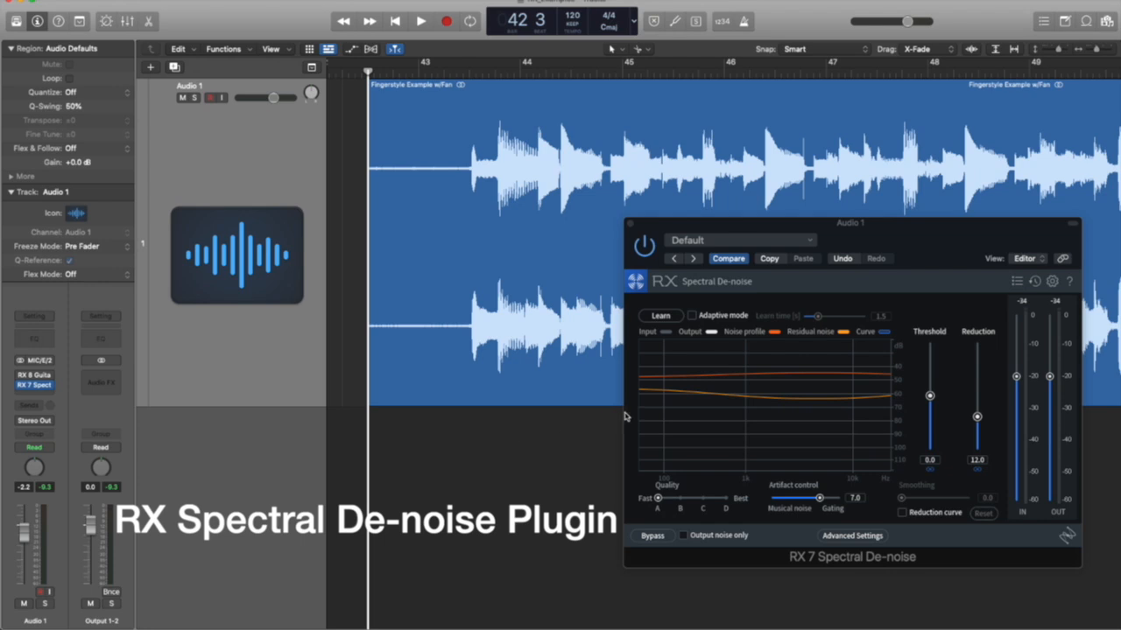
mouse_move(701, 420)
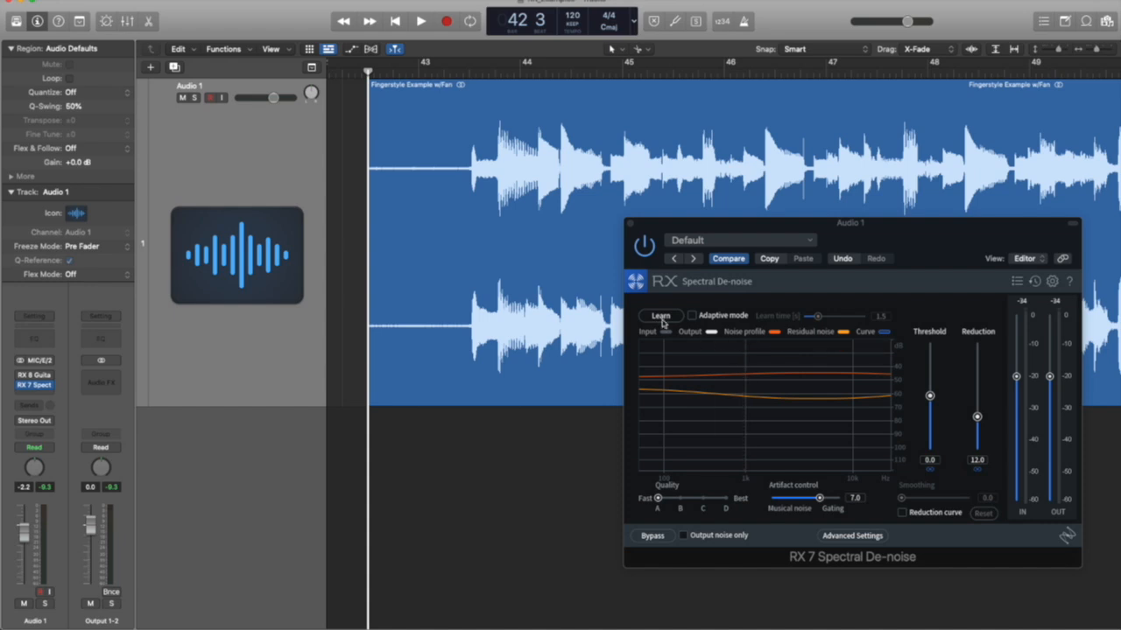
mouse_move(661, 316)
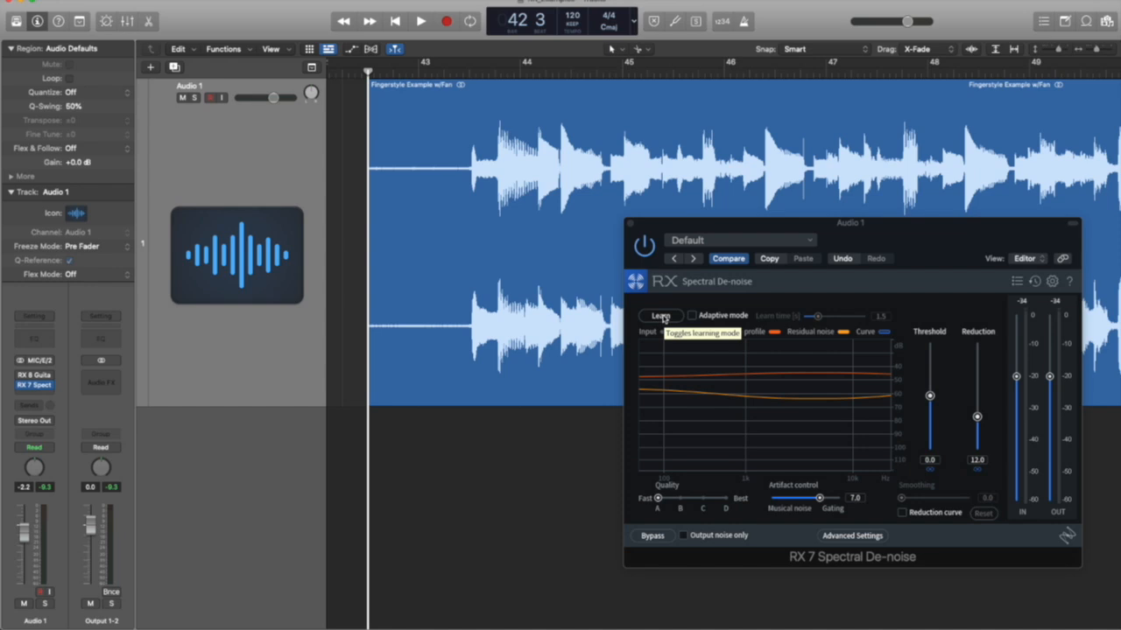
click(658, 315)
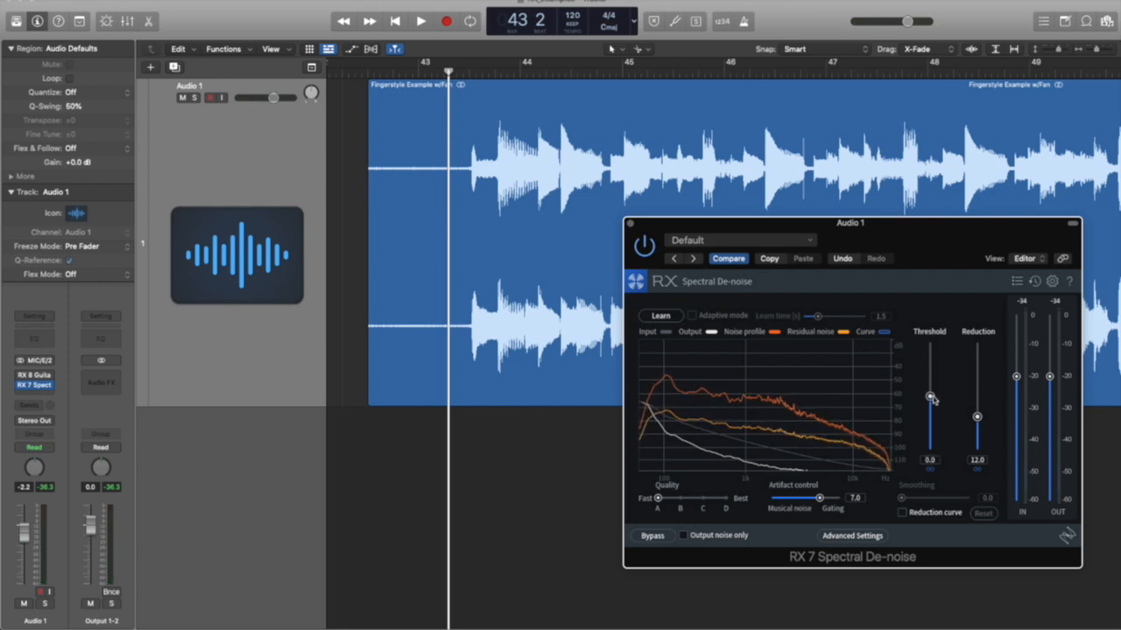
- Set threshold to -6.1 and reduction to 14.0, then audition the de-noised recording
drag(977, 416, 977, 349)
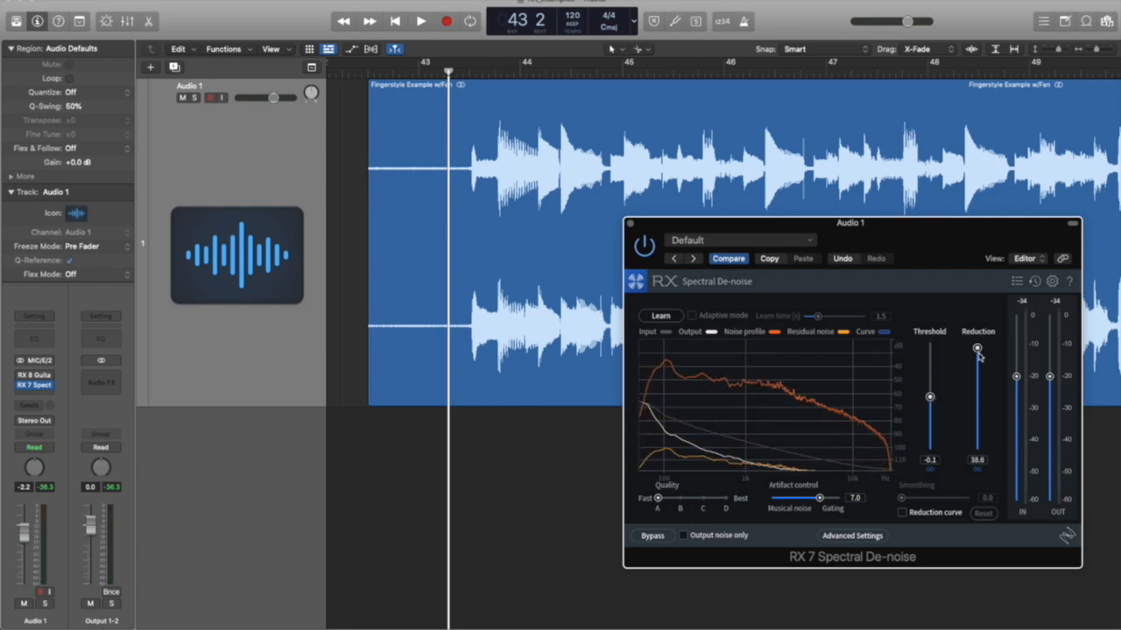
drag(977, 348, 977, 401)
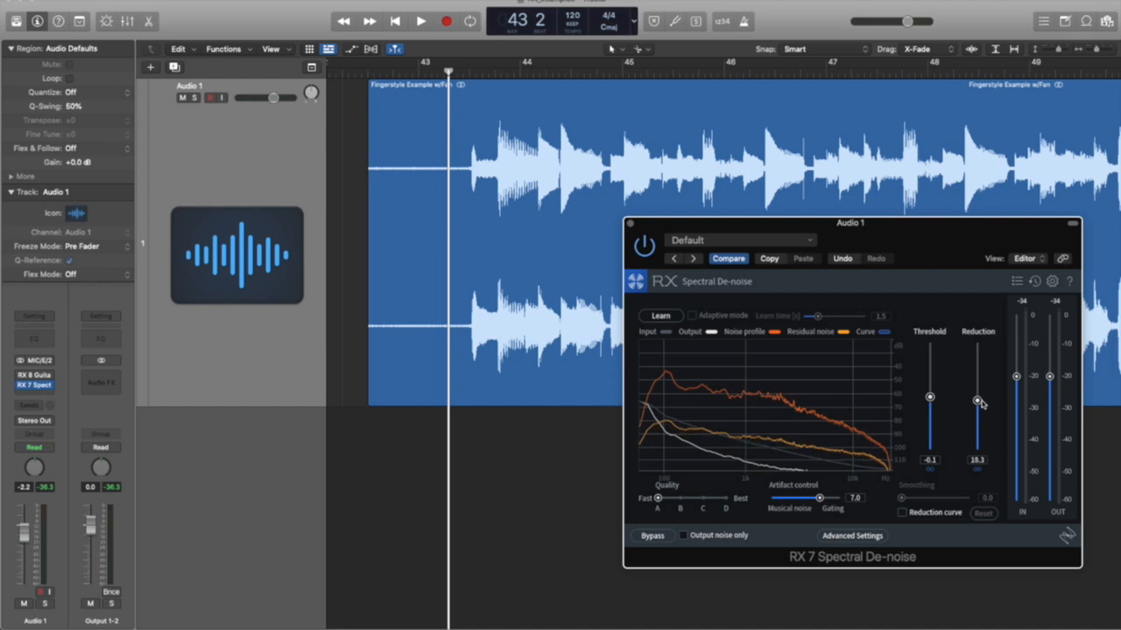
drag(977, 399, 977, 413)
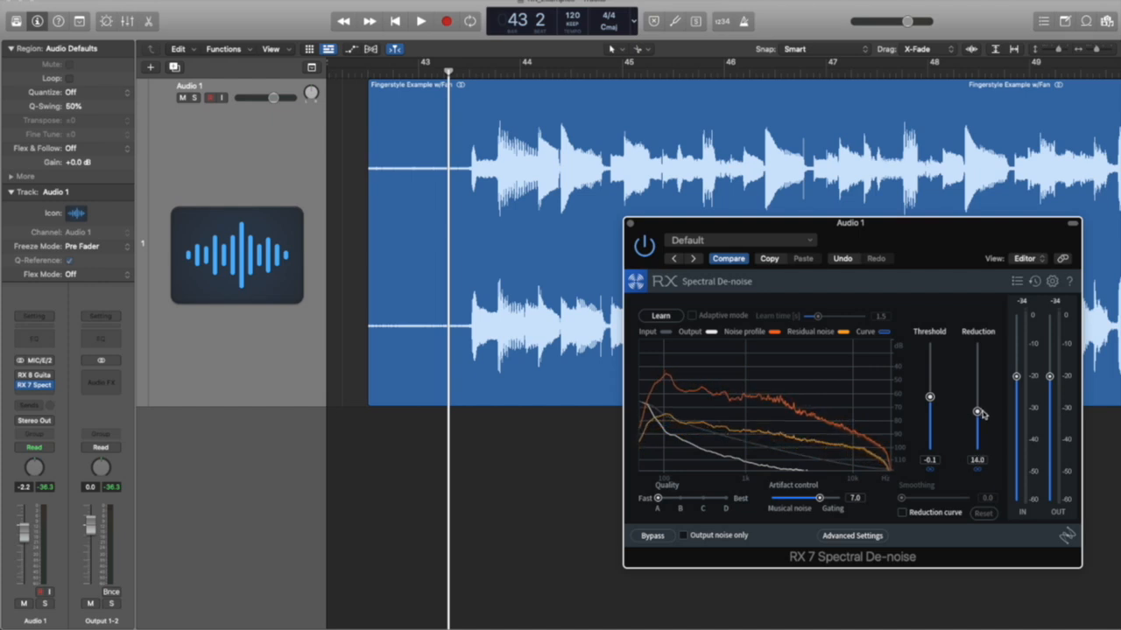
mouse_move(979, 411)
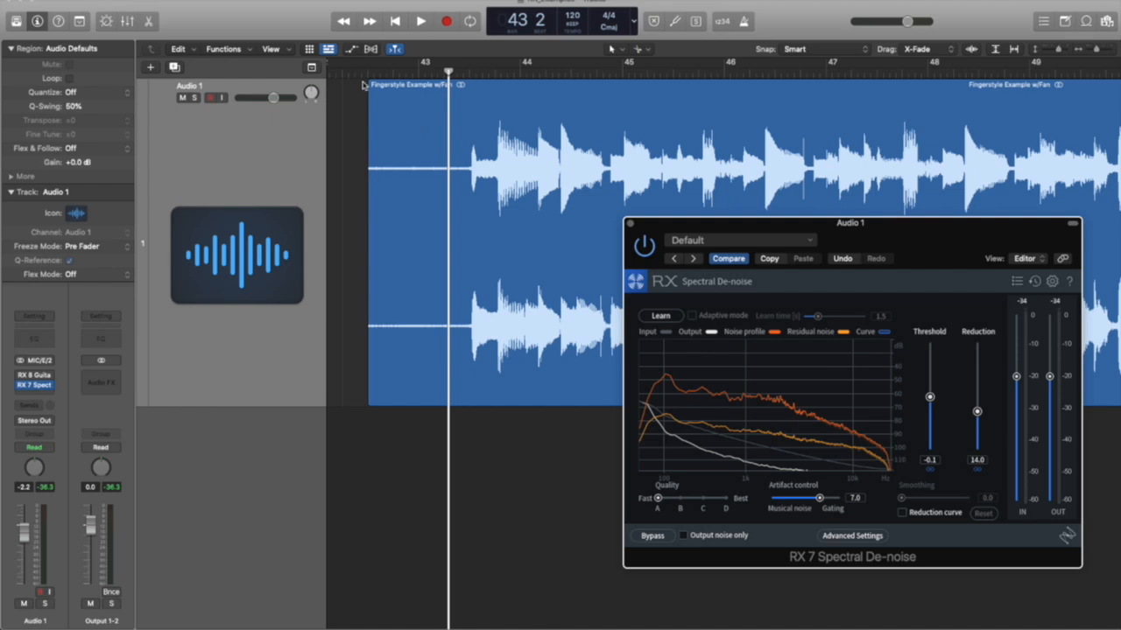
click(420, 21)
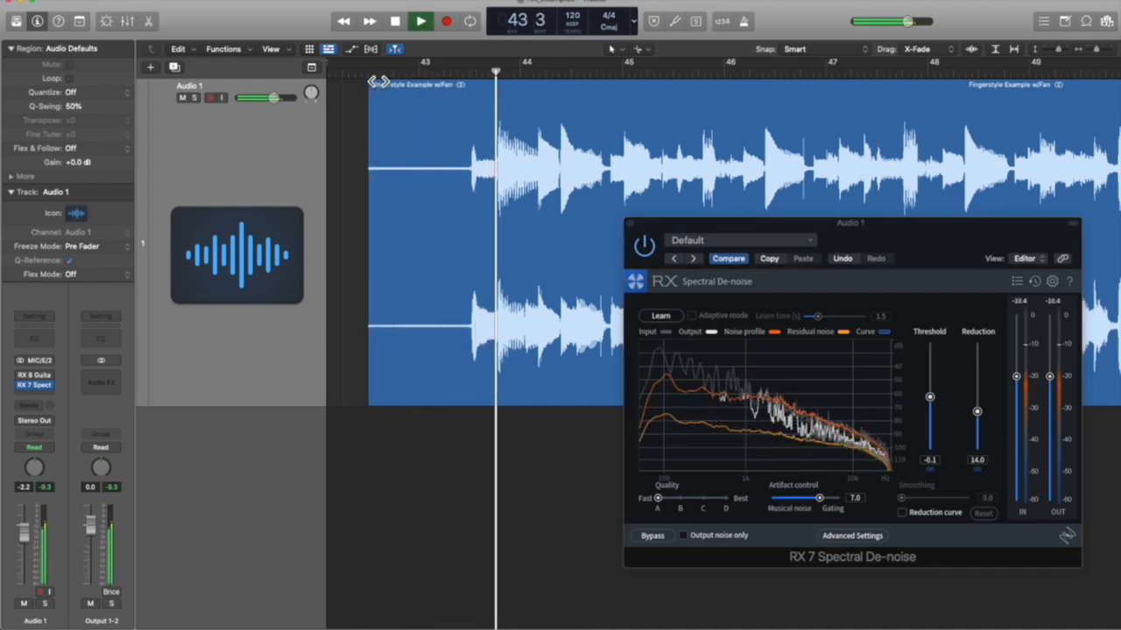
click(394, 21)
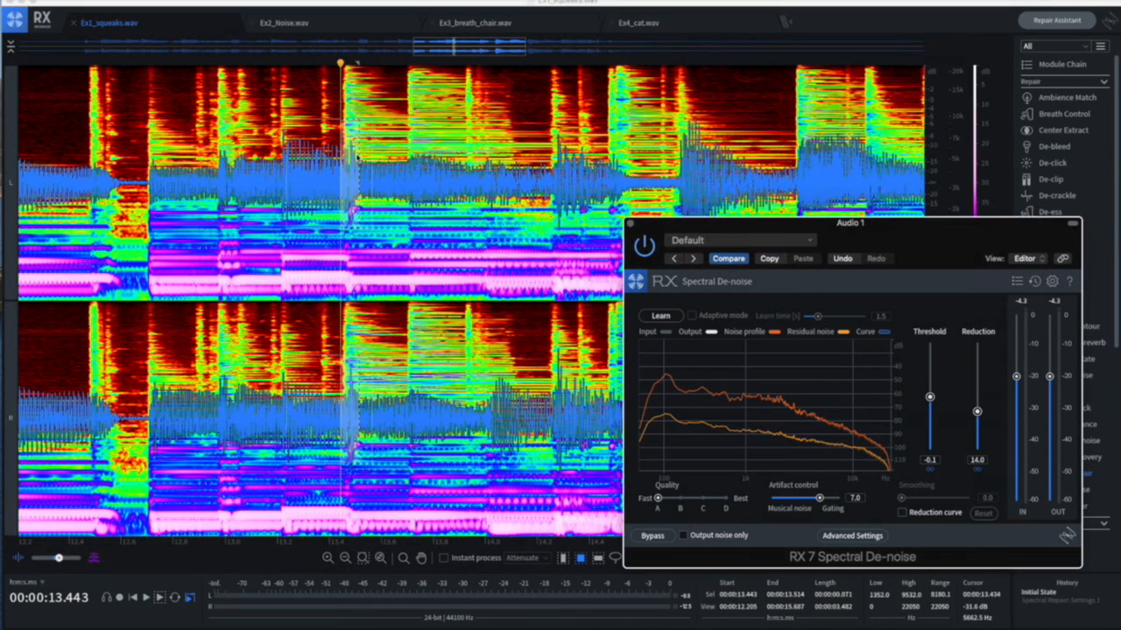
- Render a Spectral Repair attenuation at strength about 1.2 on the marked noise
click(1068, 473)
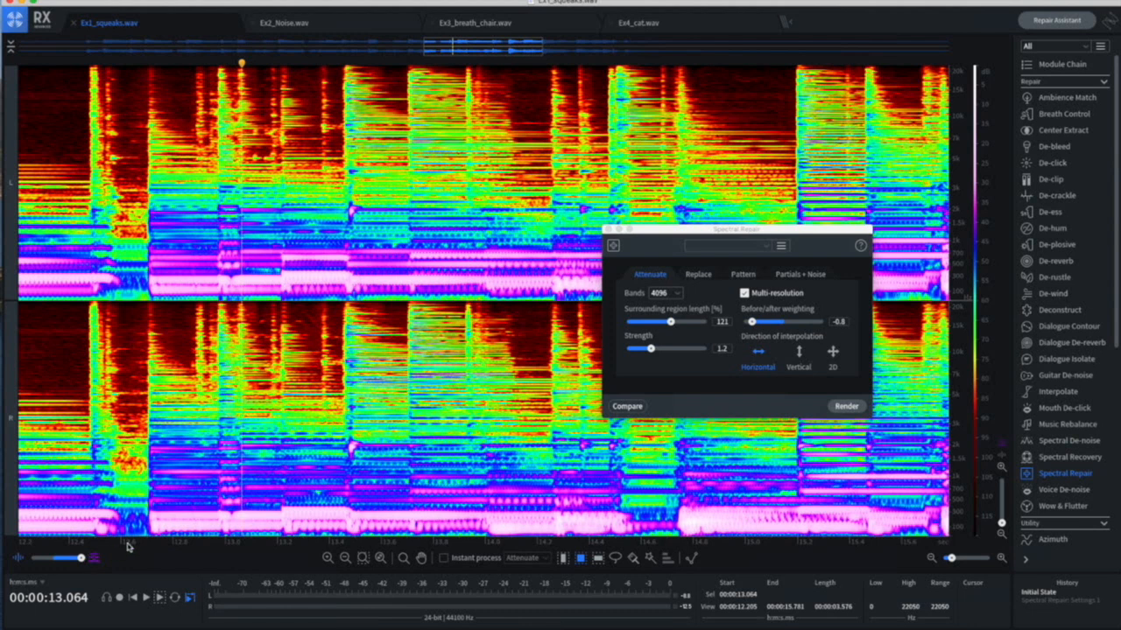
mouse_move(144, 546)
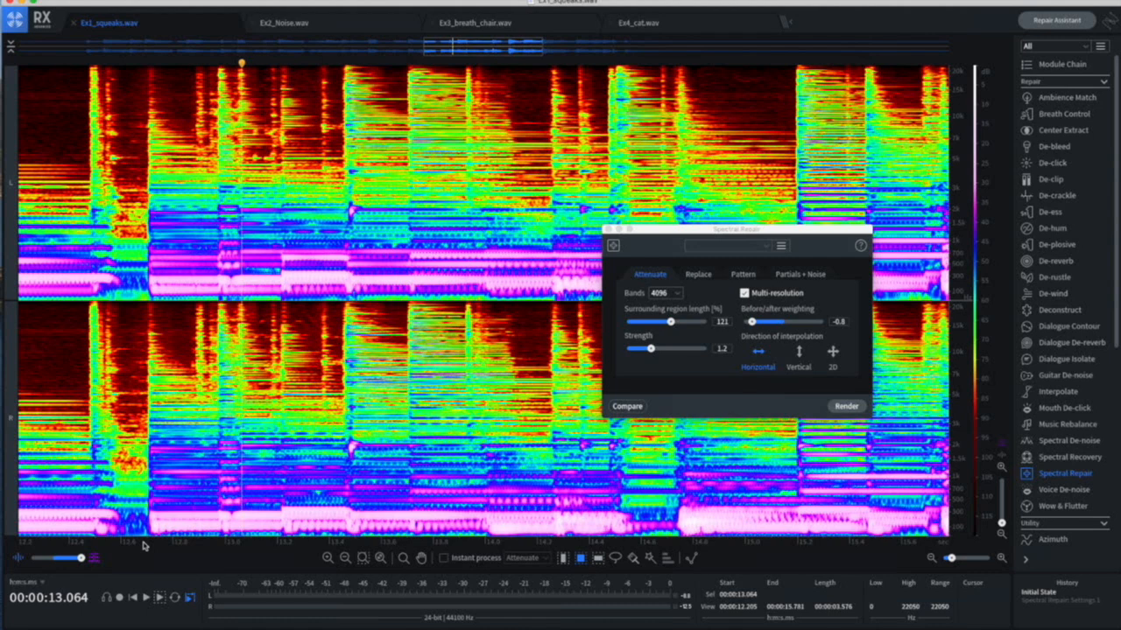
mouse_move(253, 476)
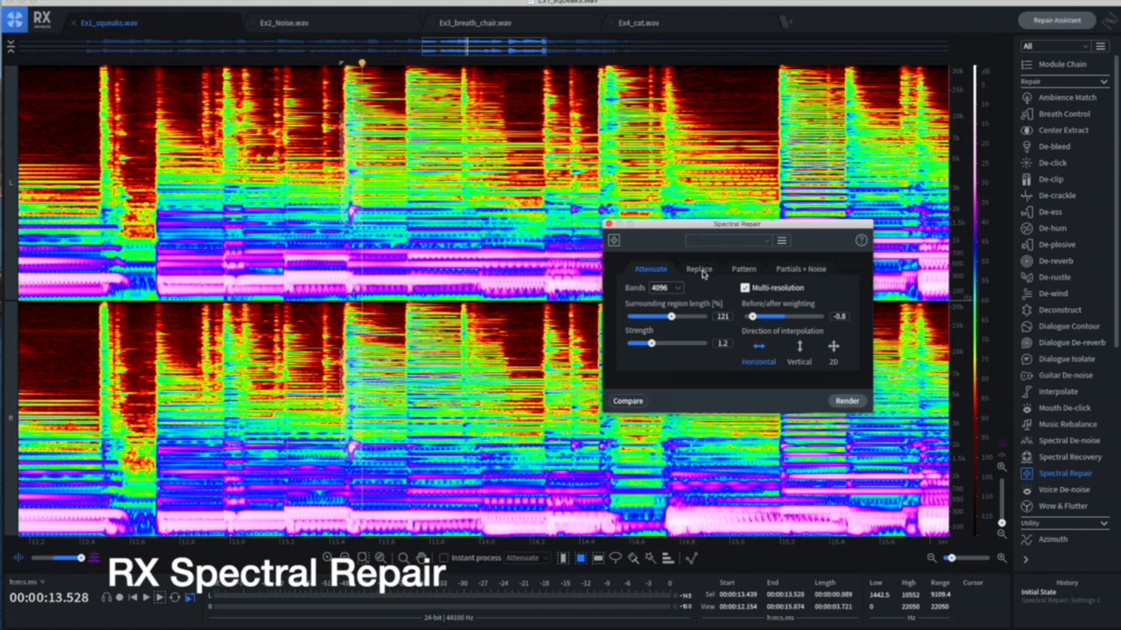
mouse_move(701, 269)
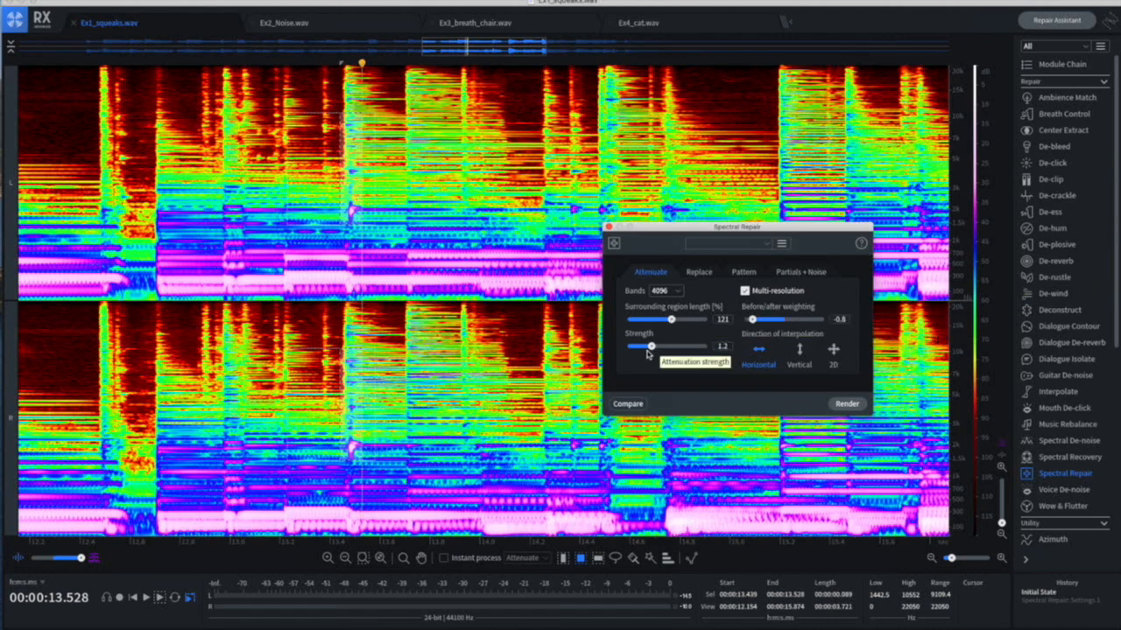
mouse_move(650, 271)
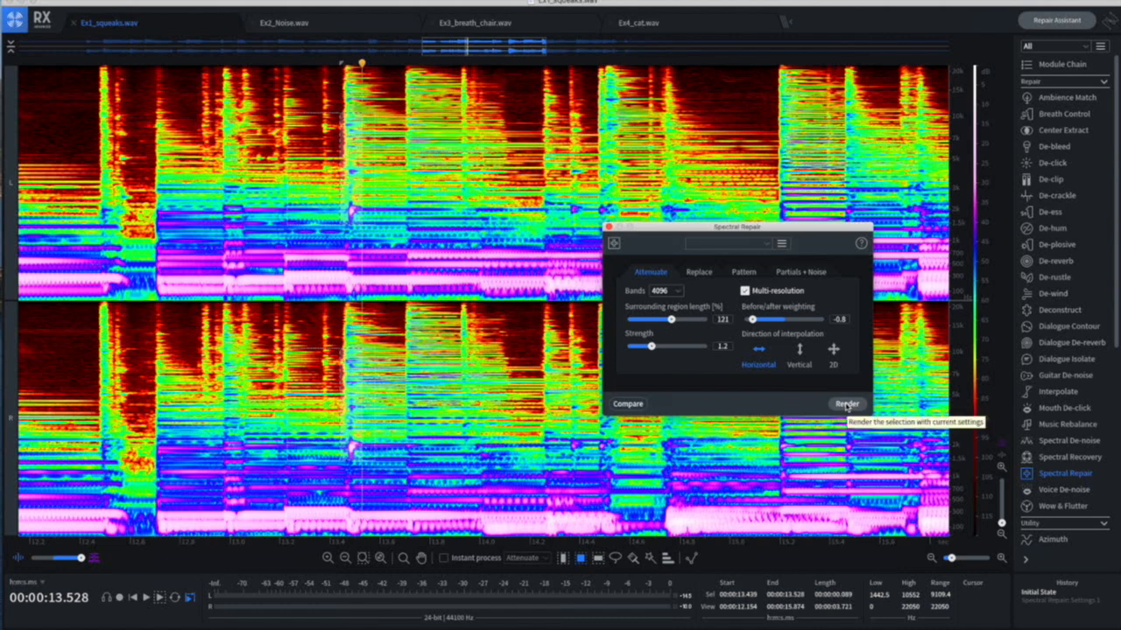
click(846, 402)
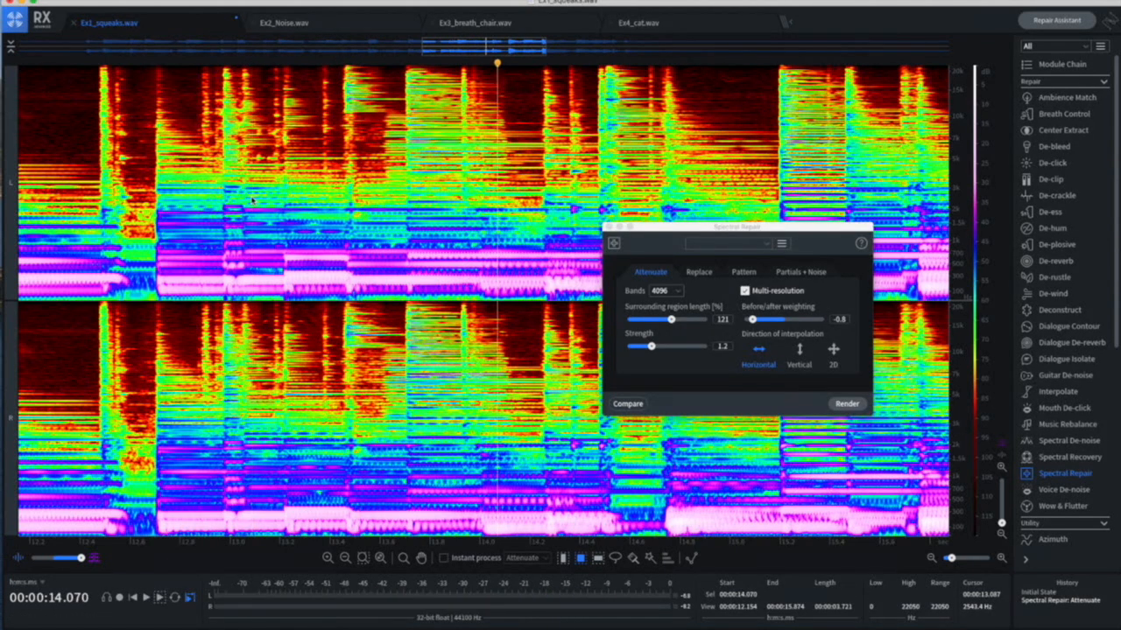
- Compare Ex2_Noise.wav with the Ex1 recording, ending on Ex2_Noise.wav
click(282, 23)
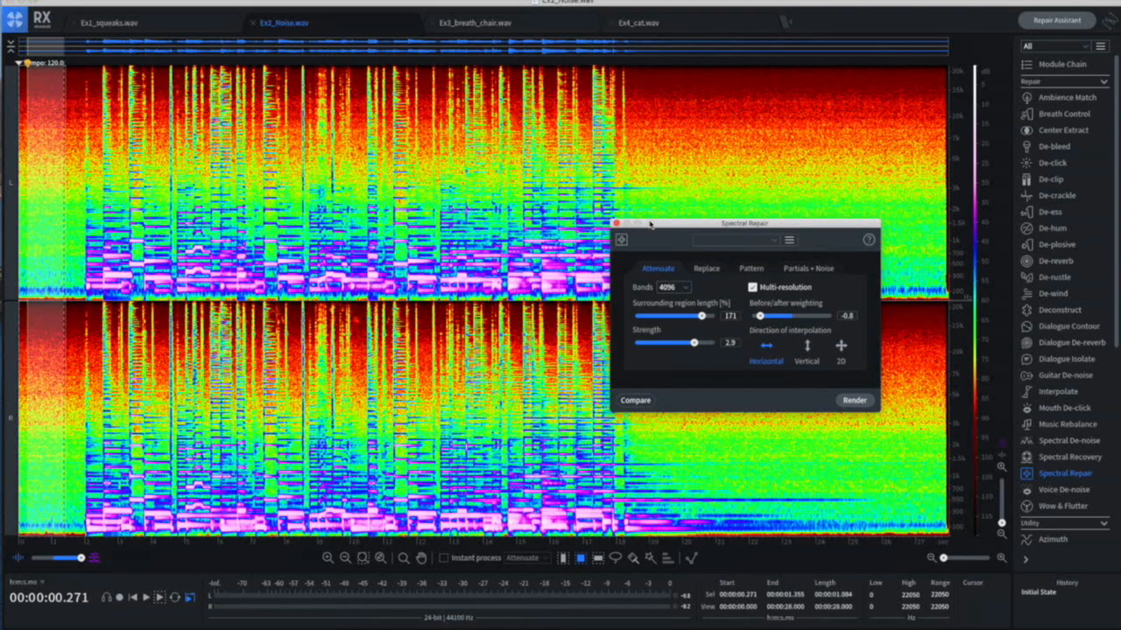
mouse_move(649, 224)
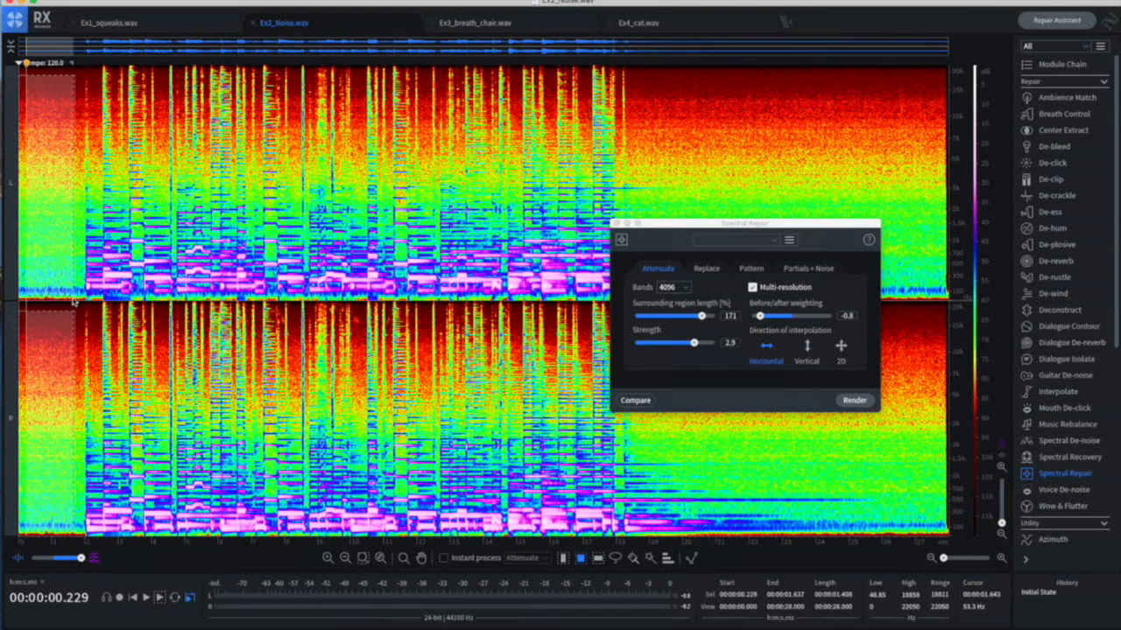
mouse_move(156, 28)
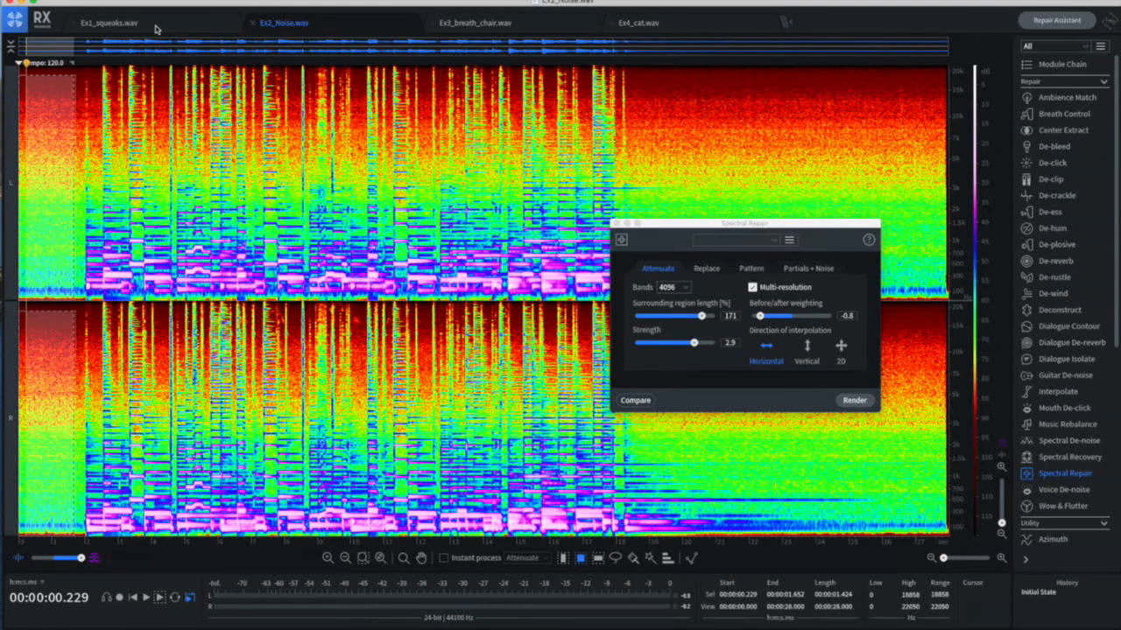
click(105, 21)
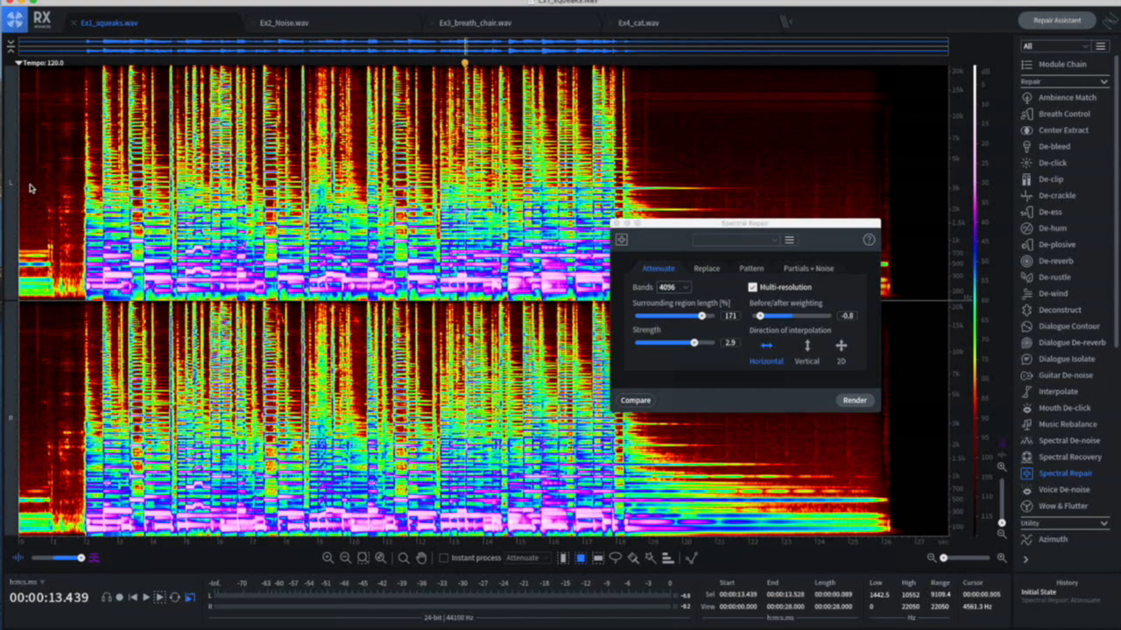
mouse_move(42, 210)
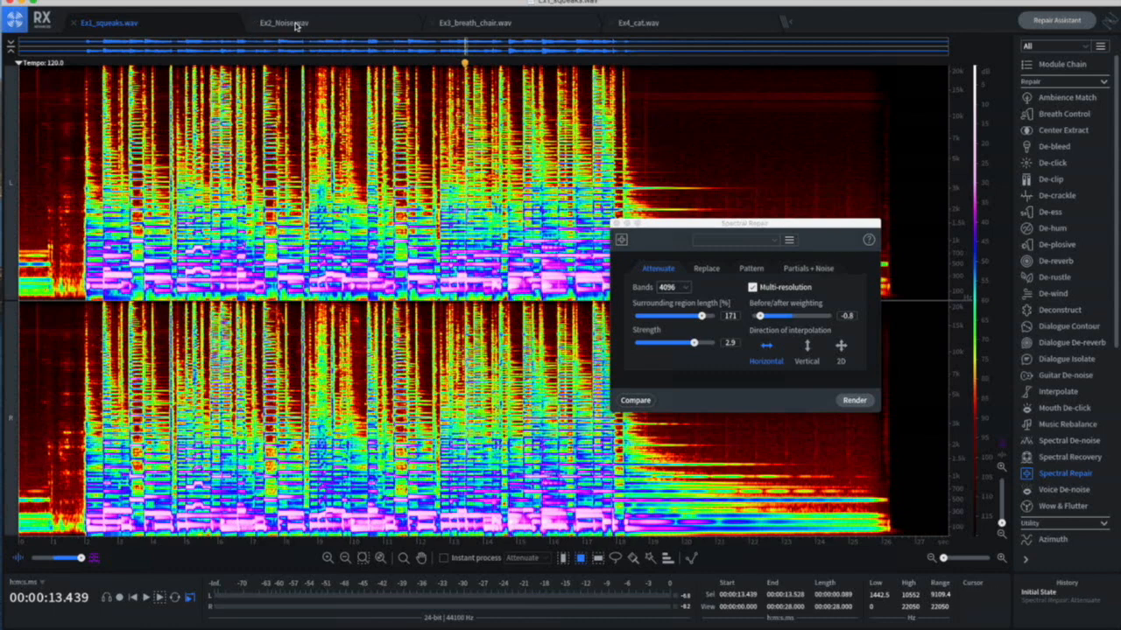
click(282, 21)
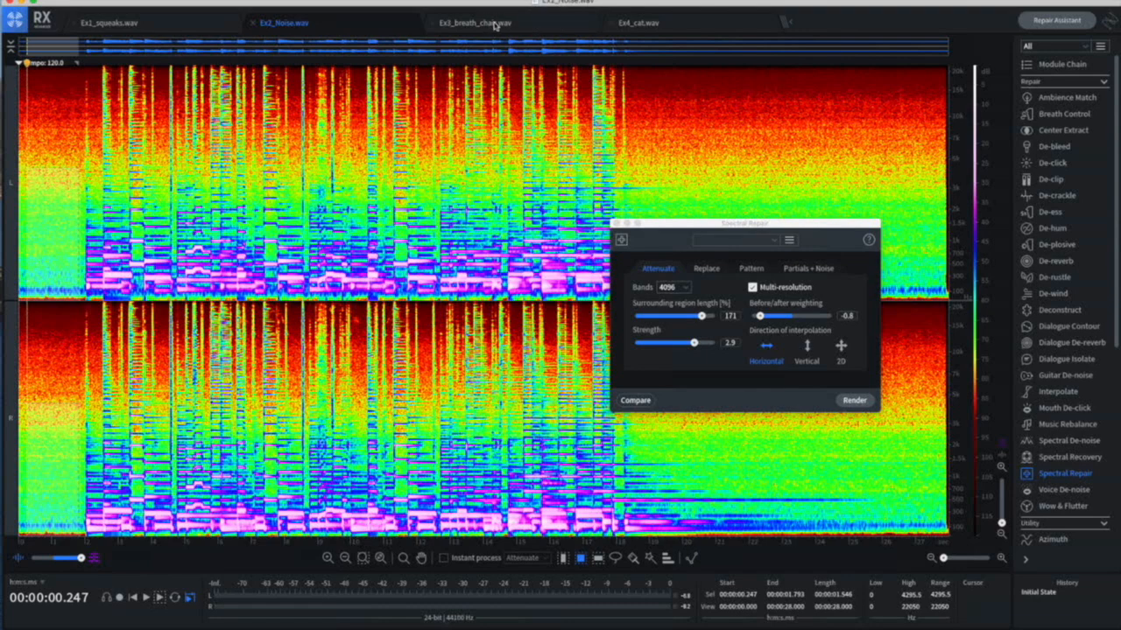
- On Ex3, attenuate the first chair rustle with a shorter surrounding region and higher strength
click(476, 21)
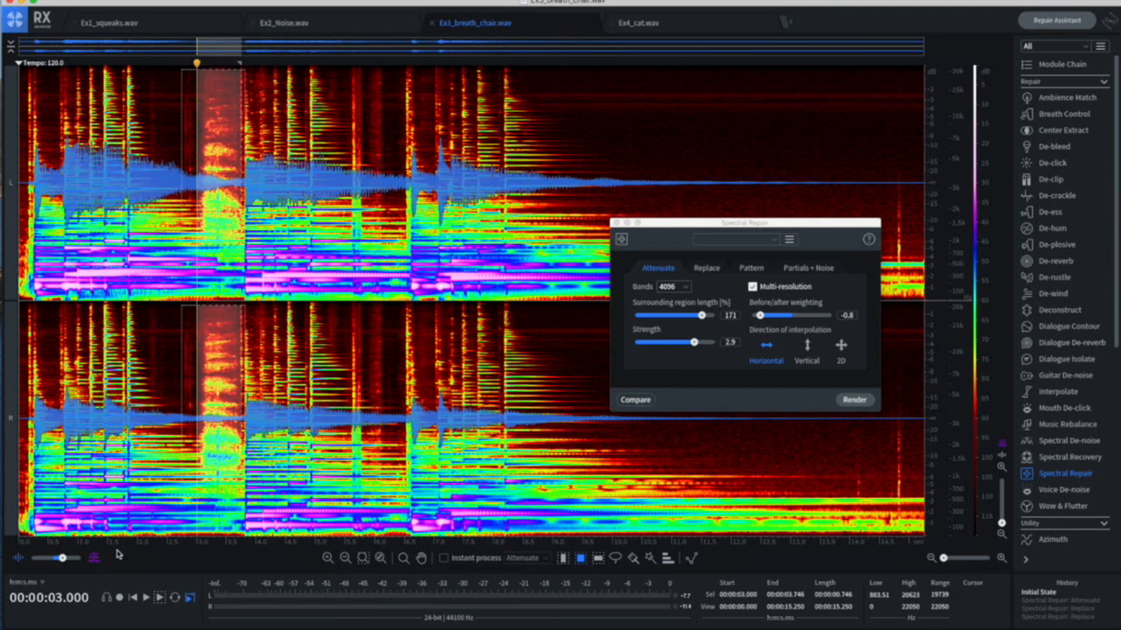
click(161, 599)
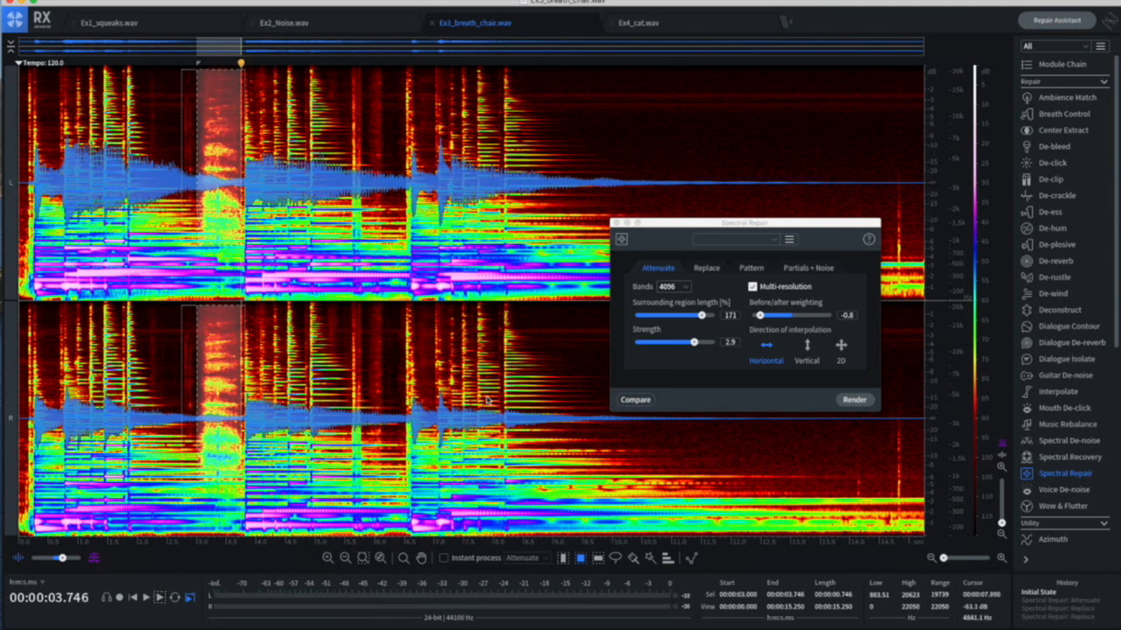
drag(702, 316, 698, 316)
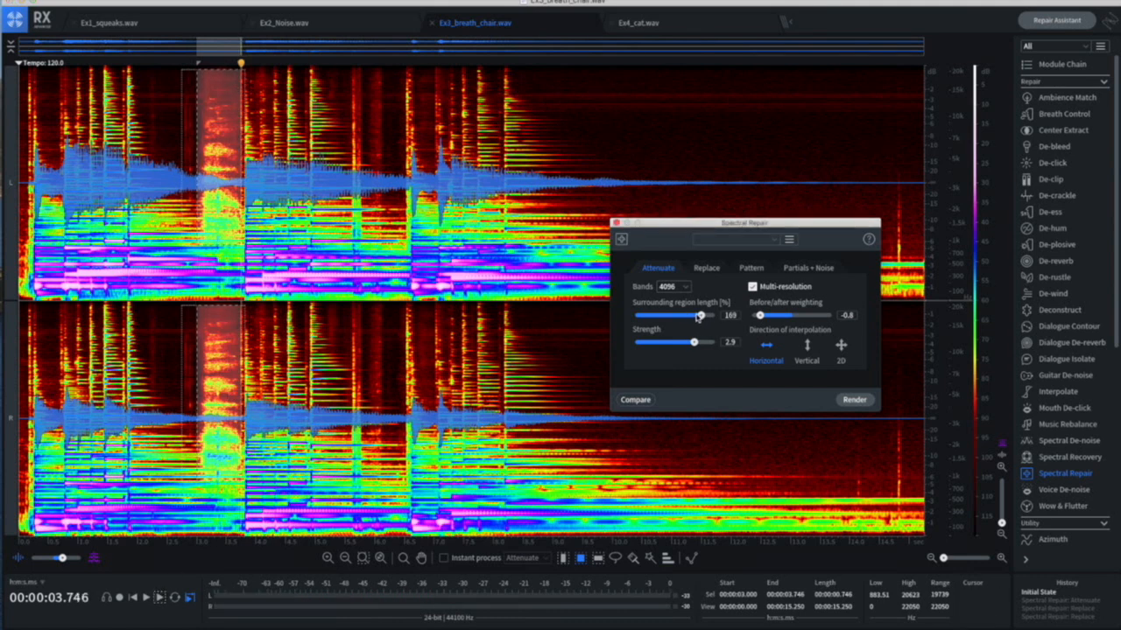
drag(701, 315, 658, 315)
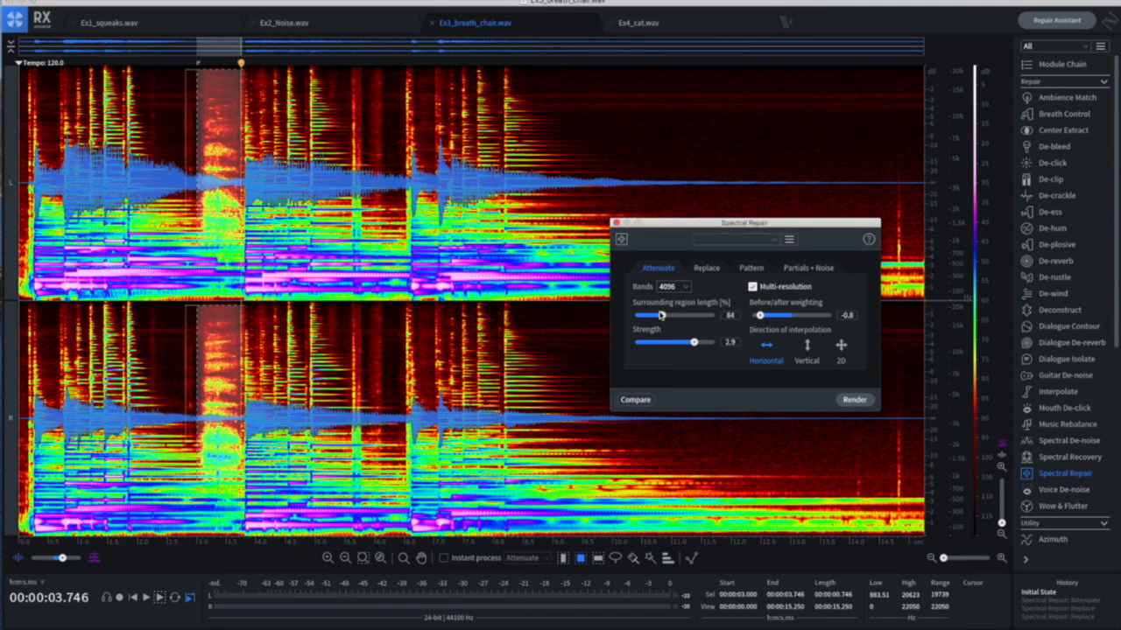
drag(692, 342, 704, 341)
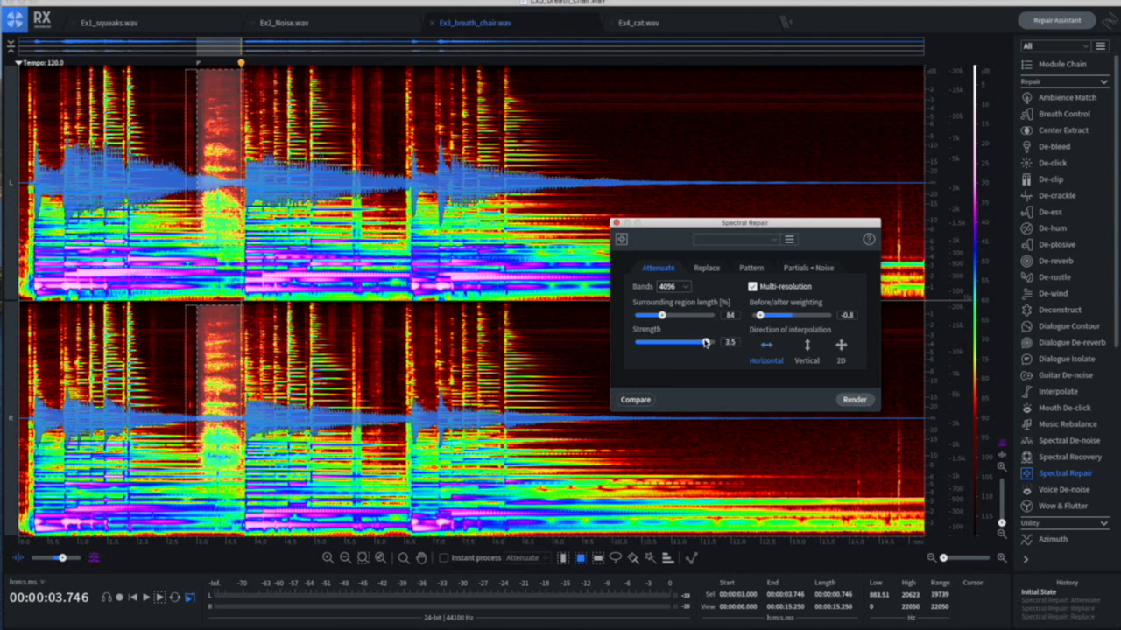
mouse_move(854, 400)
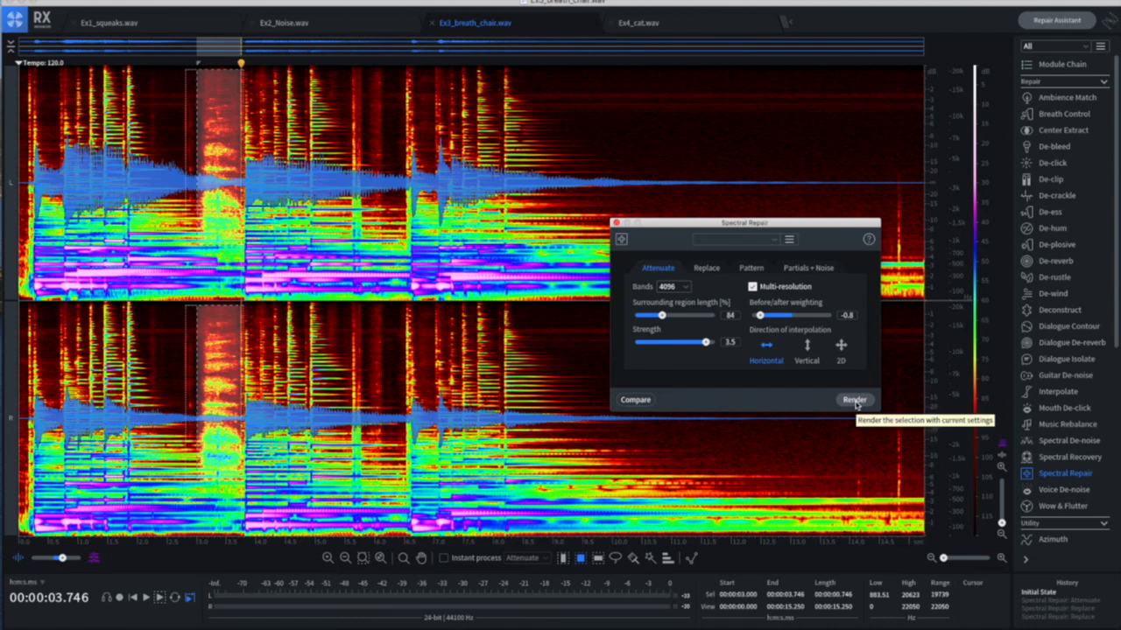
click(854, 400)
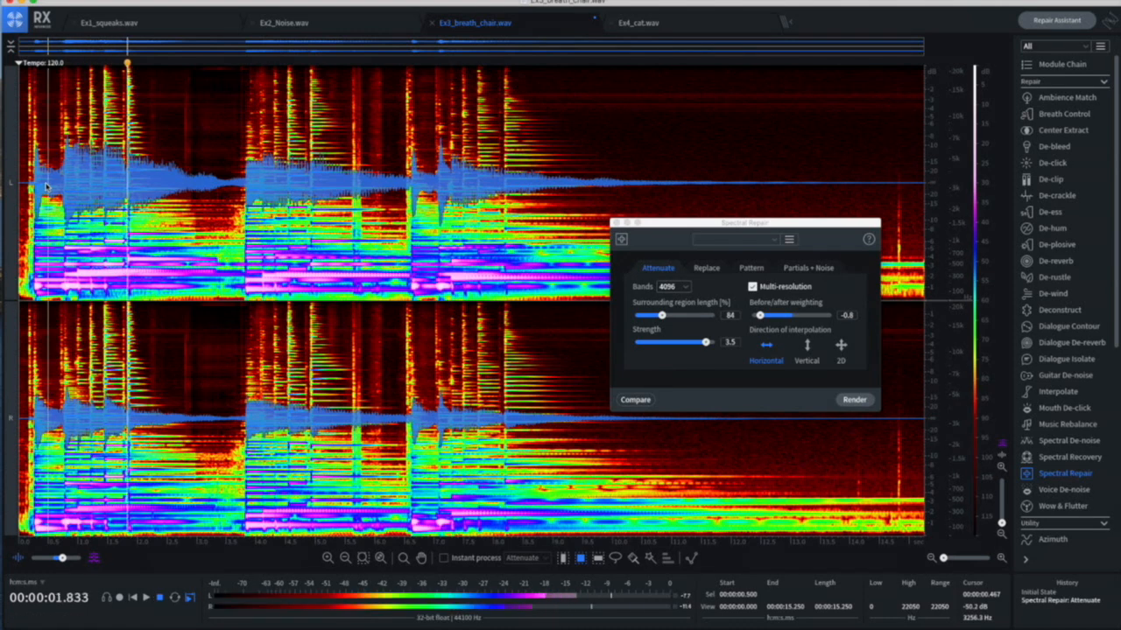
- Replace the second rustle in Replace mode with surrounding region length near 81
click(158, 597)
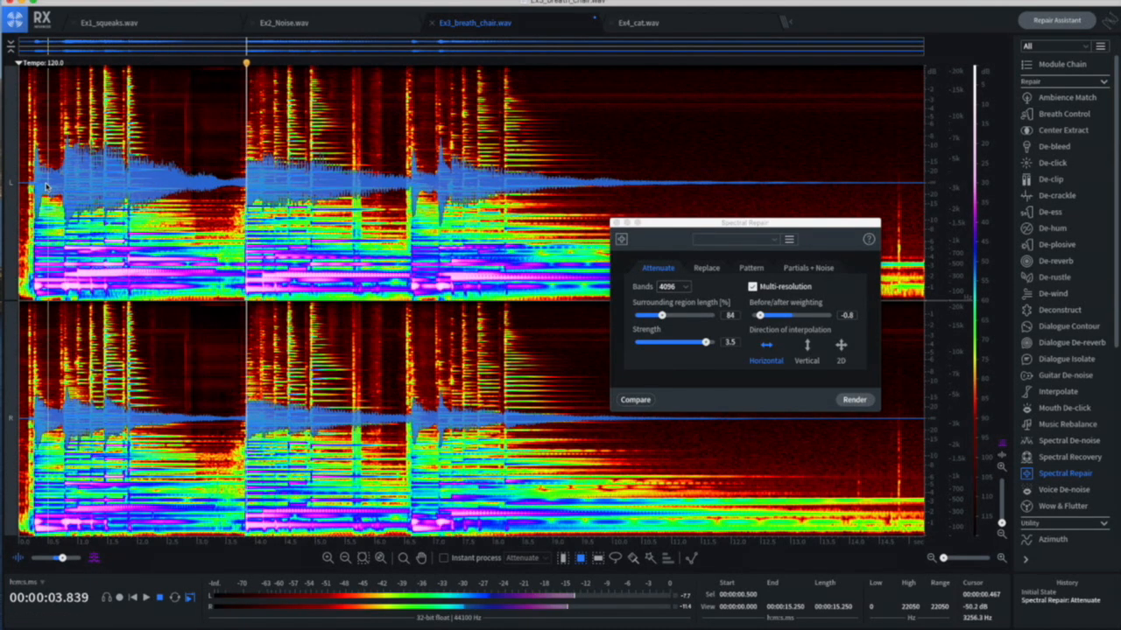
click(158, 599)
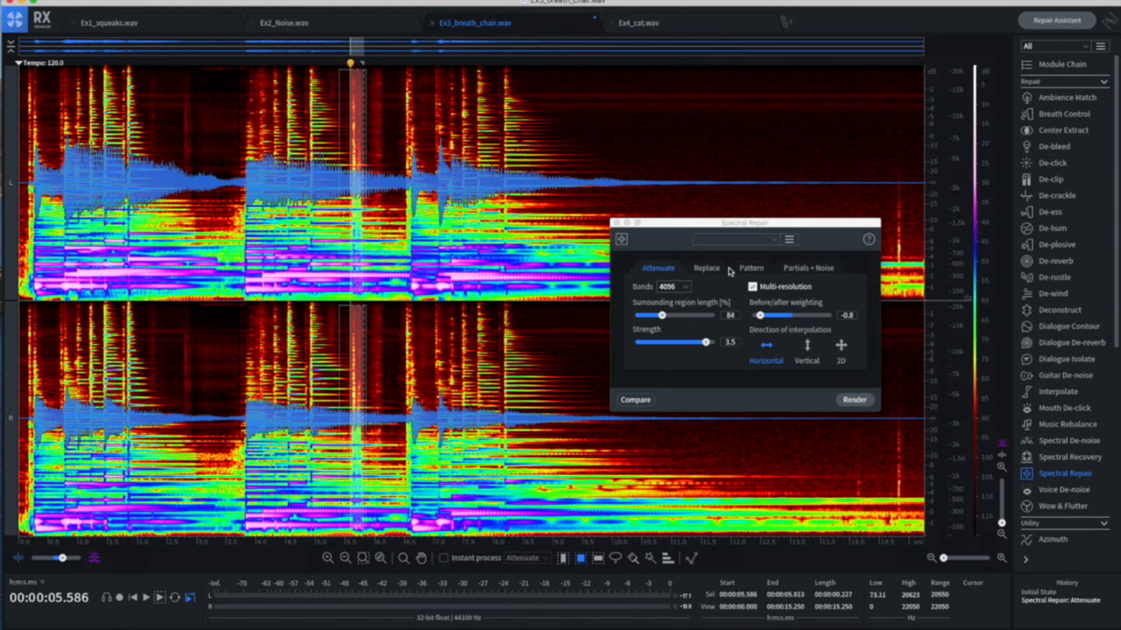
mouse_move(812, 273)
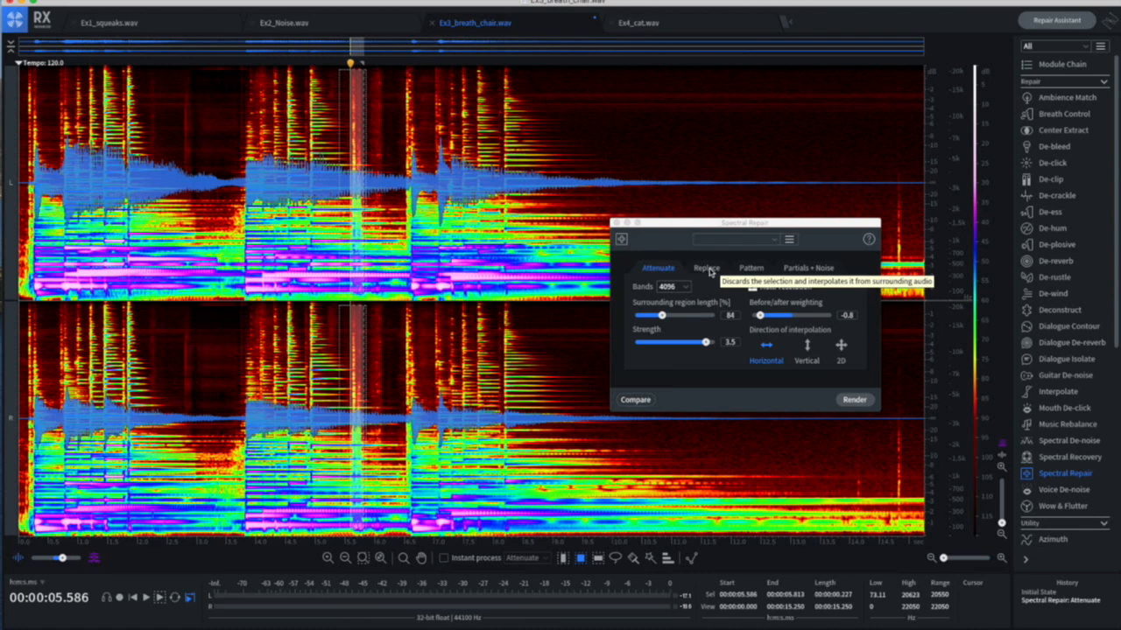
click(706, 268)
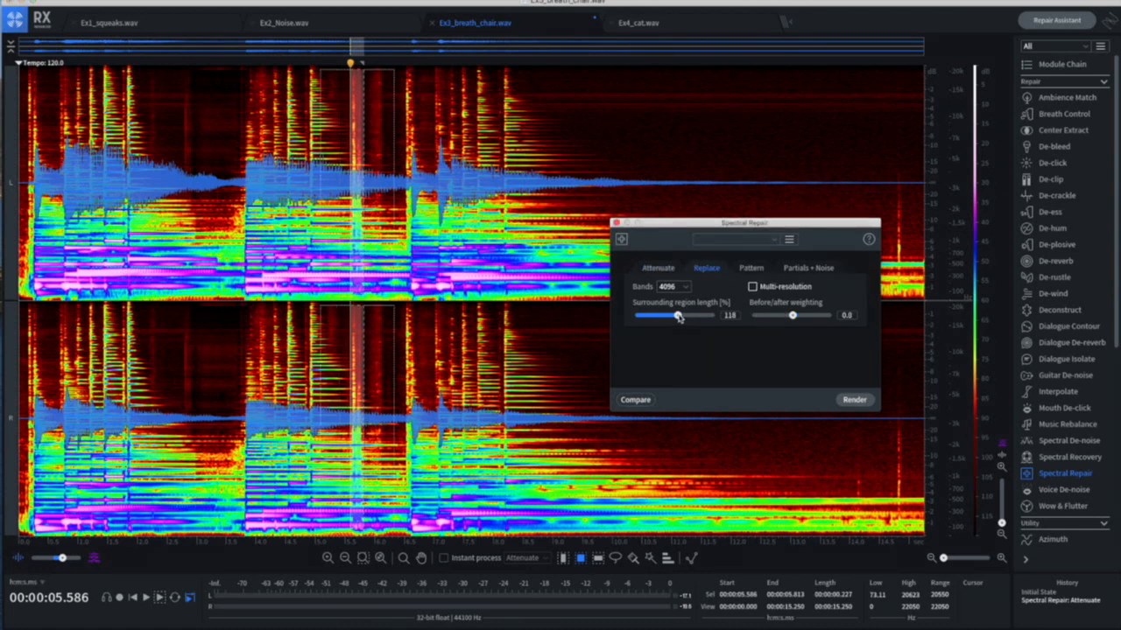
drag(679, 315, 662, 316)
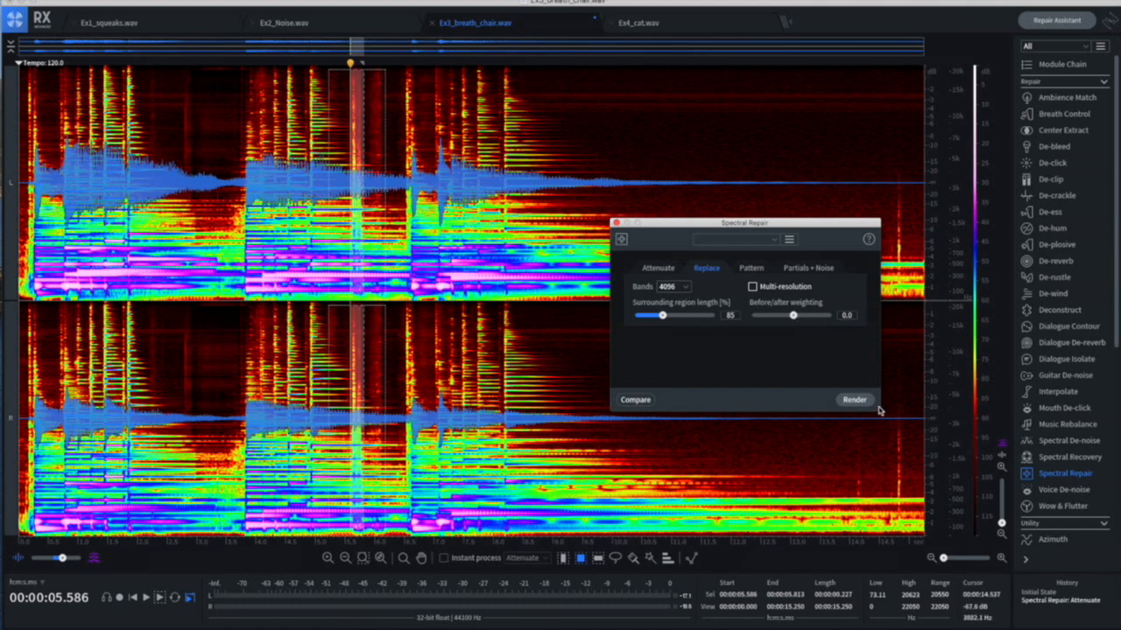
click(853, 399)
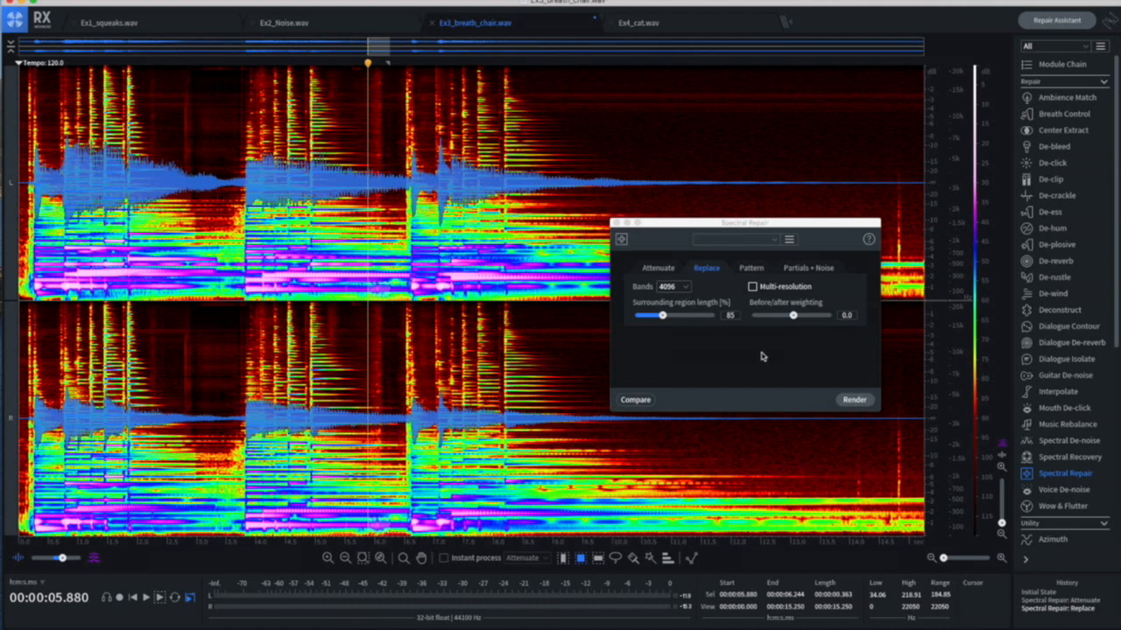
- Listen back to the repaired section of the breath-and-chair recording
click(853, 399)
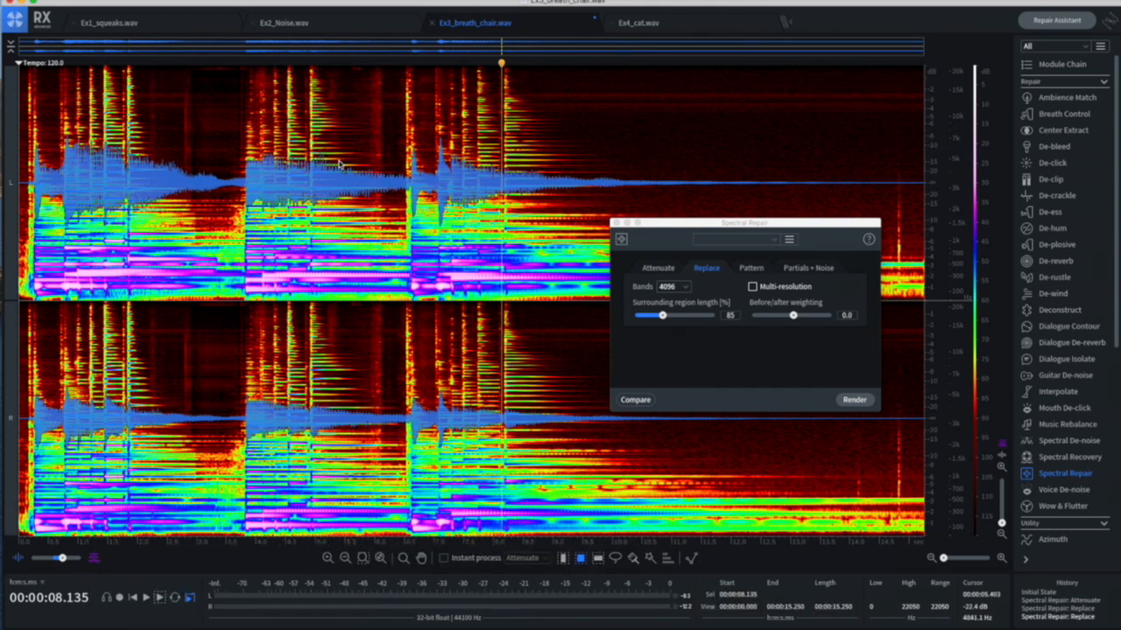
mouse_move(374, 133)
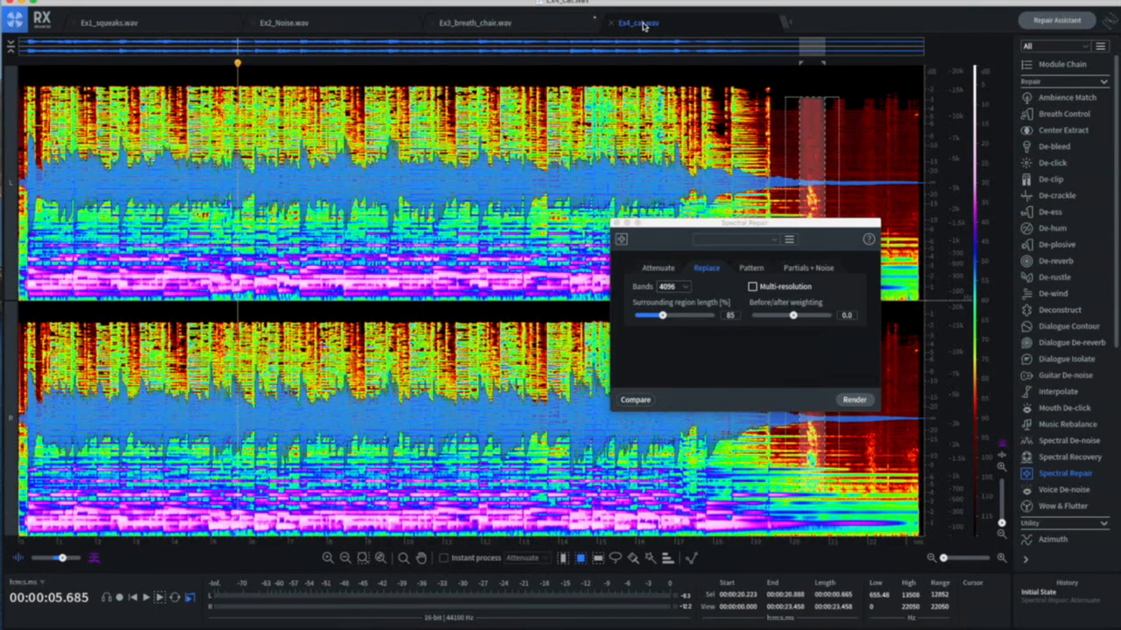
- Attenuate the selected meow with Spectral Repair in Attenuate mode at strength 1.2 and render it
drag(744, 223, 547, 200)
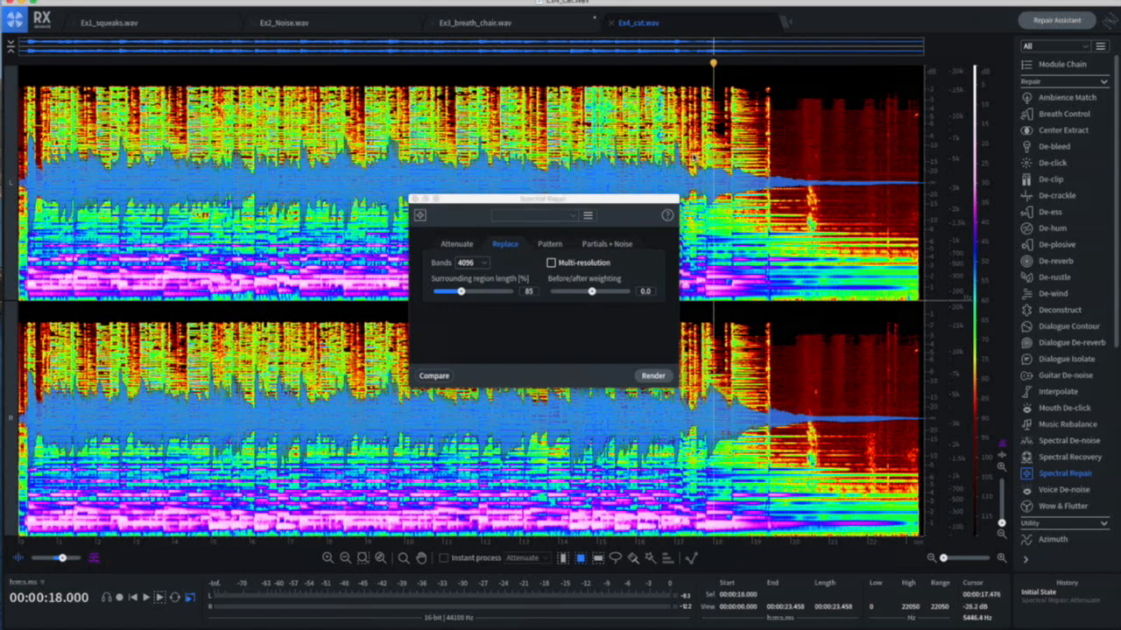
mouse_move(692, 155)
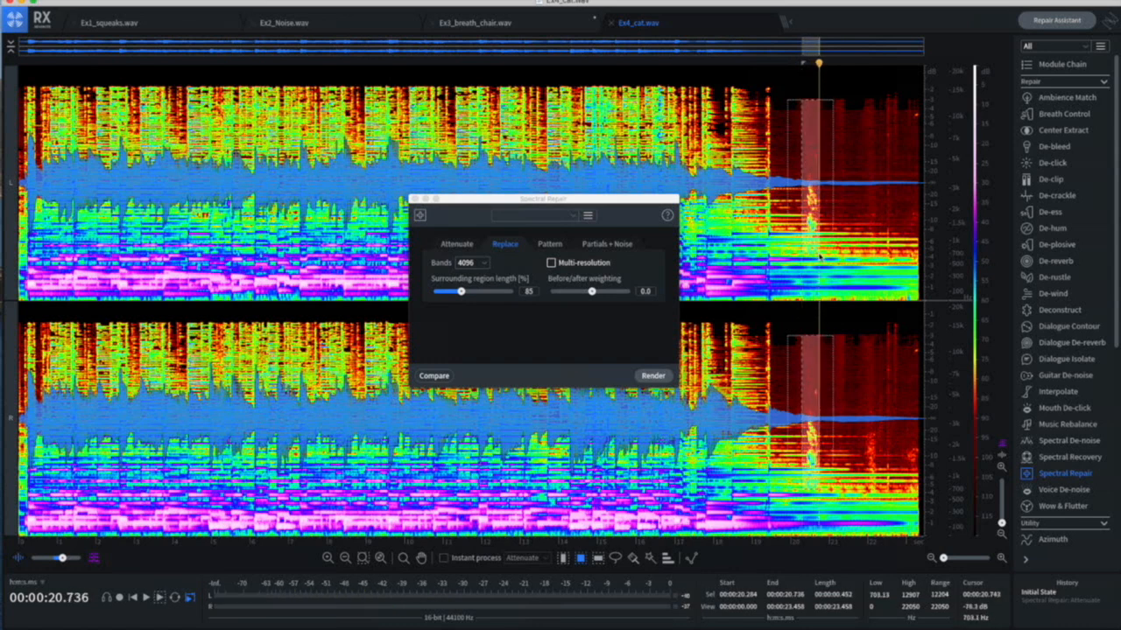
click(809, 113)
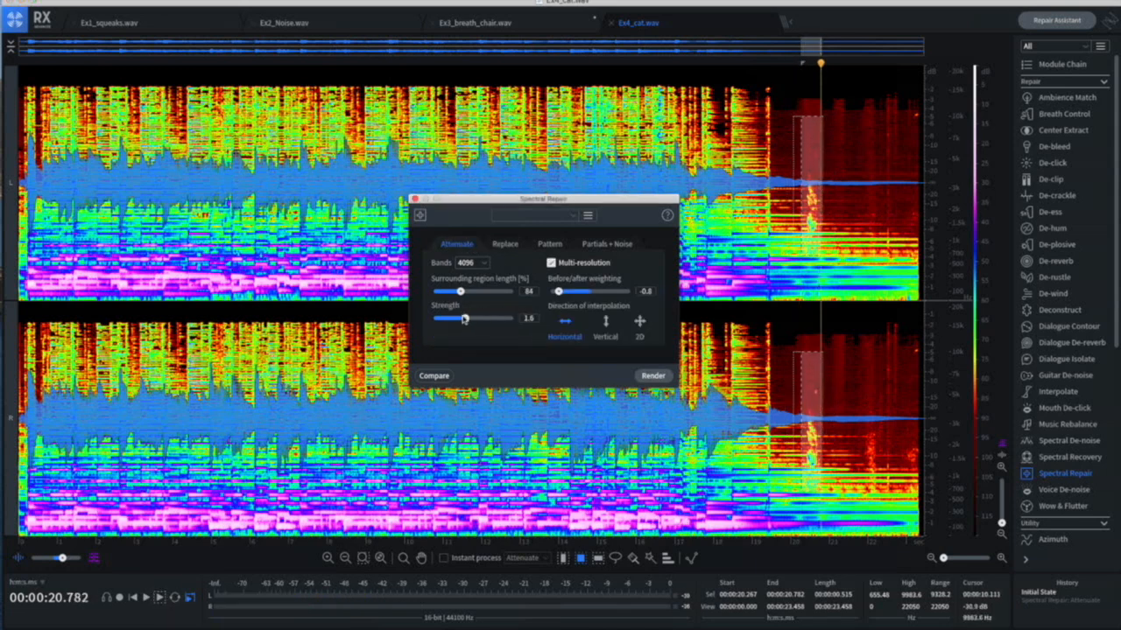
drag(464, 319, 458, 319)
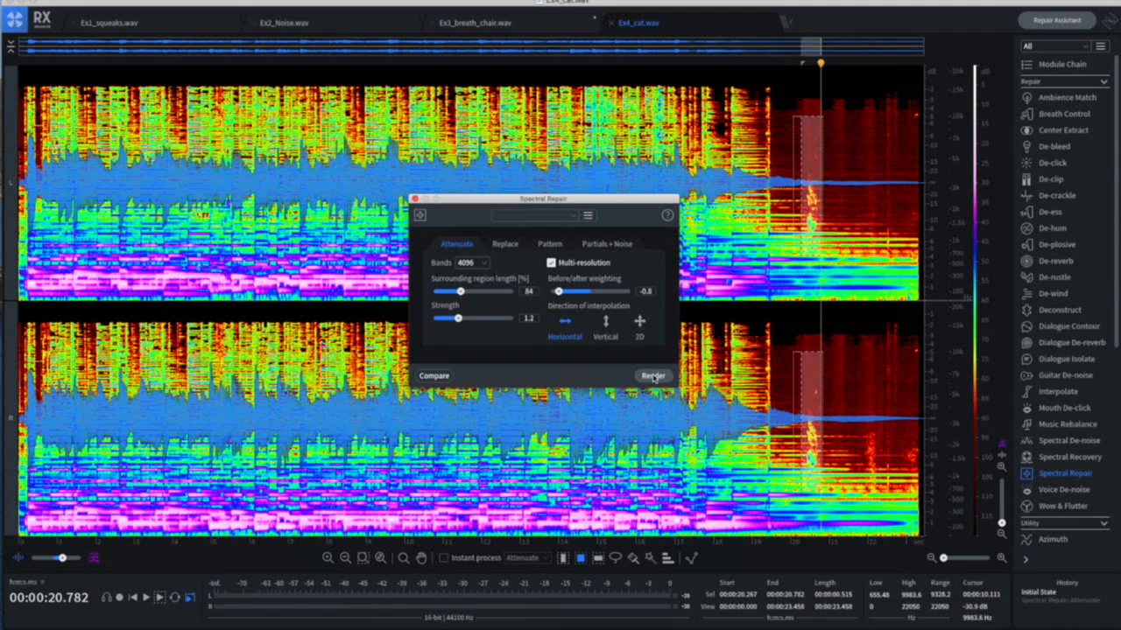
click(651, 375)
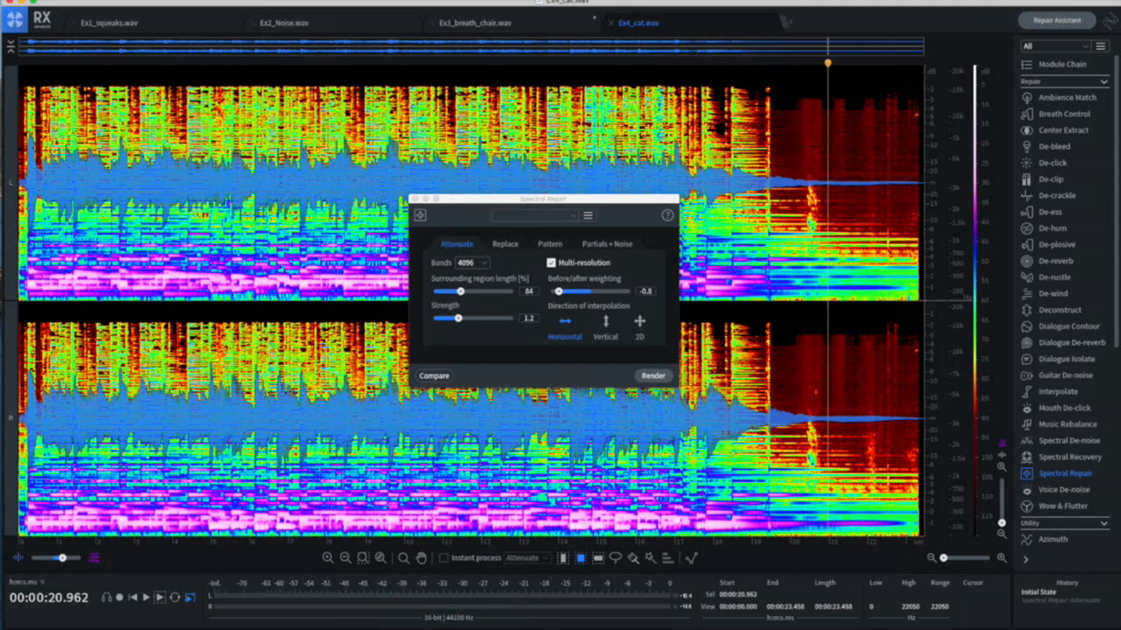
click(715, 219)
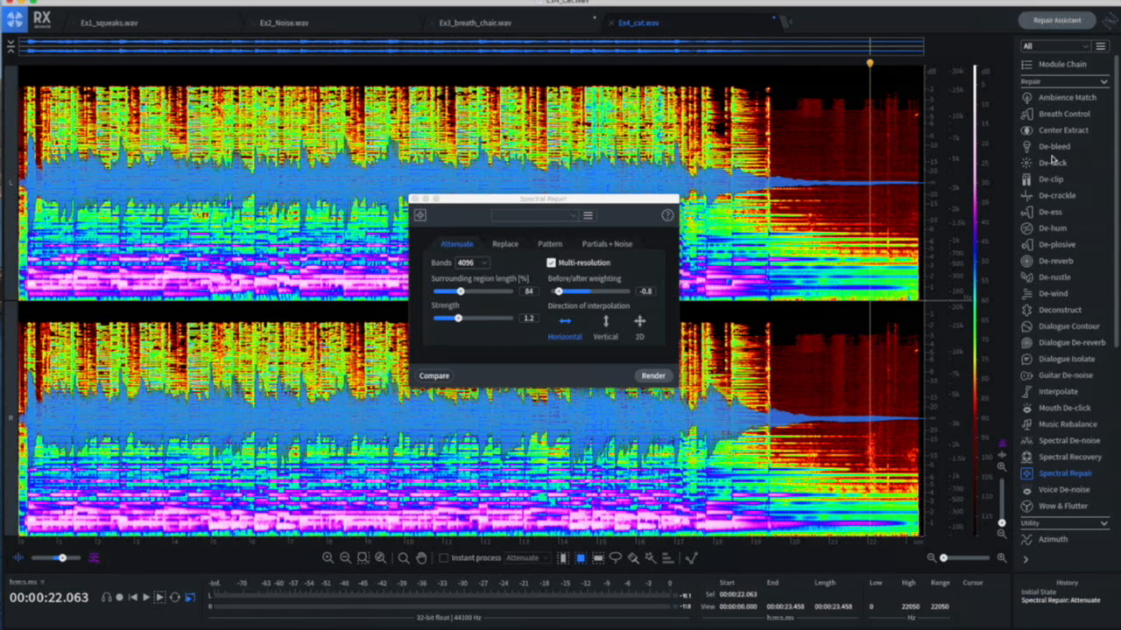
mouse_move(1054, 147)
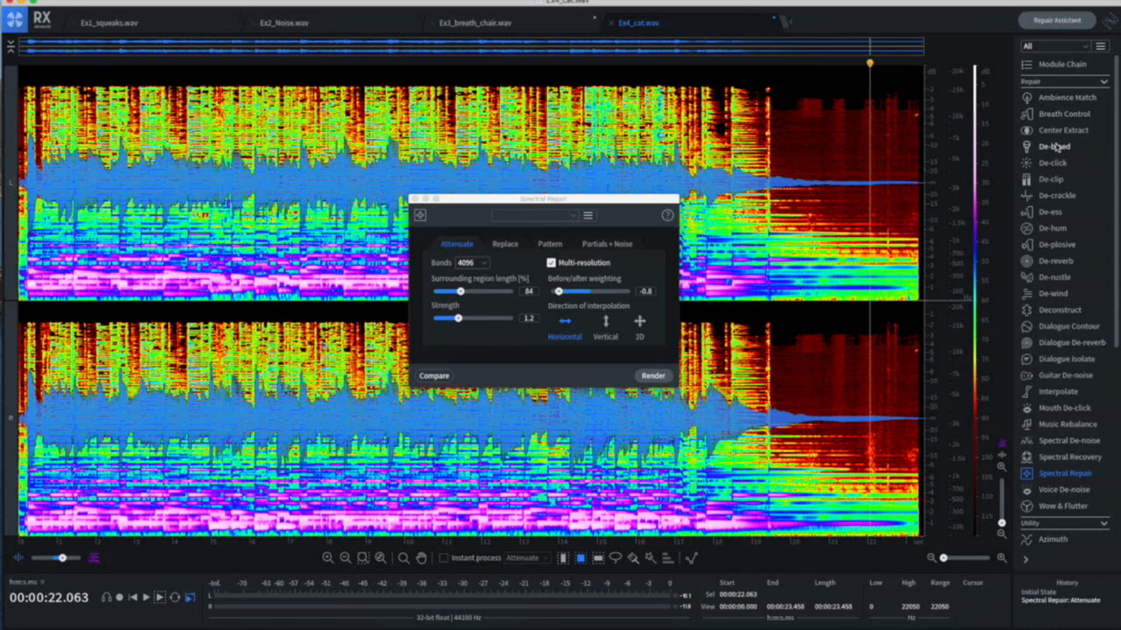
mouse_move(1054, 184)
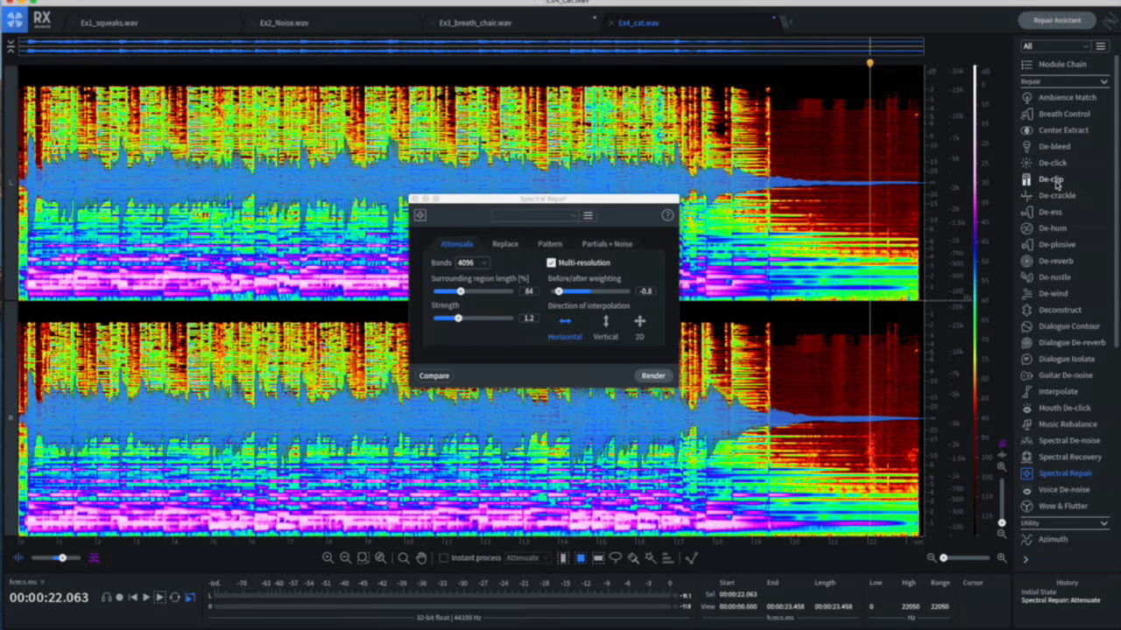
mouse_move(1050, 178)
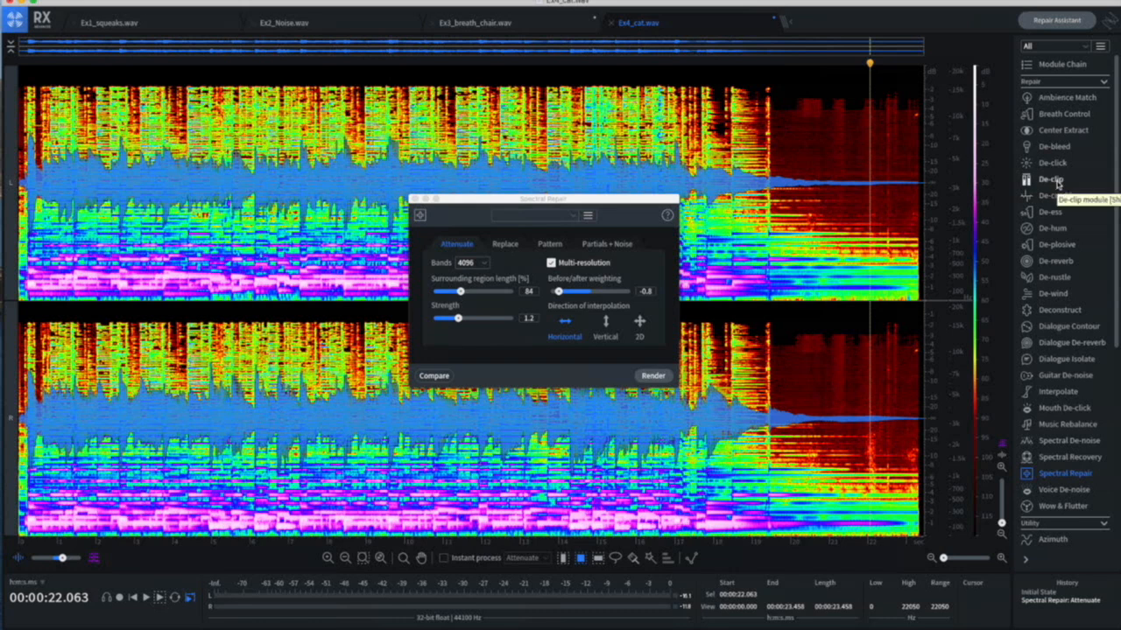
mouse_move(1060, 197)
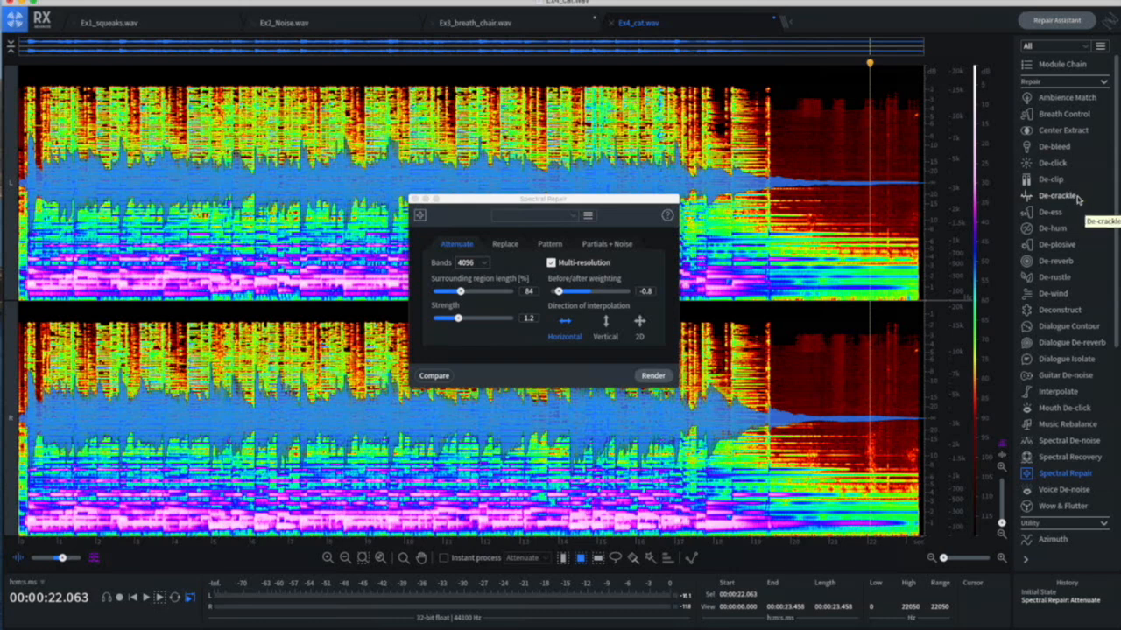
mouse_move(1072, 216)
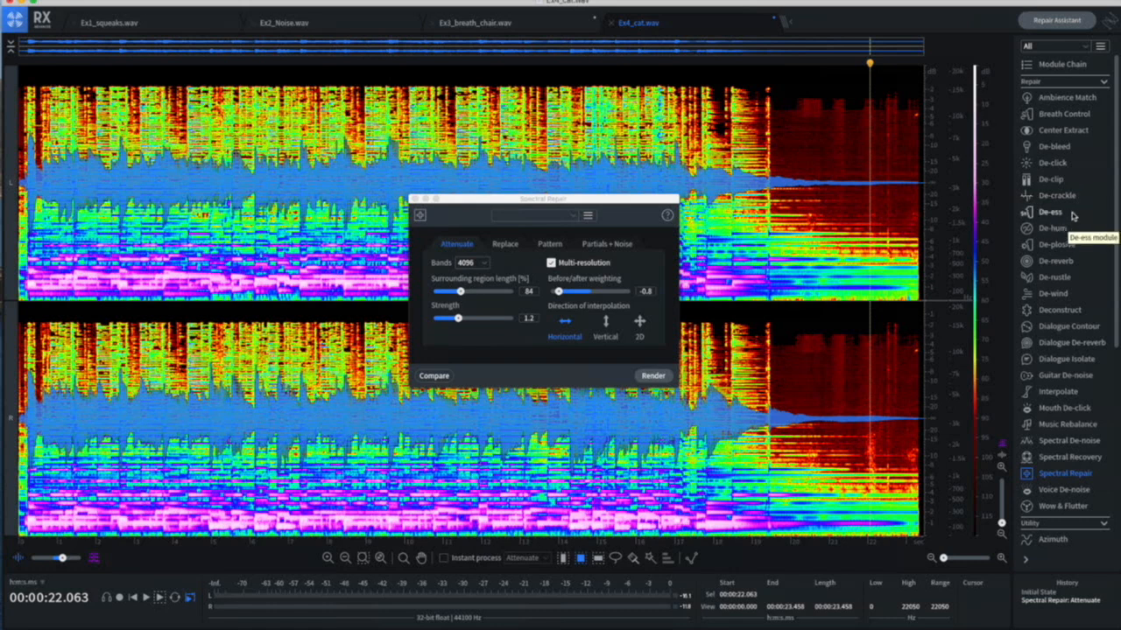
mouse_move(1057, 245)
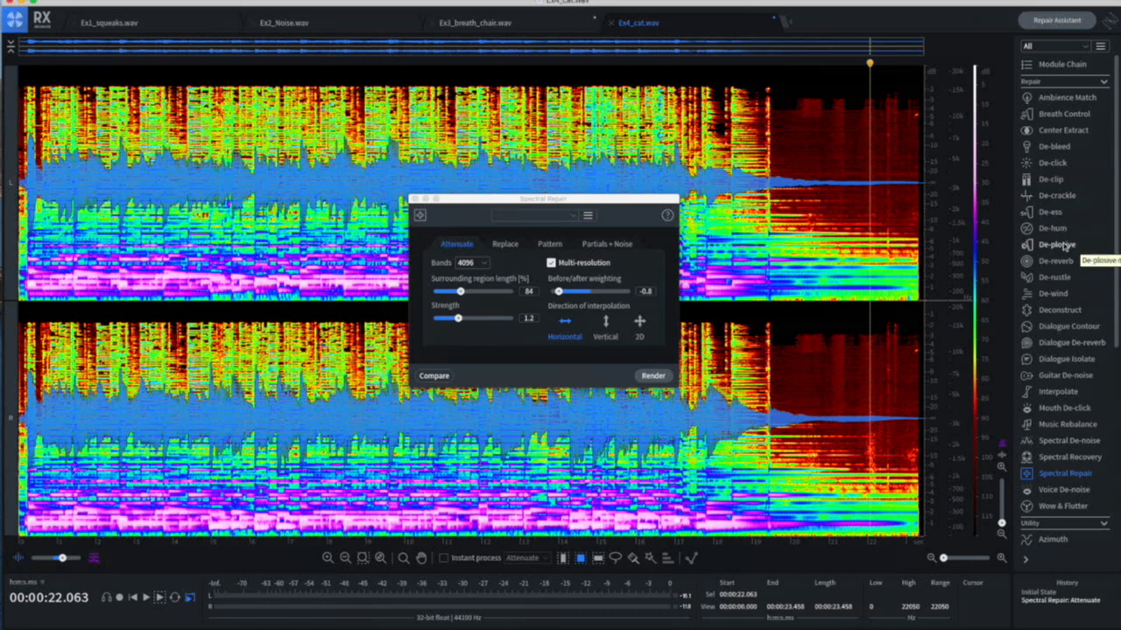
mouse_move(1054, 259)
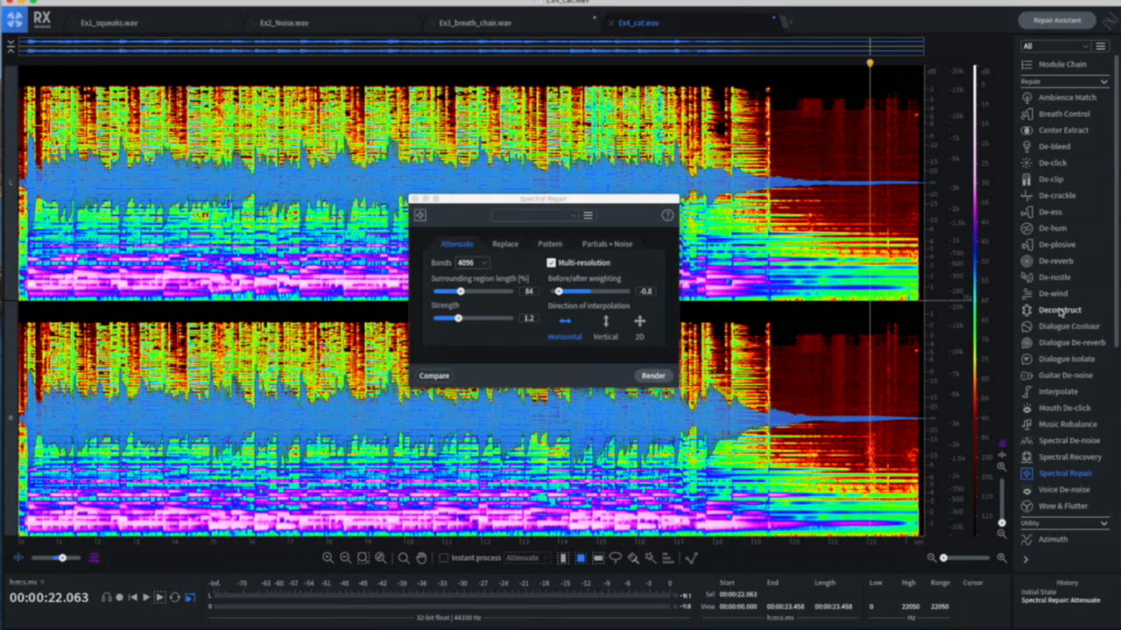
mouse_move(1076, 330)
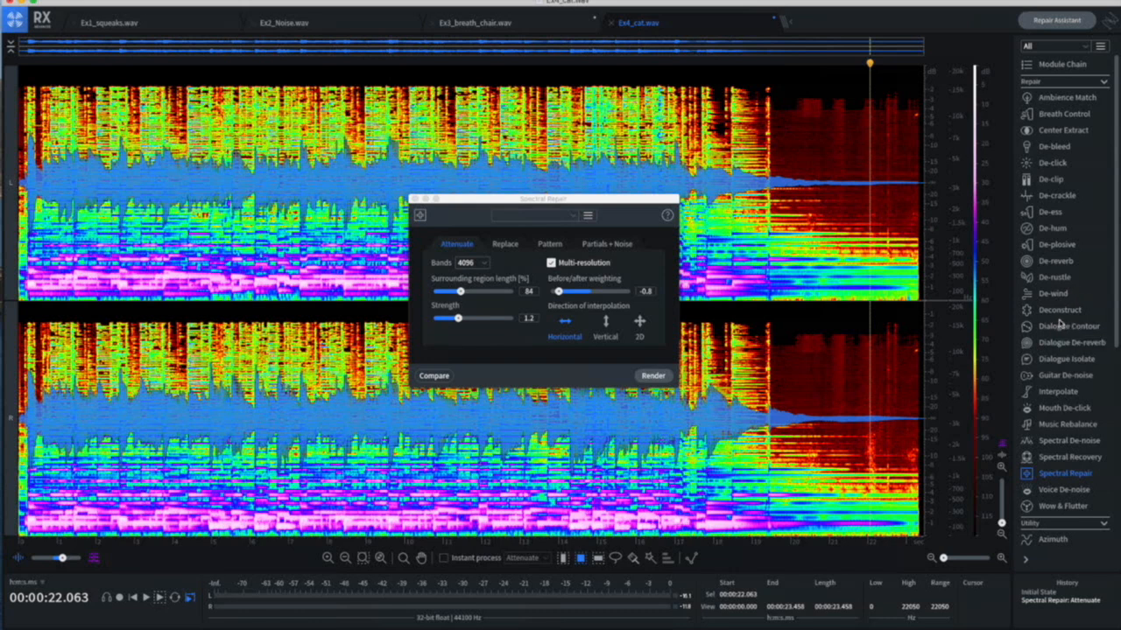
mouse_move(1070, 457)
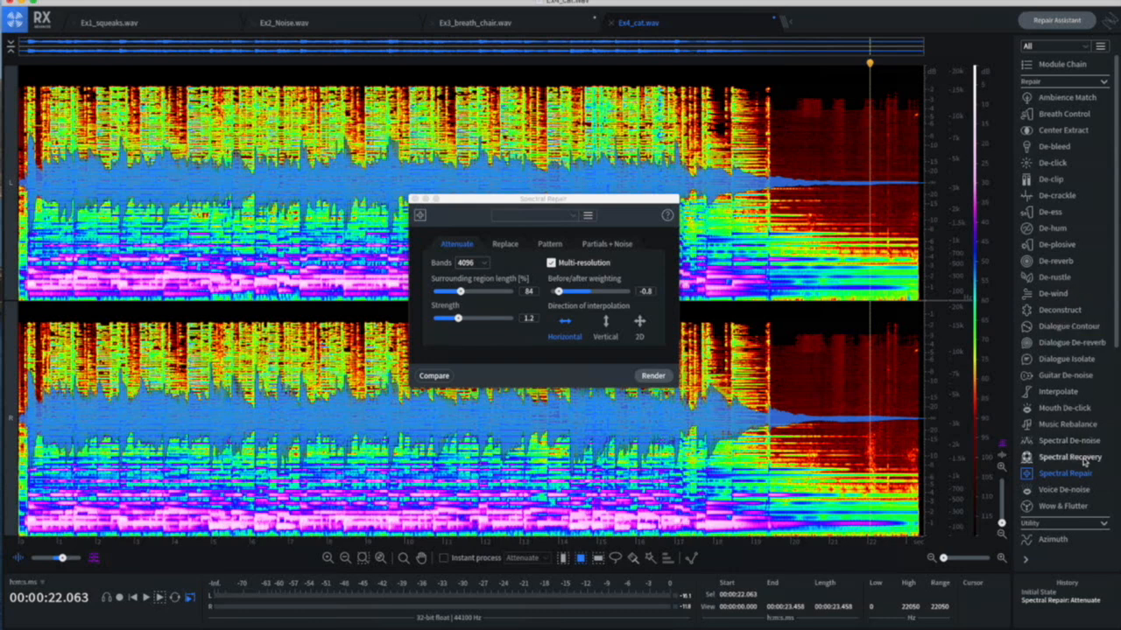
mouse_move(1068, 456)
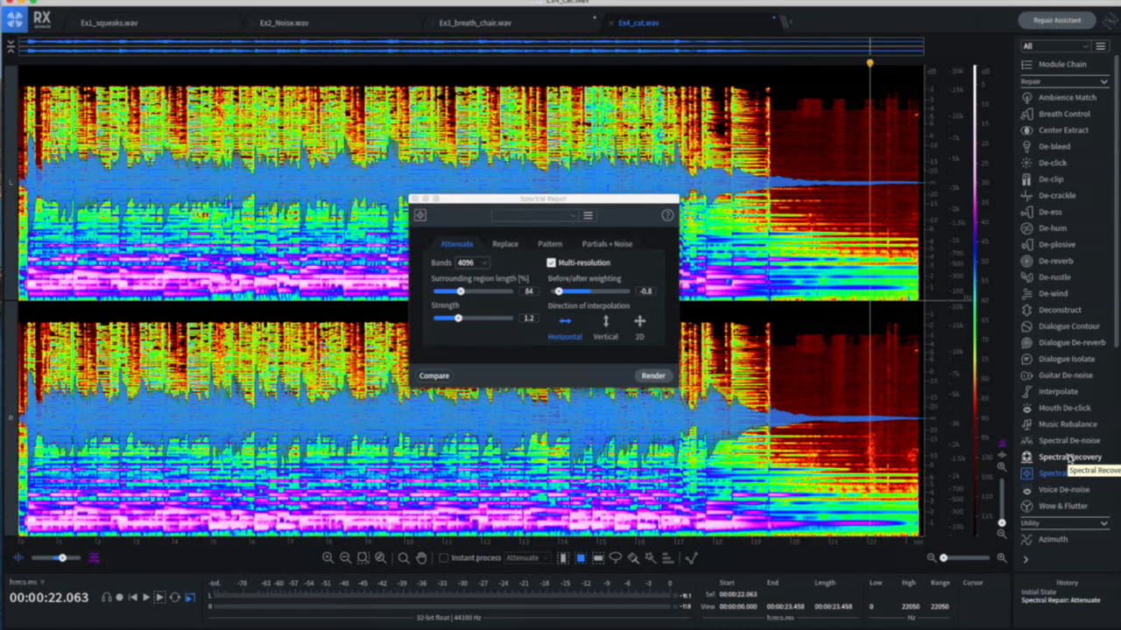
scroll(down, 3)
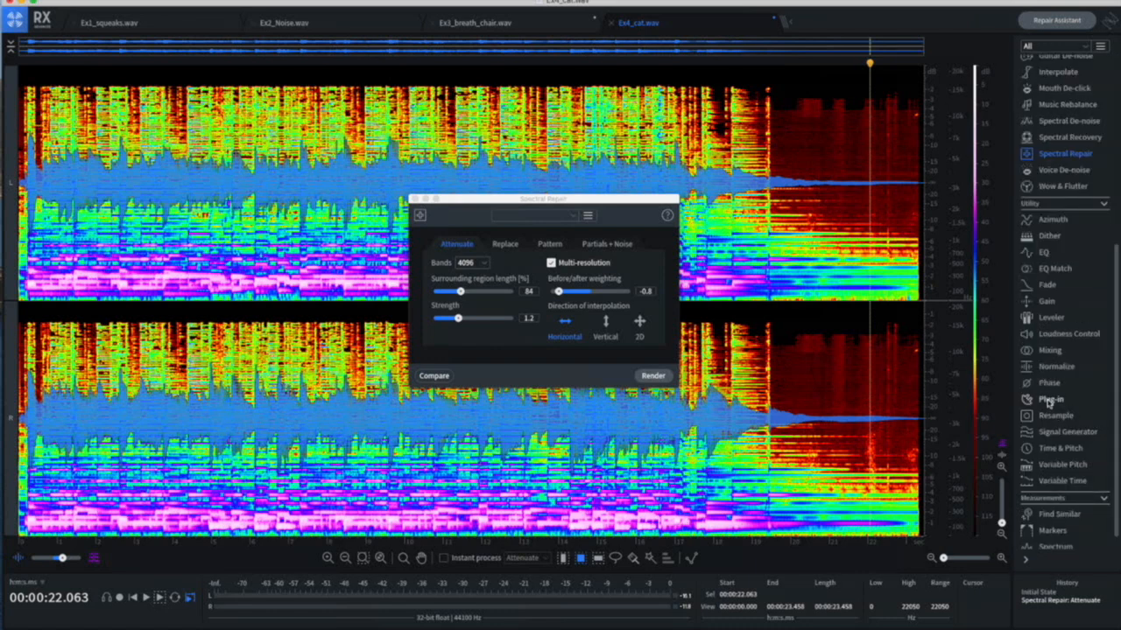
mouse_move(1064, 394)
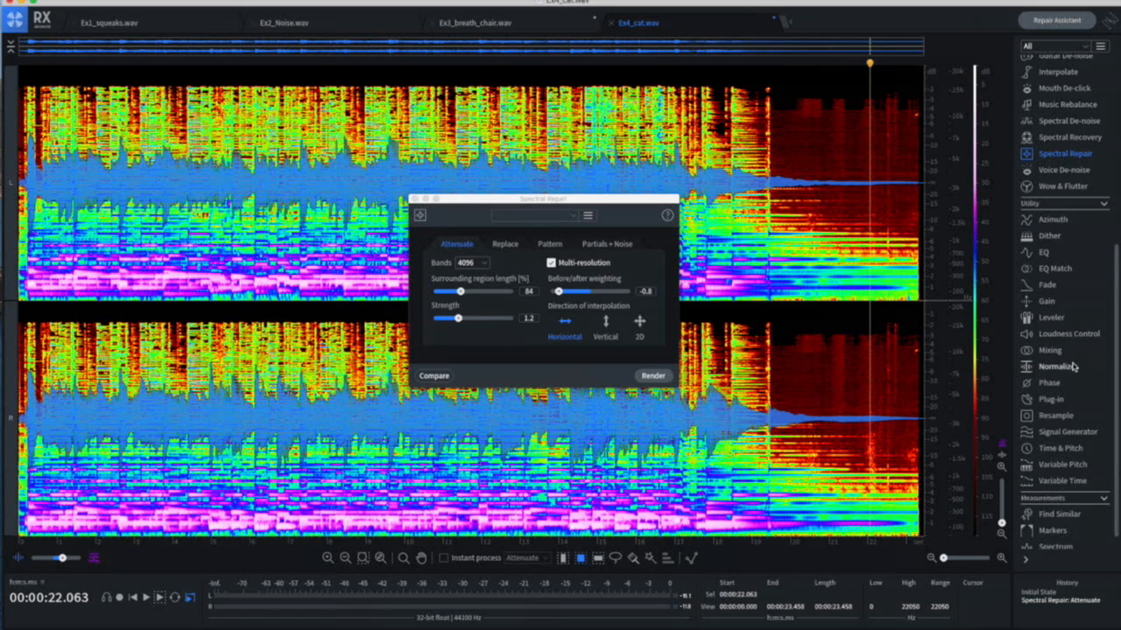
mouse_move(1059, 385)
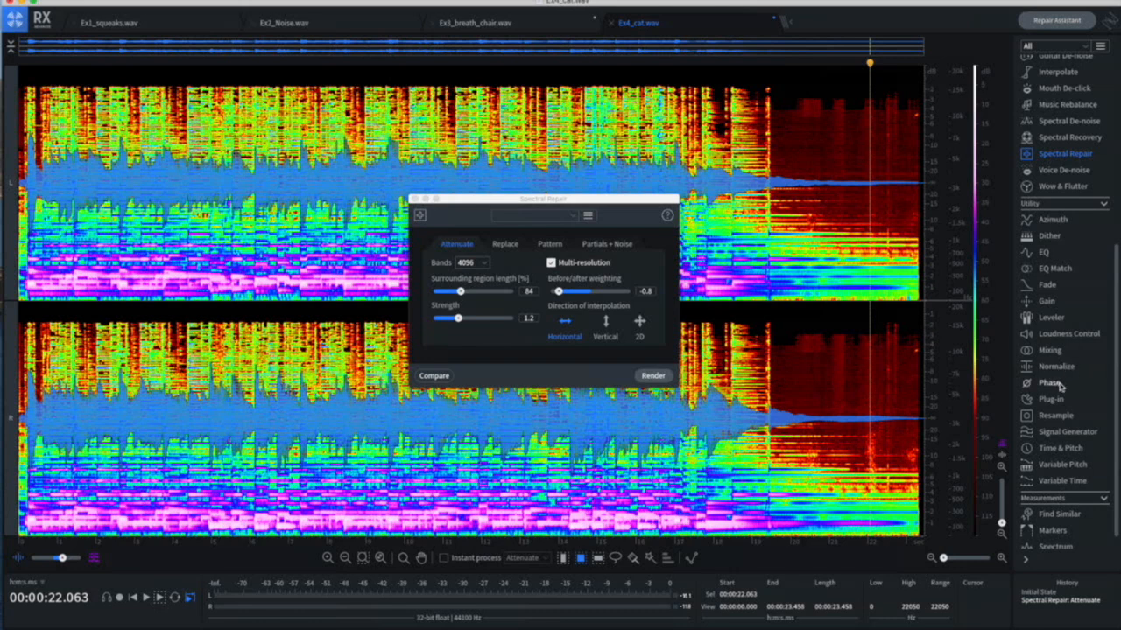
mouse_move(1061, 438)
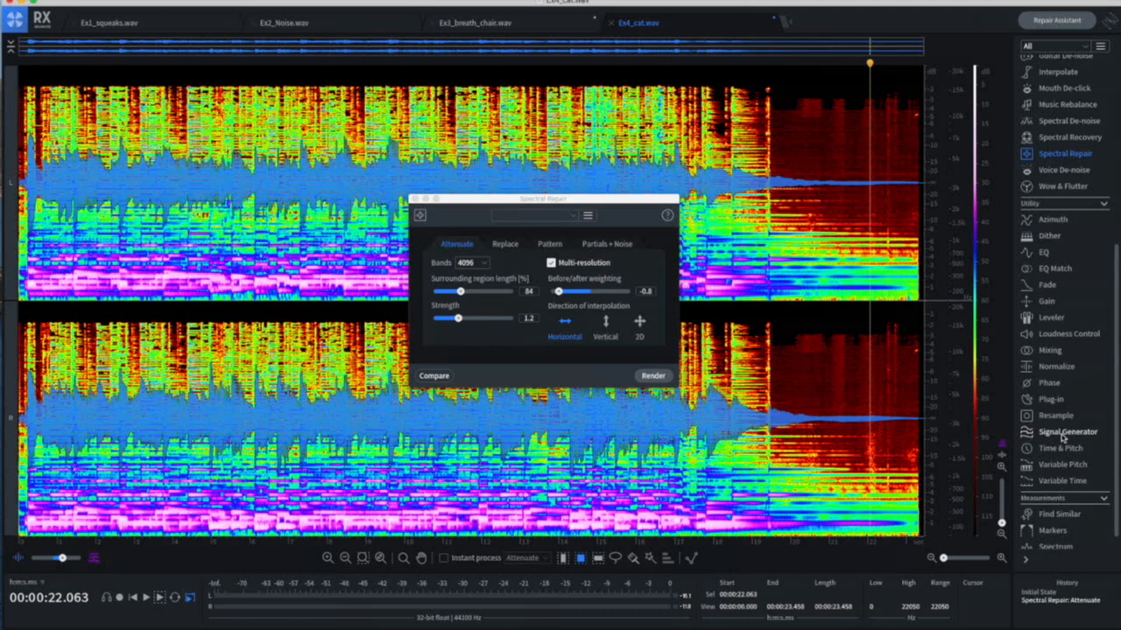
mouse_move(1061, 484)
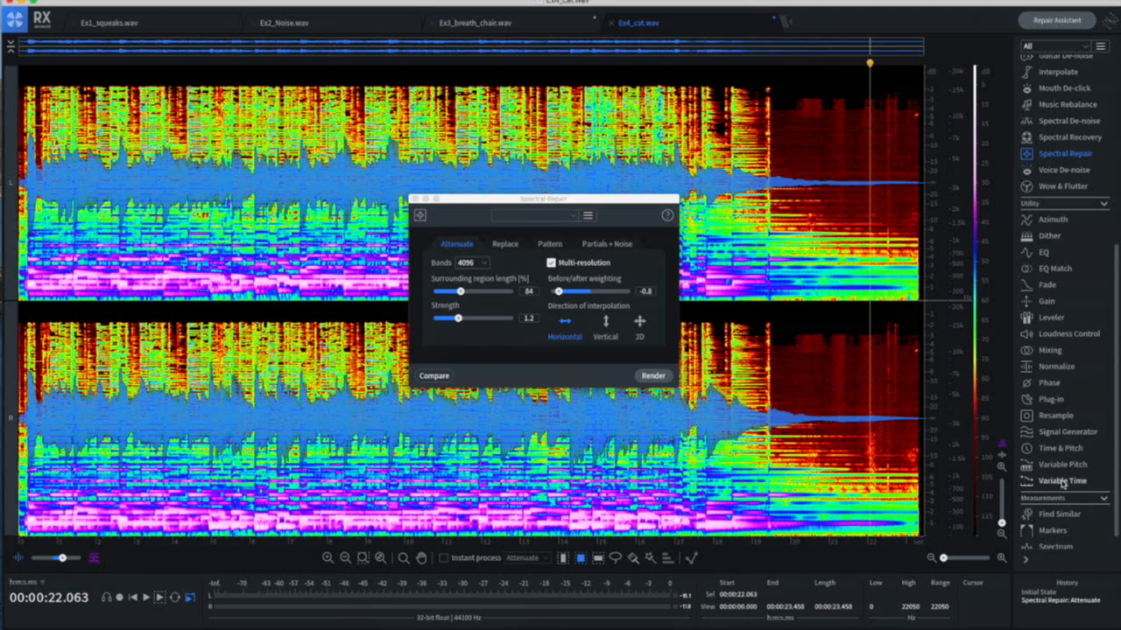
mouse_move(1061, 464)
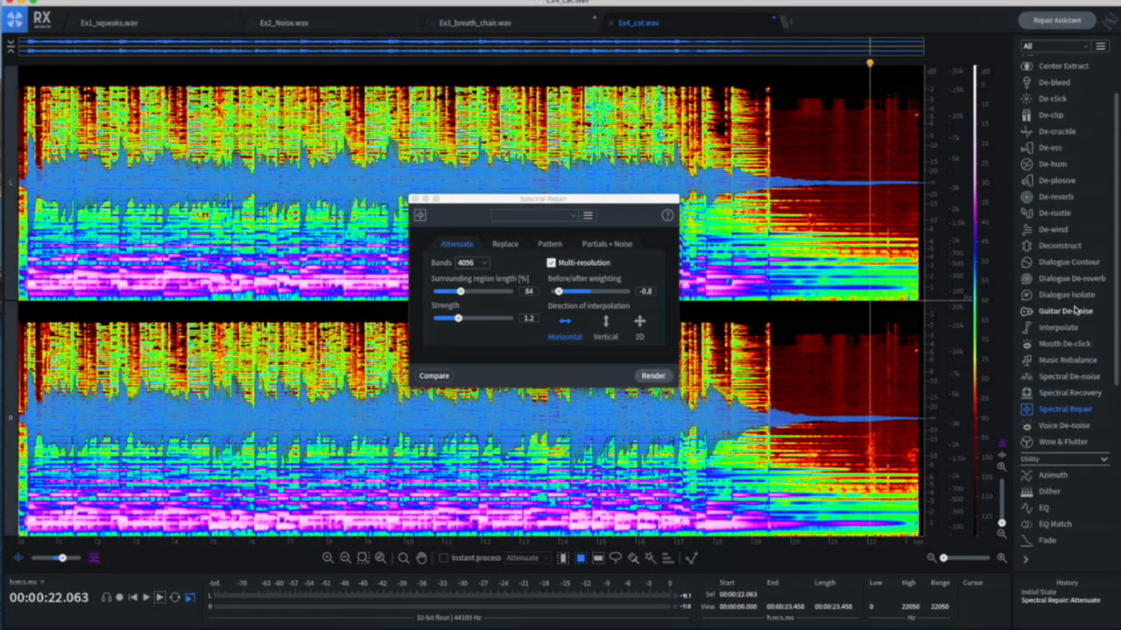
mouse_move(1064, 312)
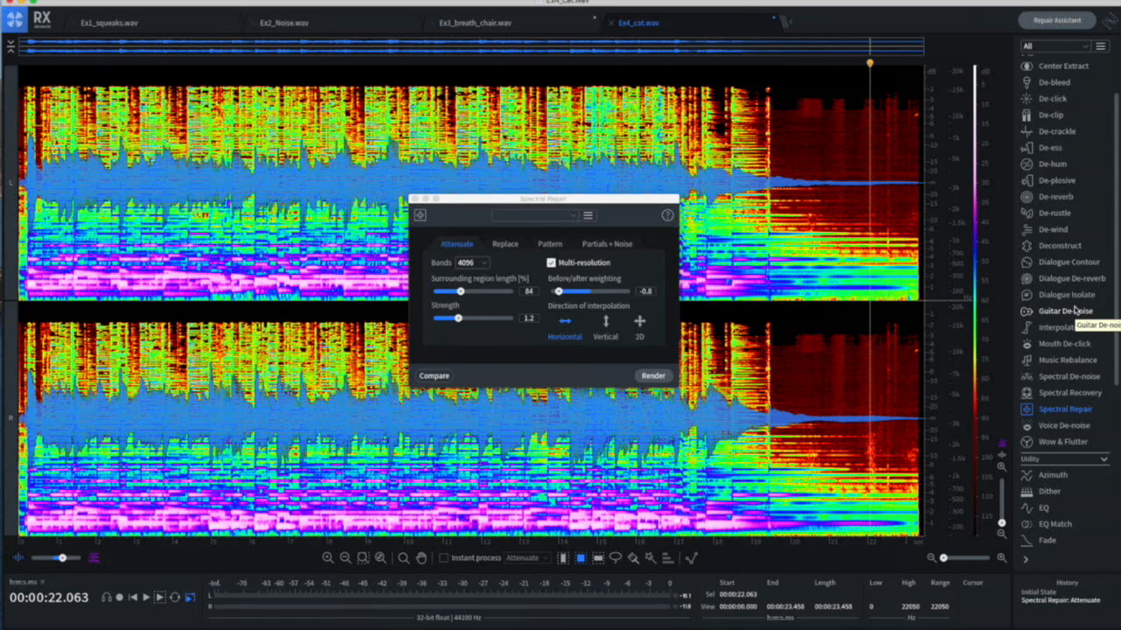
mouse_move(837, 407)
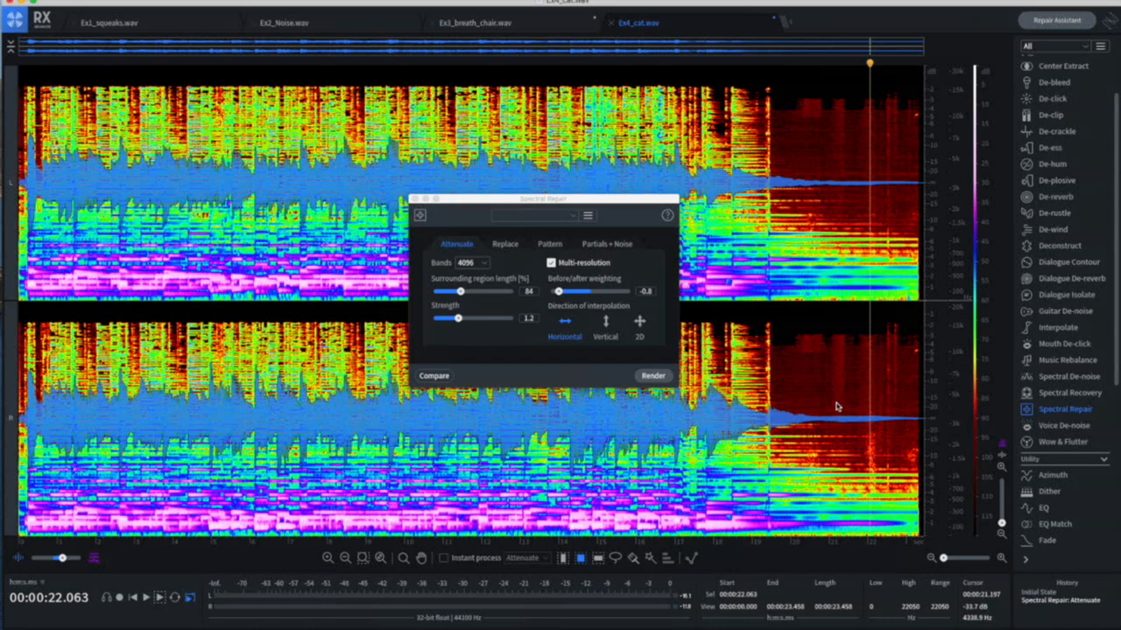
mouse_move(830, 409)
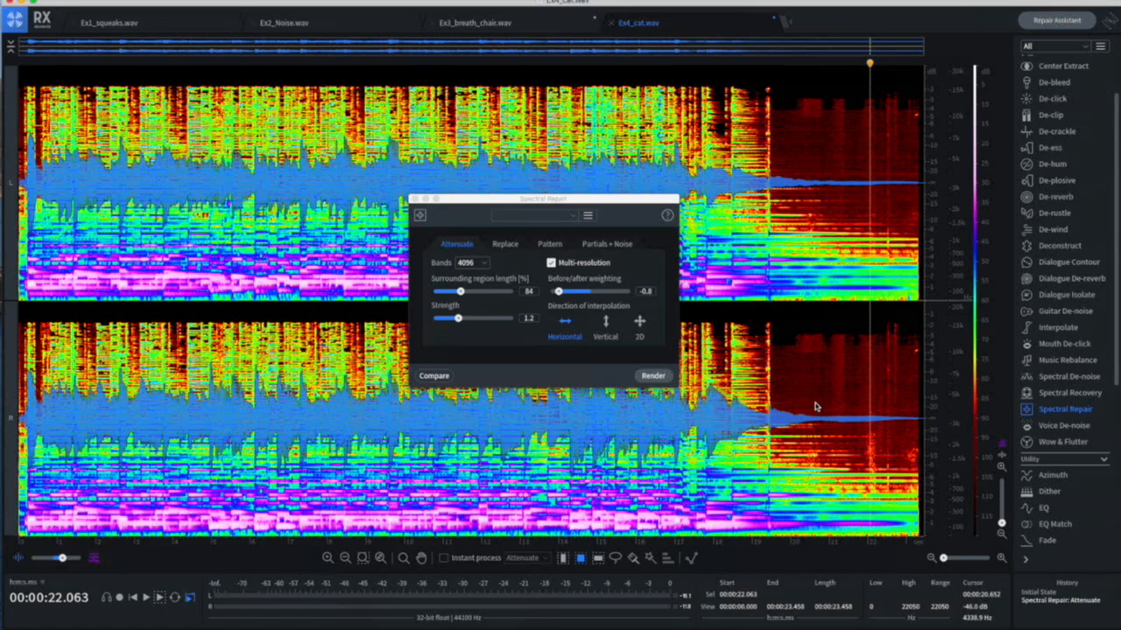
mouse_move(806, 399)
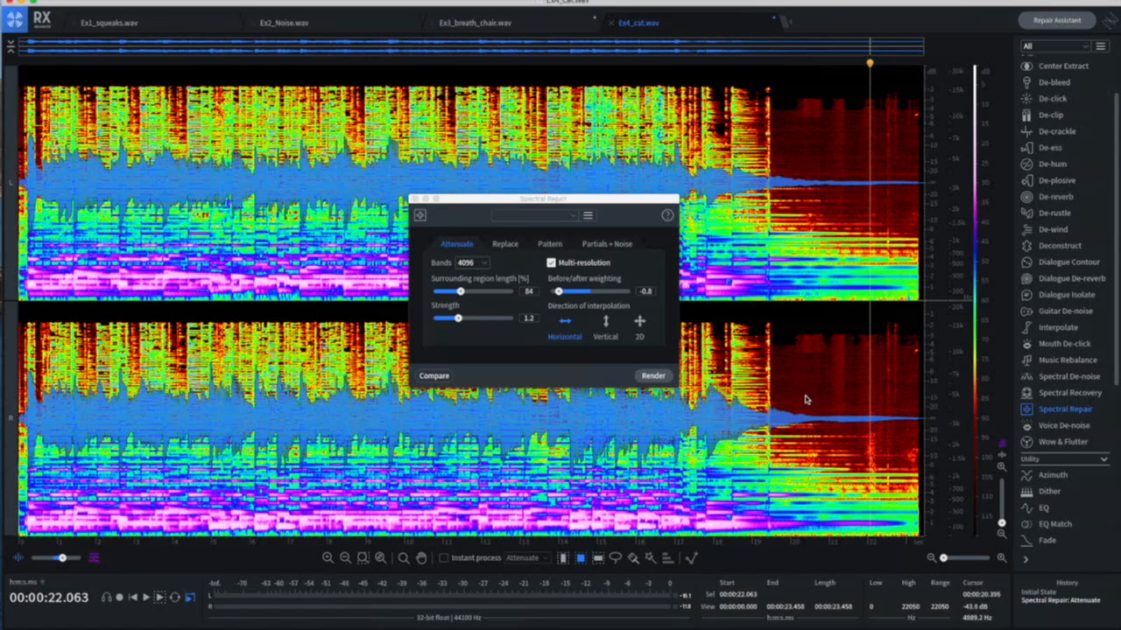